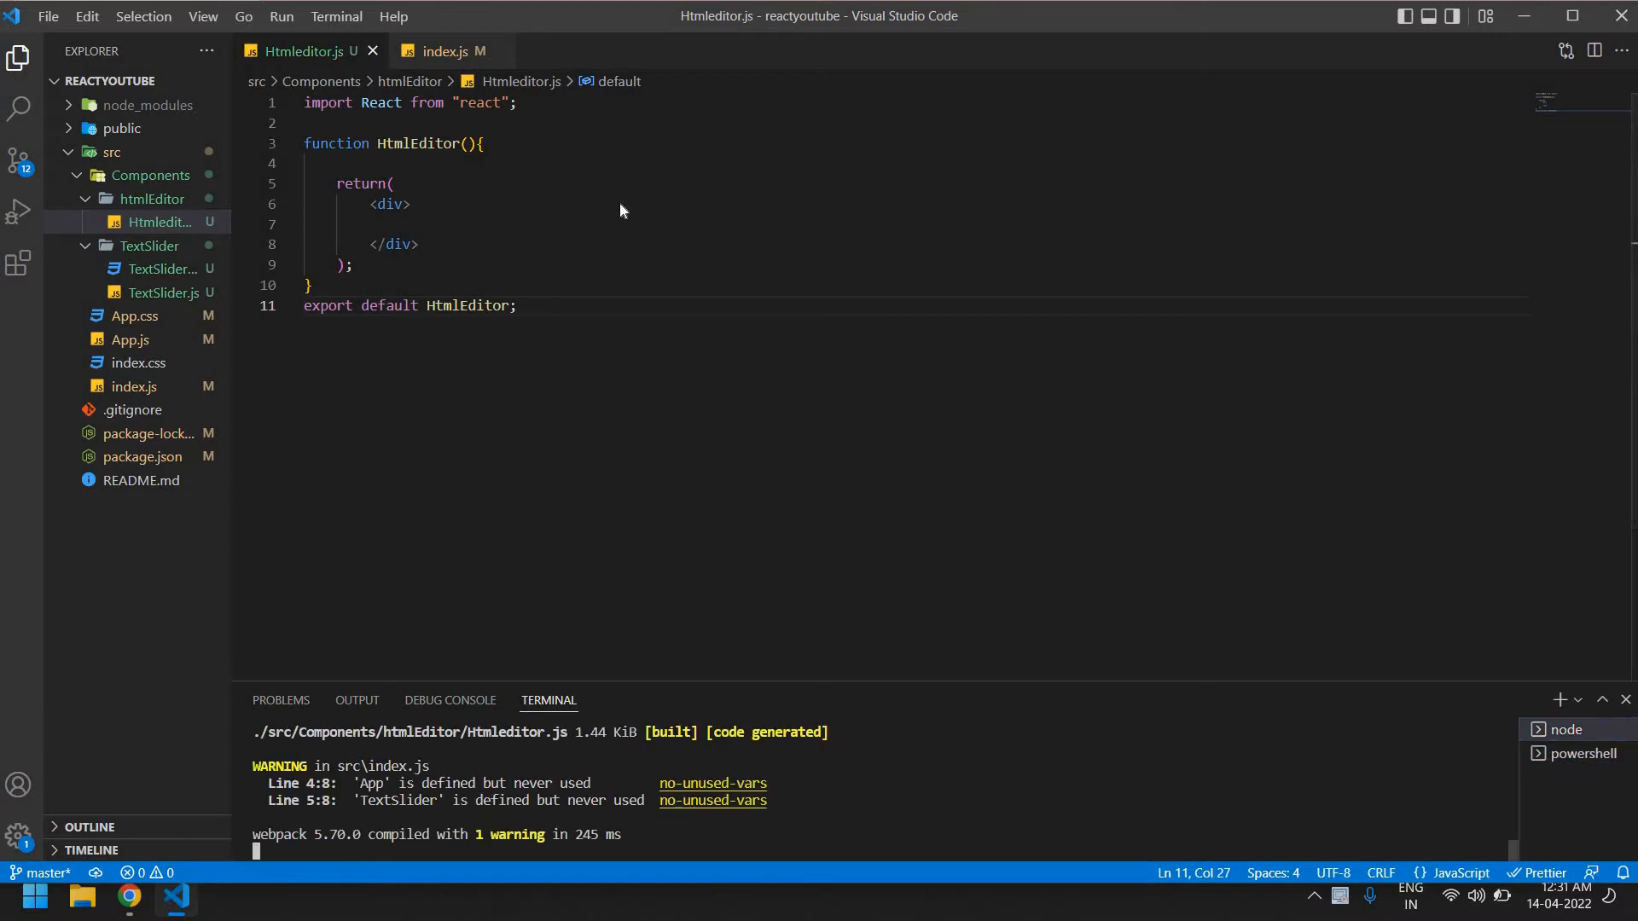
Scroll the react-quilljs npm page in Chrome to the Usage > Basic example
left_click(127, 897)
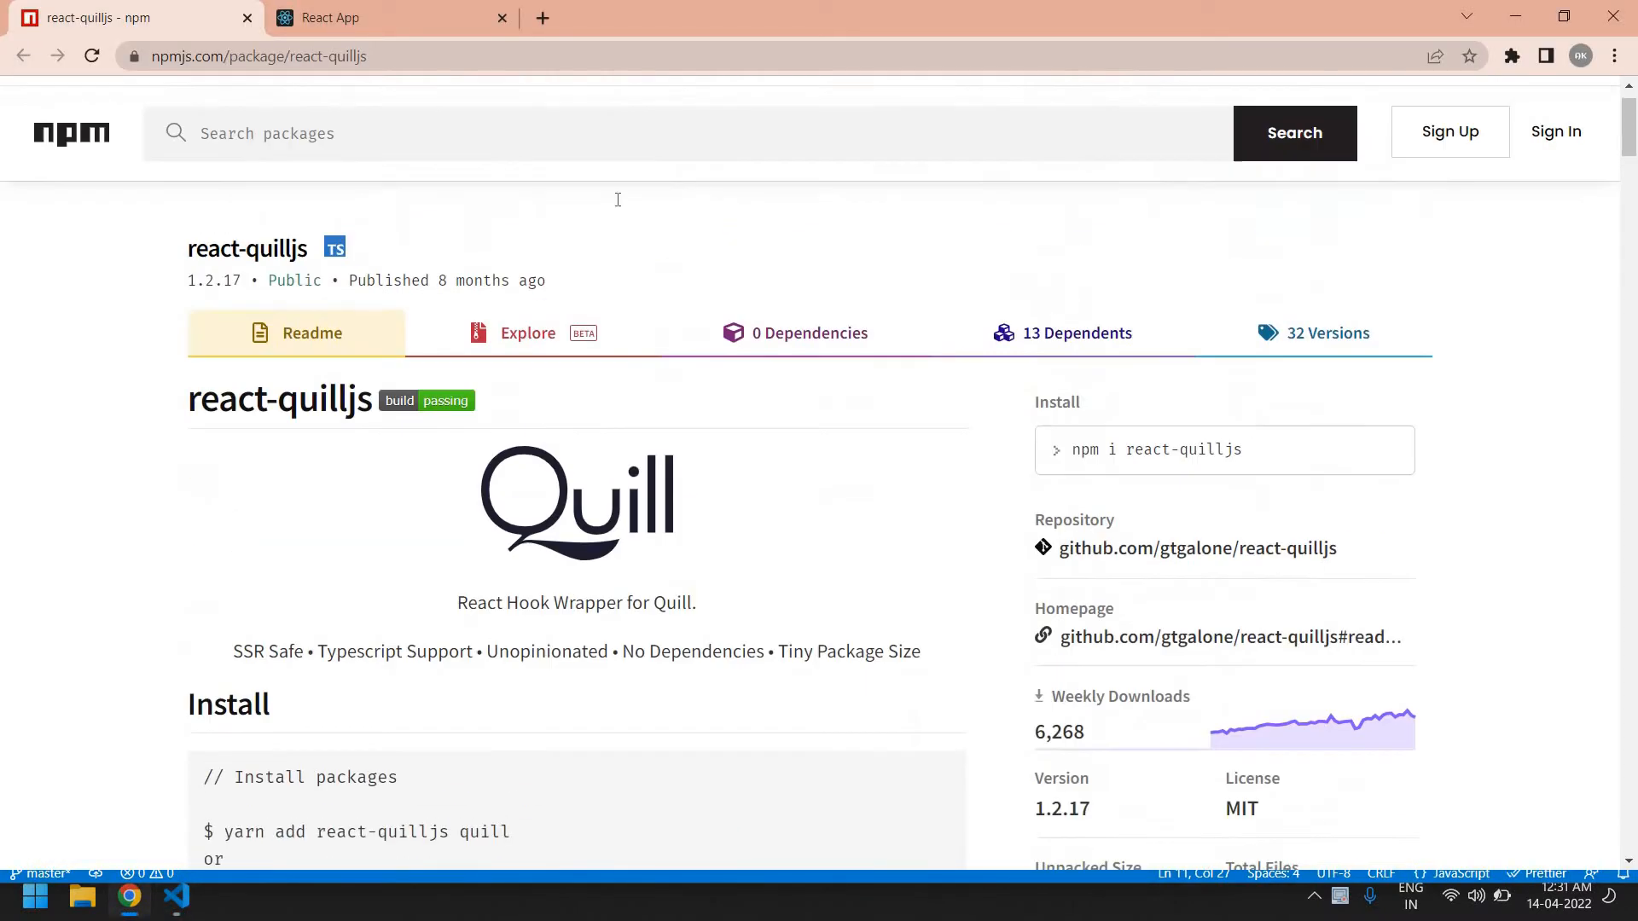
scroll("down", 3)
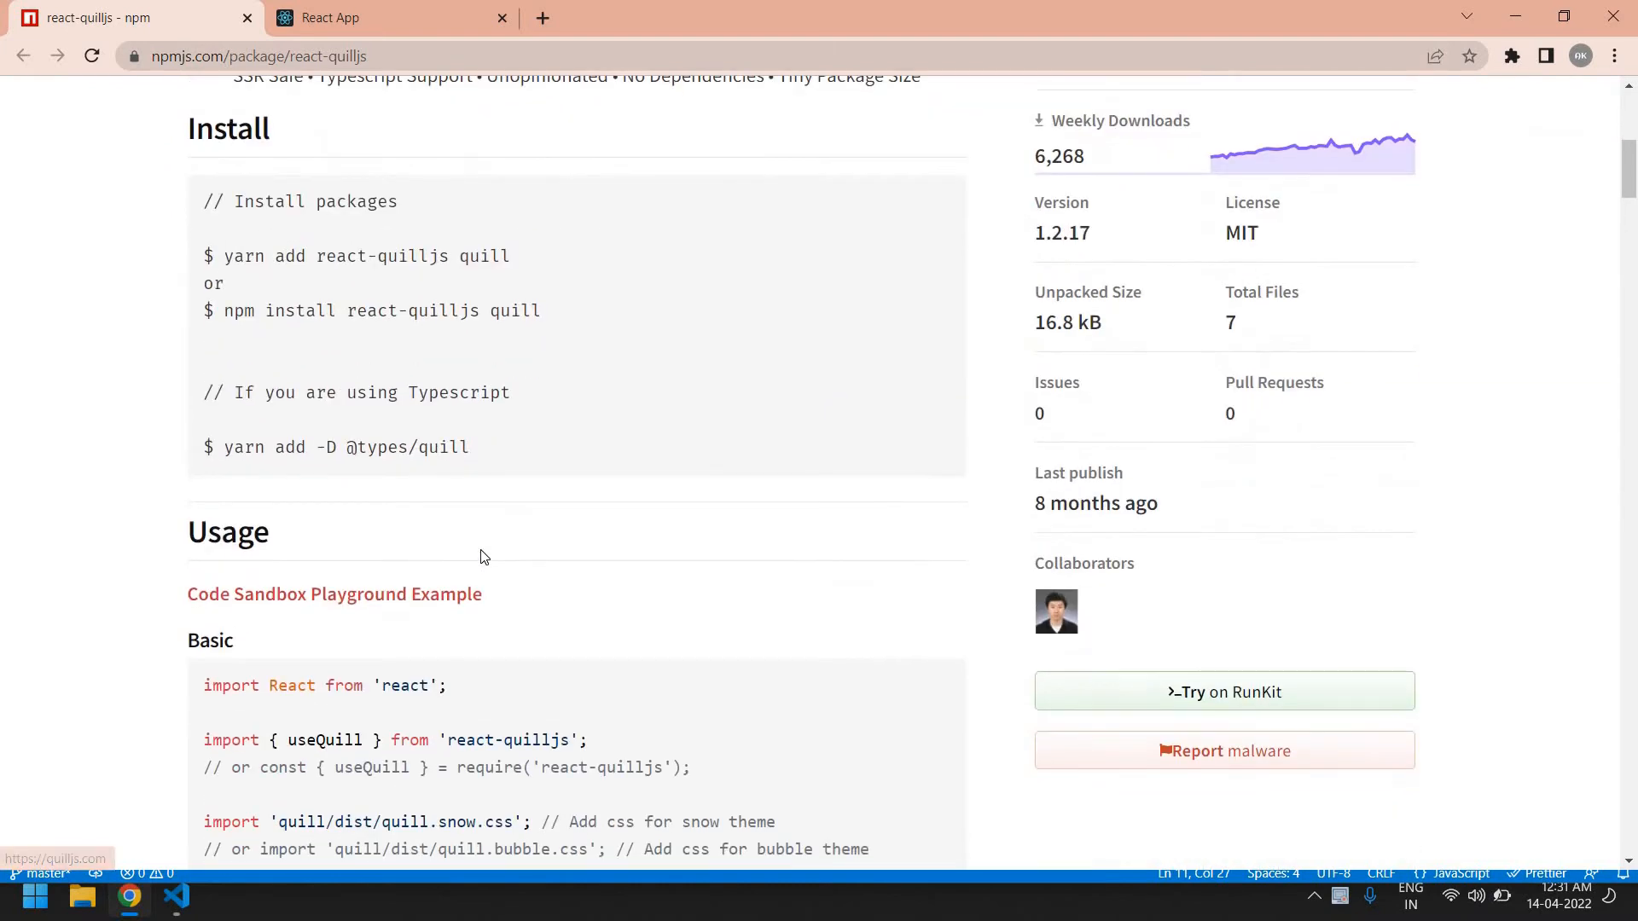
scroll("down", 3)
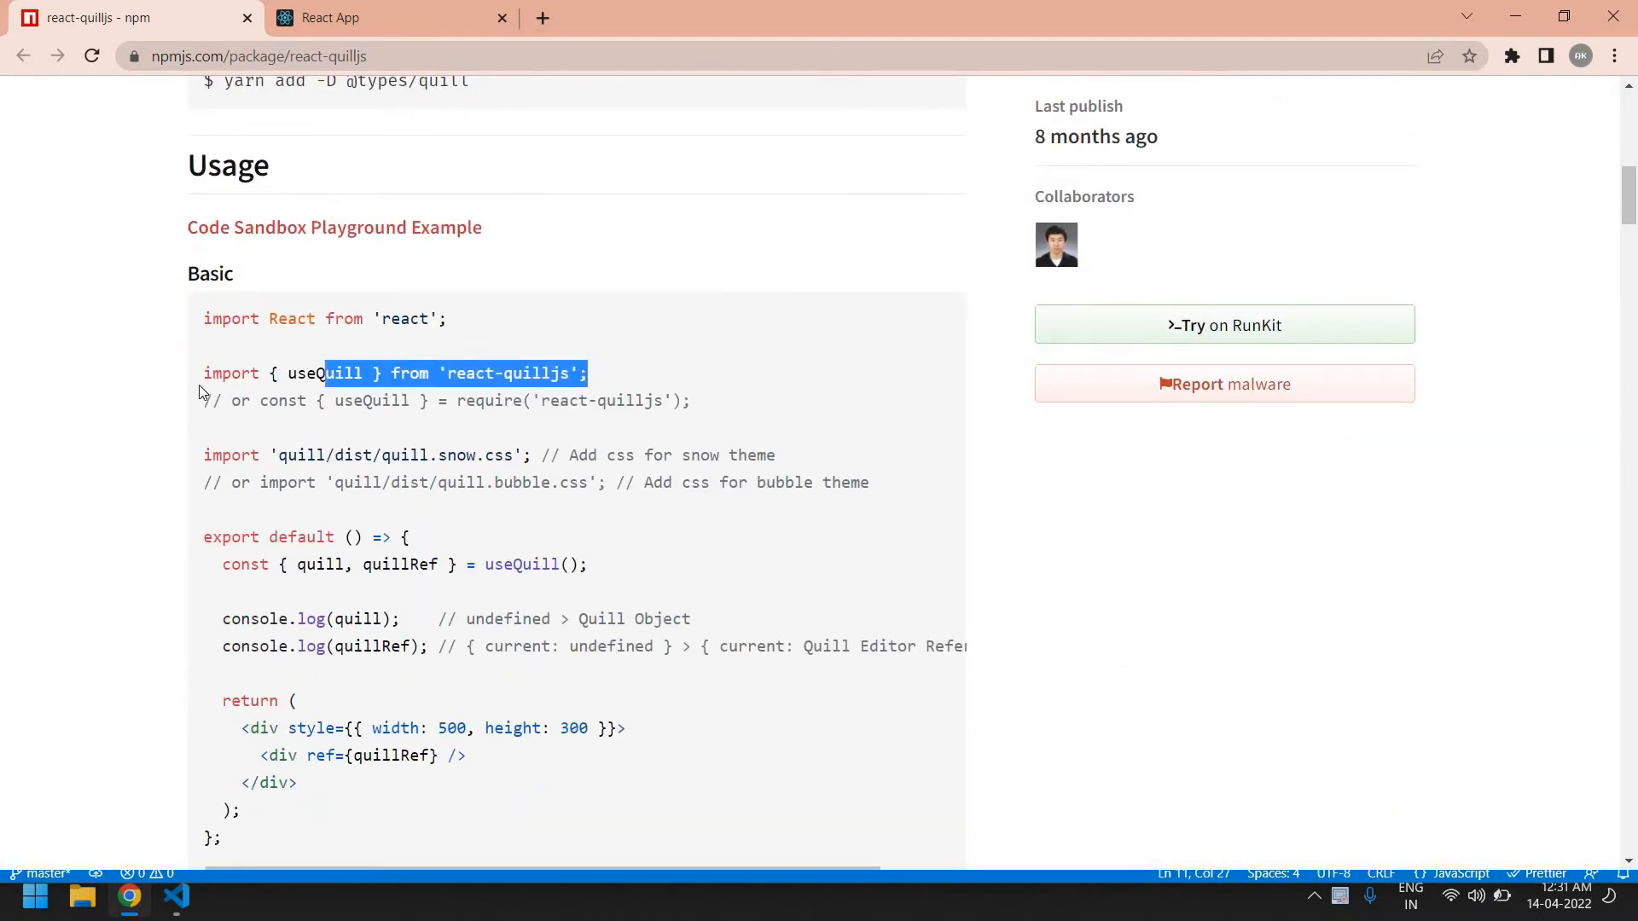
Copy the useQuill import, snow CSS import, useQuill() line and container markup into Htmleditor.js
left_click(176, 897)
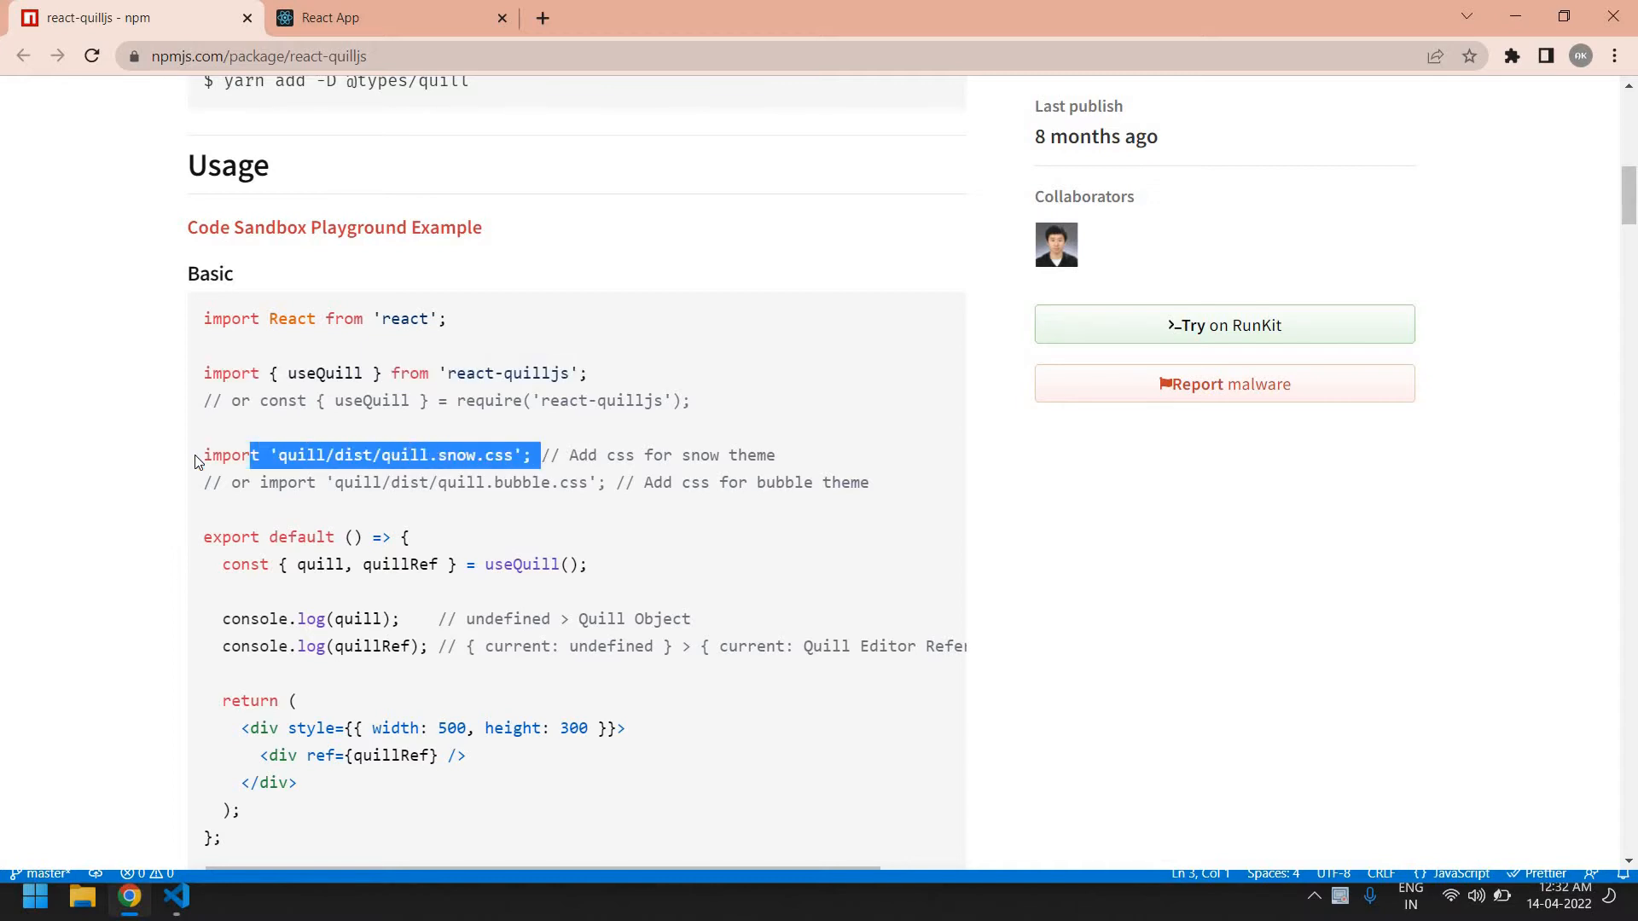
left_click(176, 896)
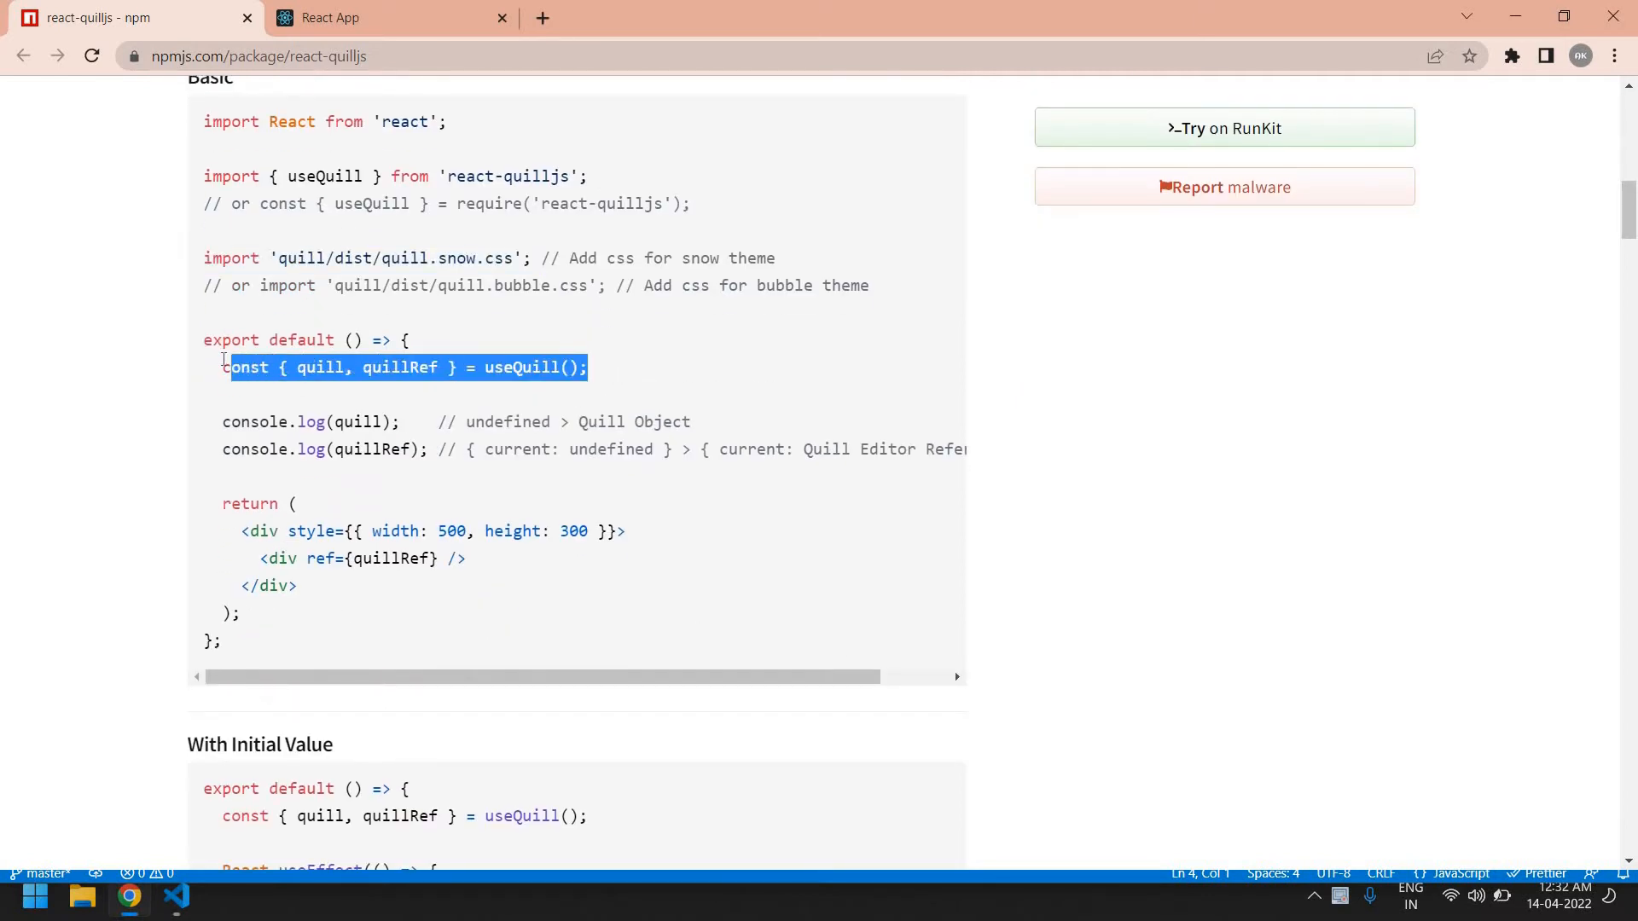
left_click(176, 897)
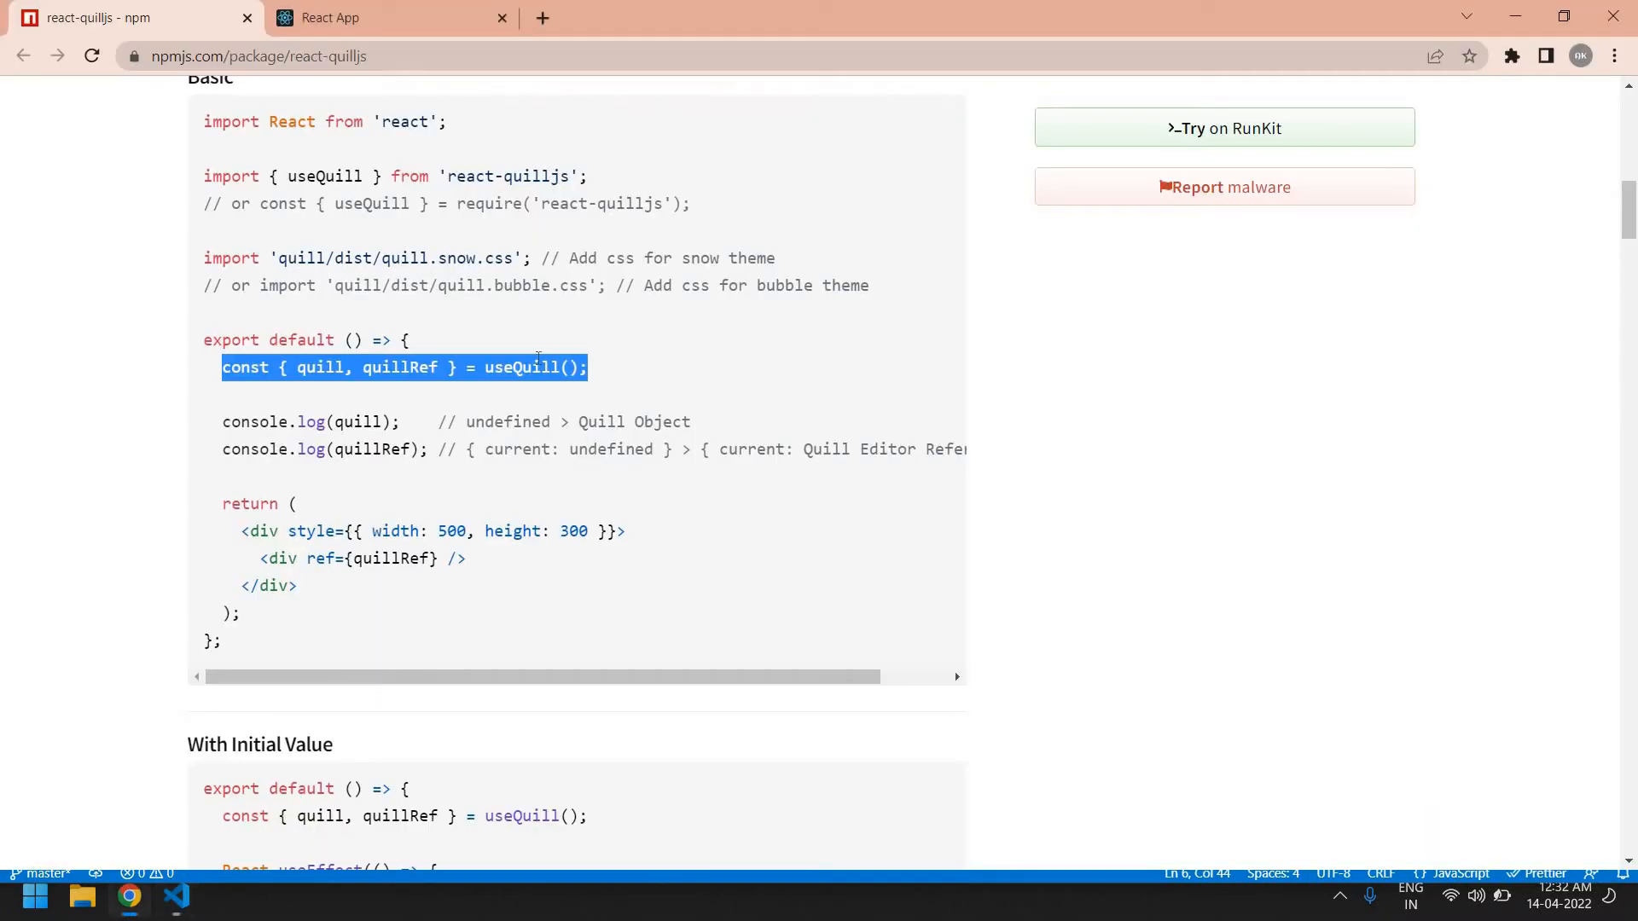
scroll("down", 3)
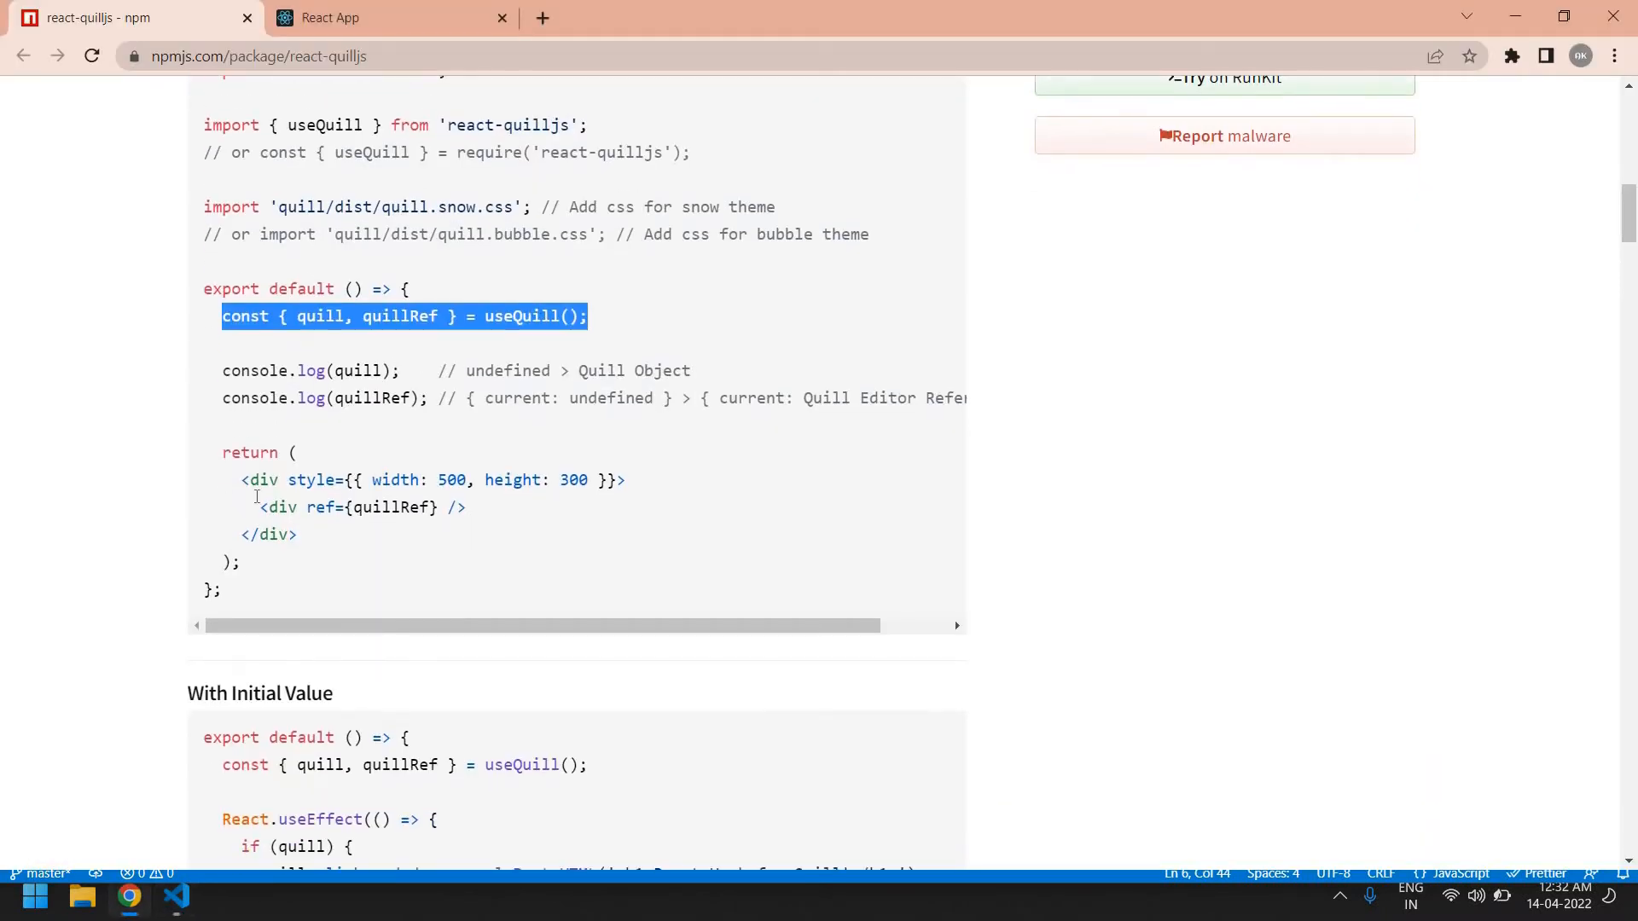
left_click(173, 896)
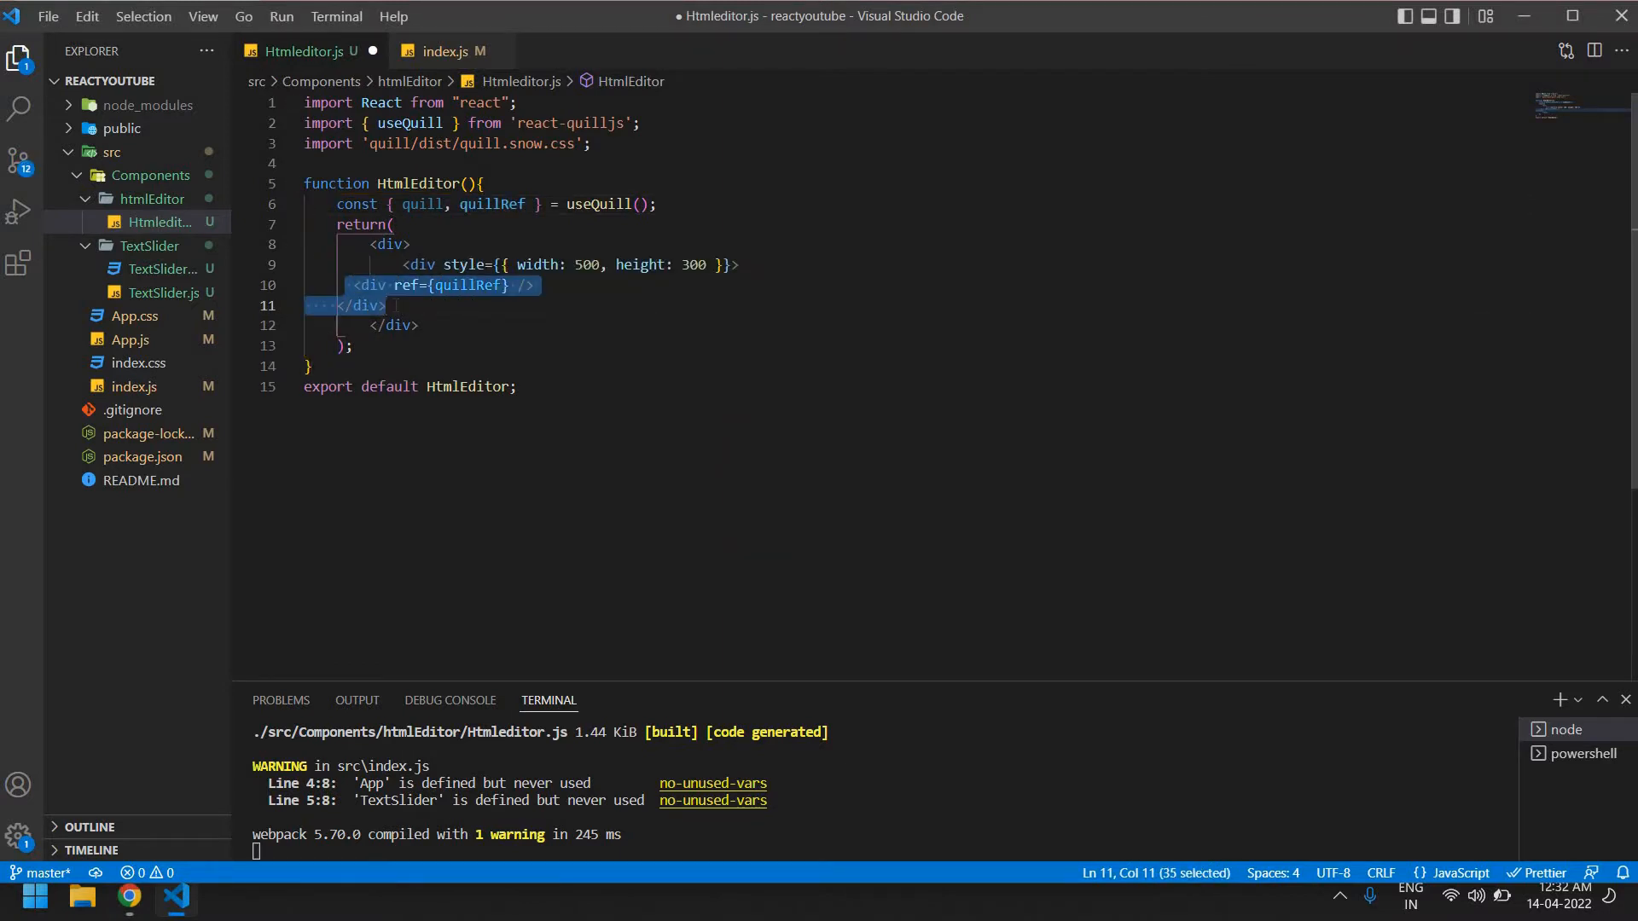
Tidy the quillRef div nested in the 500×300 wrapper and save Htmleditor.js
left_click(412, 264)
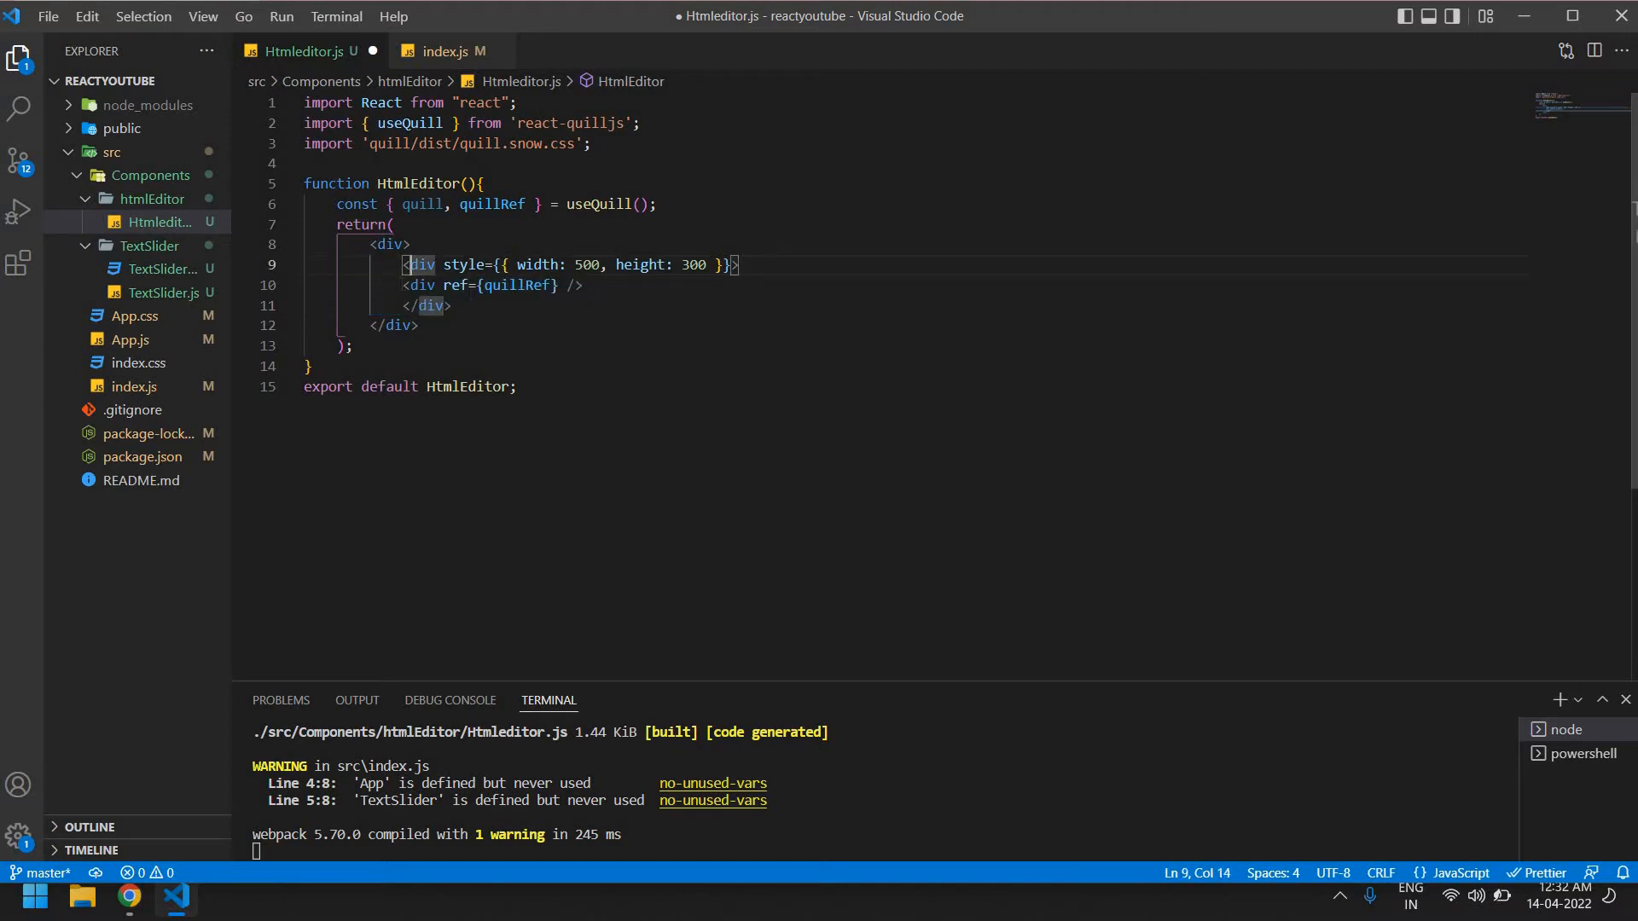
key("ctrl+s")
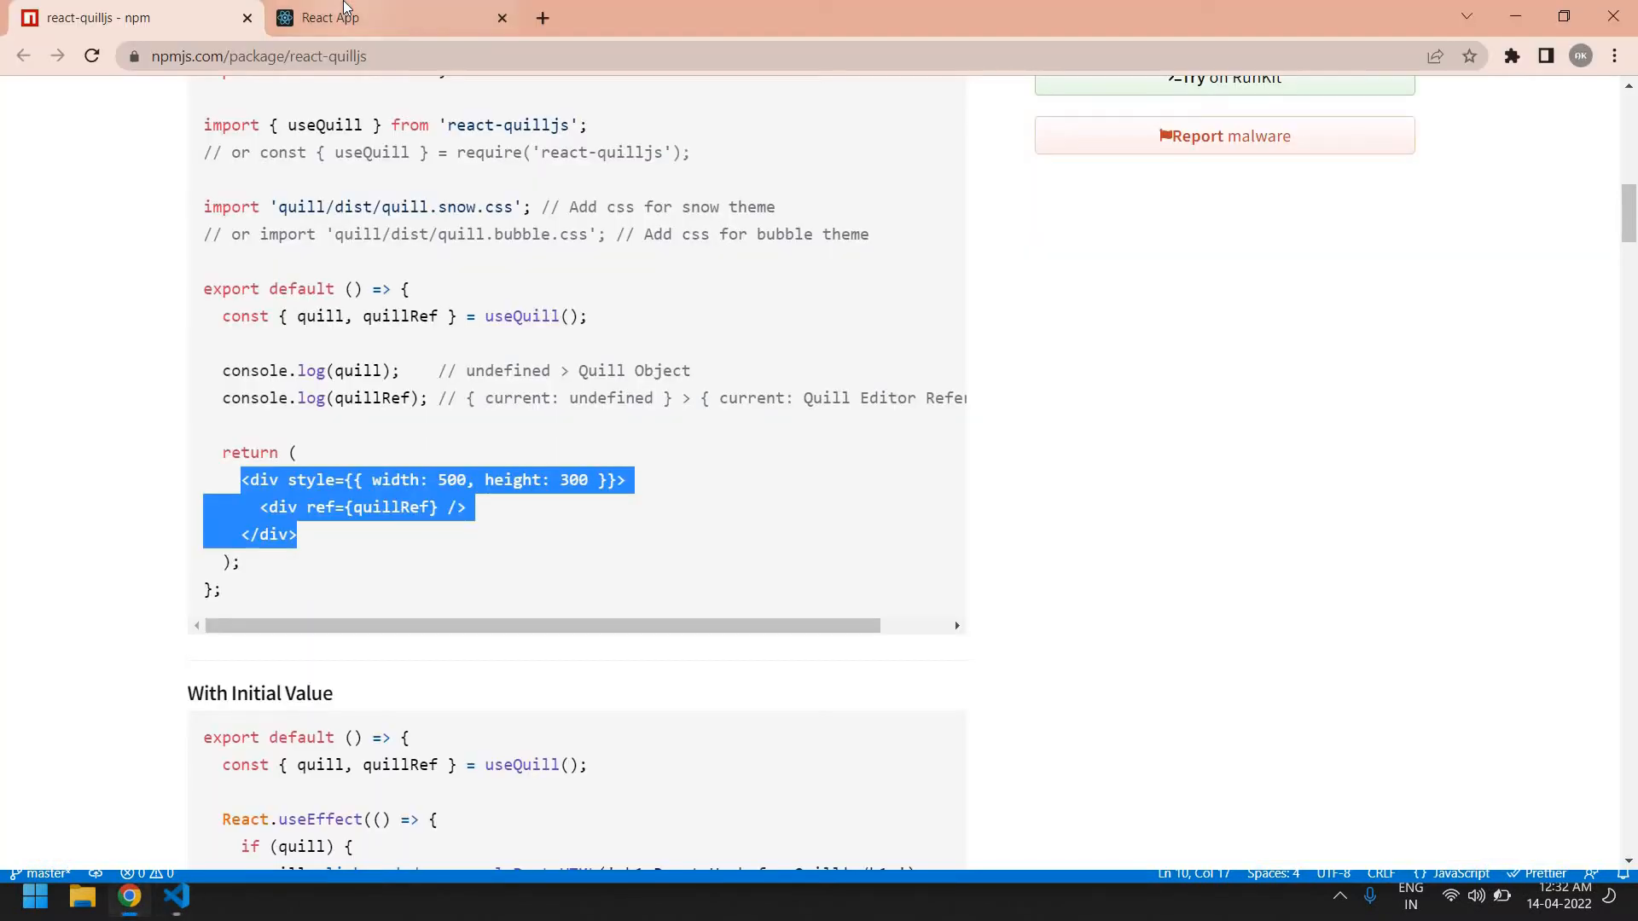
In the localhost React App, clear the old console messages and hide DevTools
left_click(355, 18)
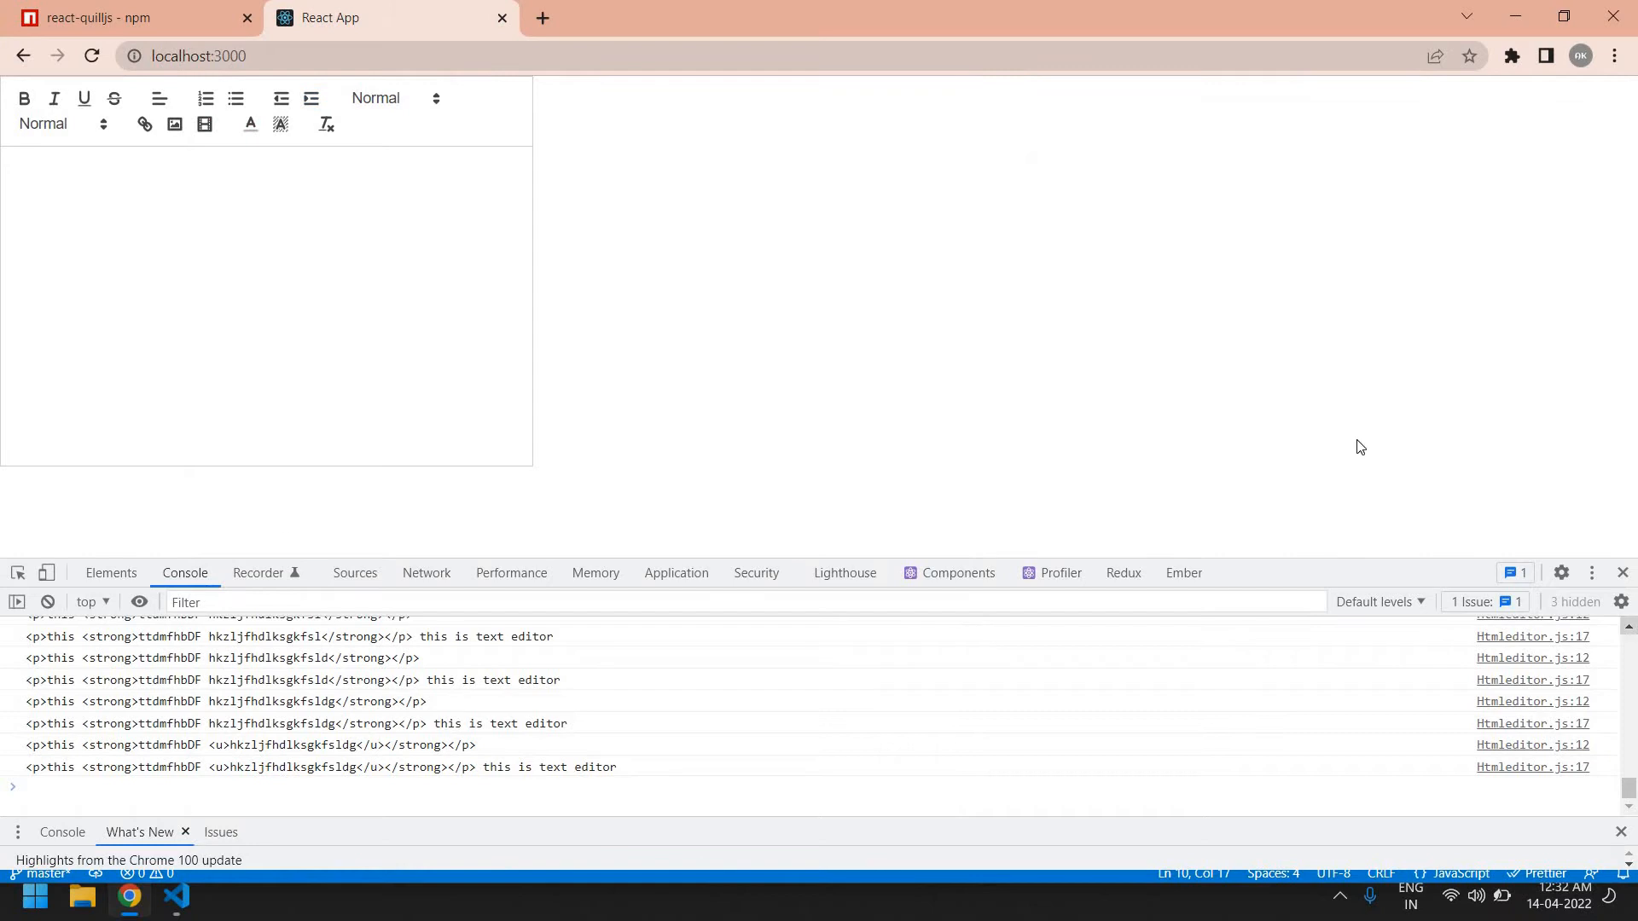
left_click(47, 602)
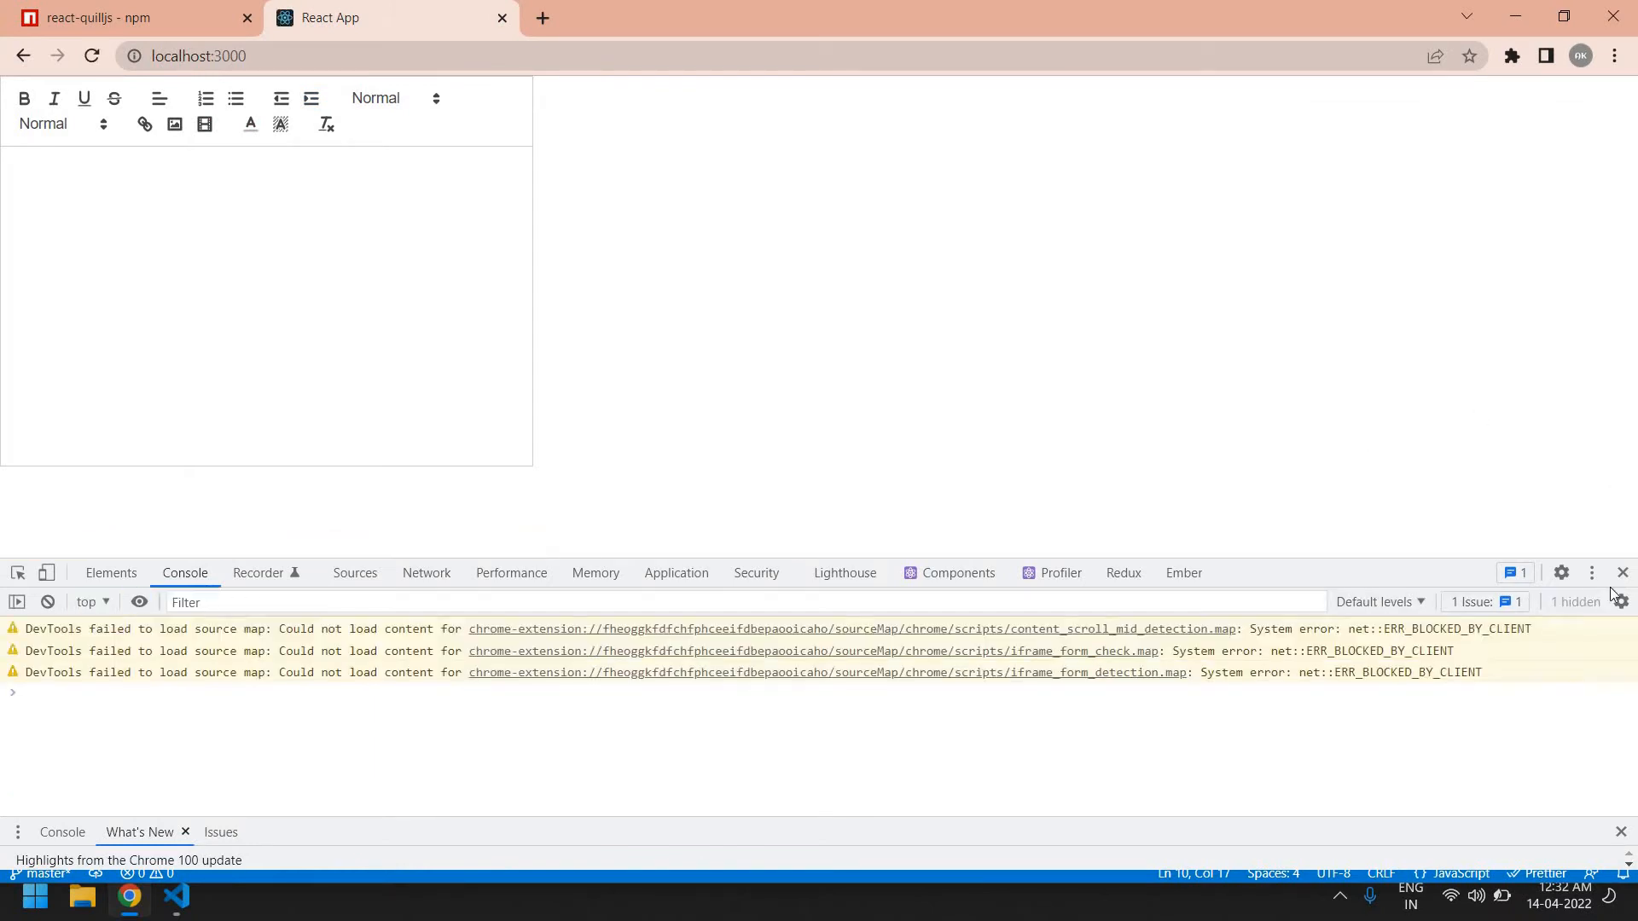
left_click(1621, 572)
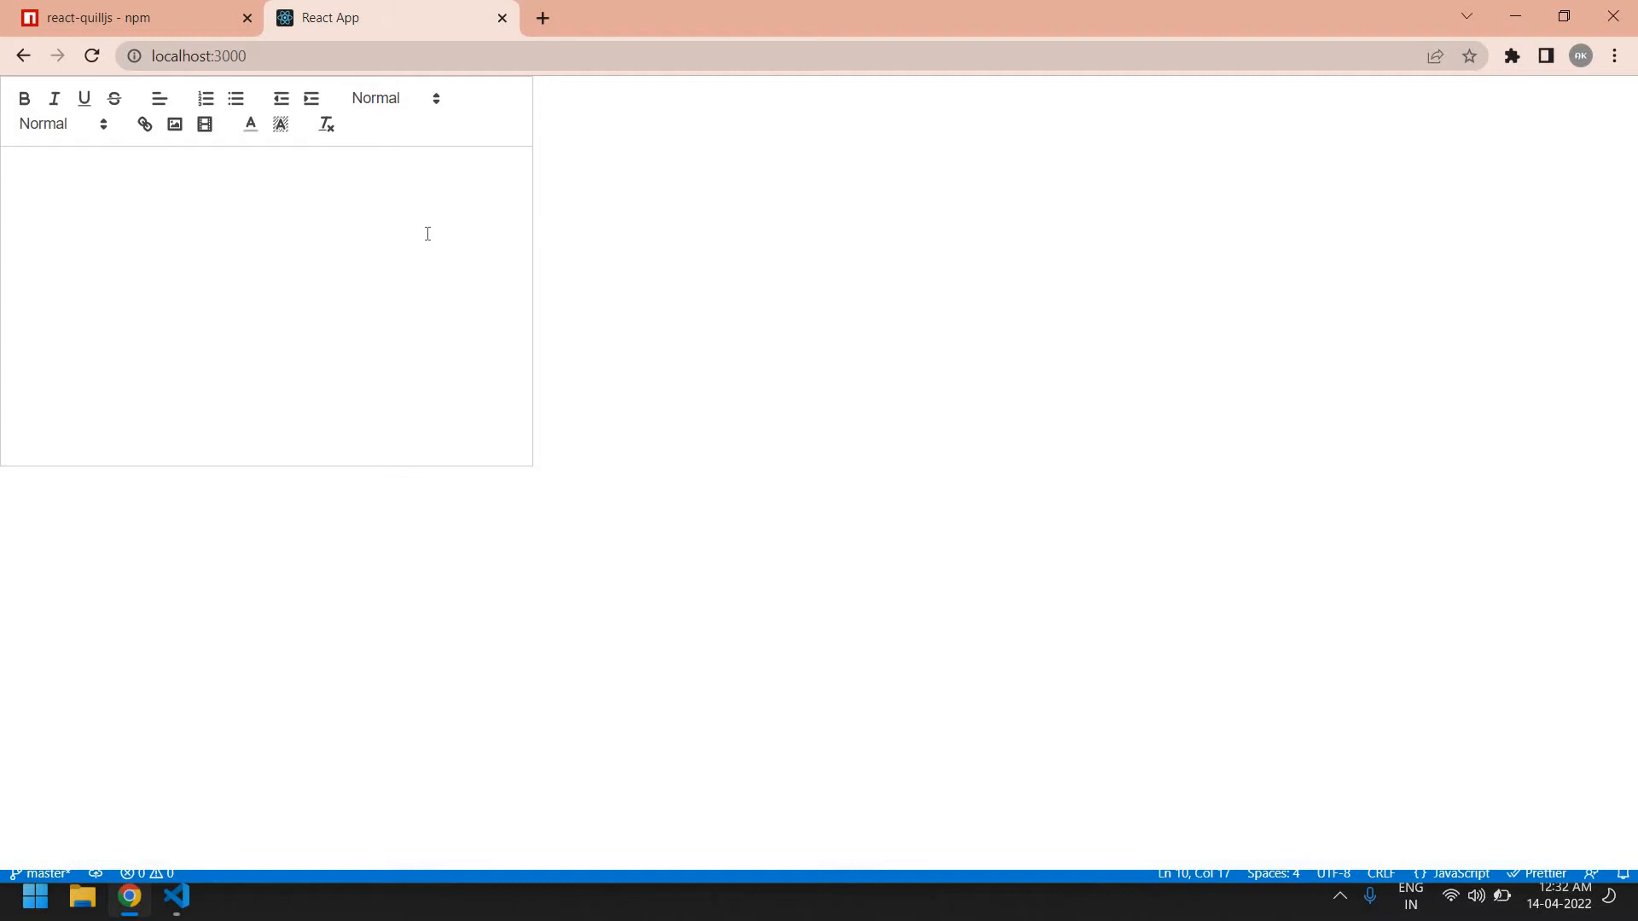
Type 'this gggg' into the Quill editor and make 'gggg' bold
type("this")
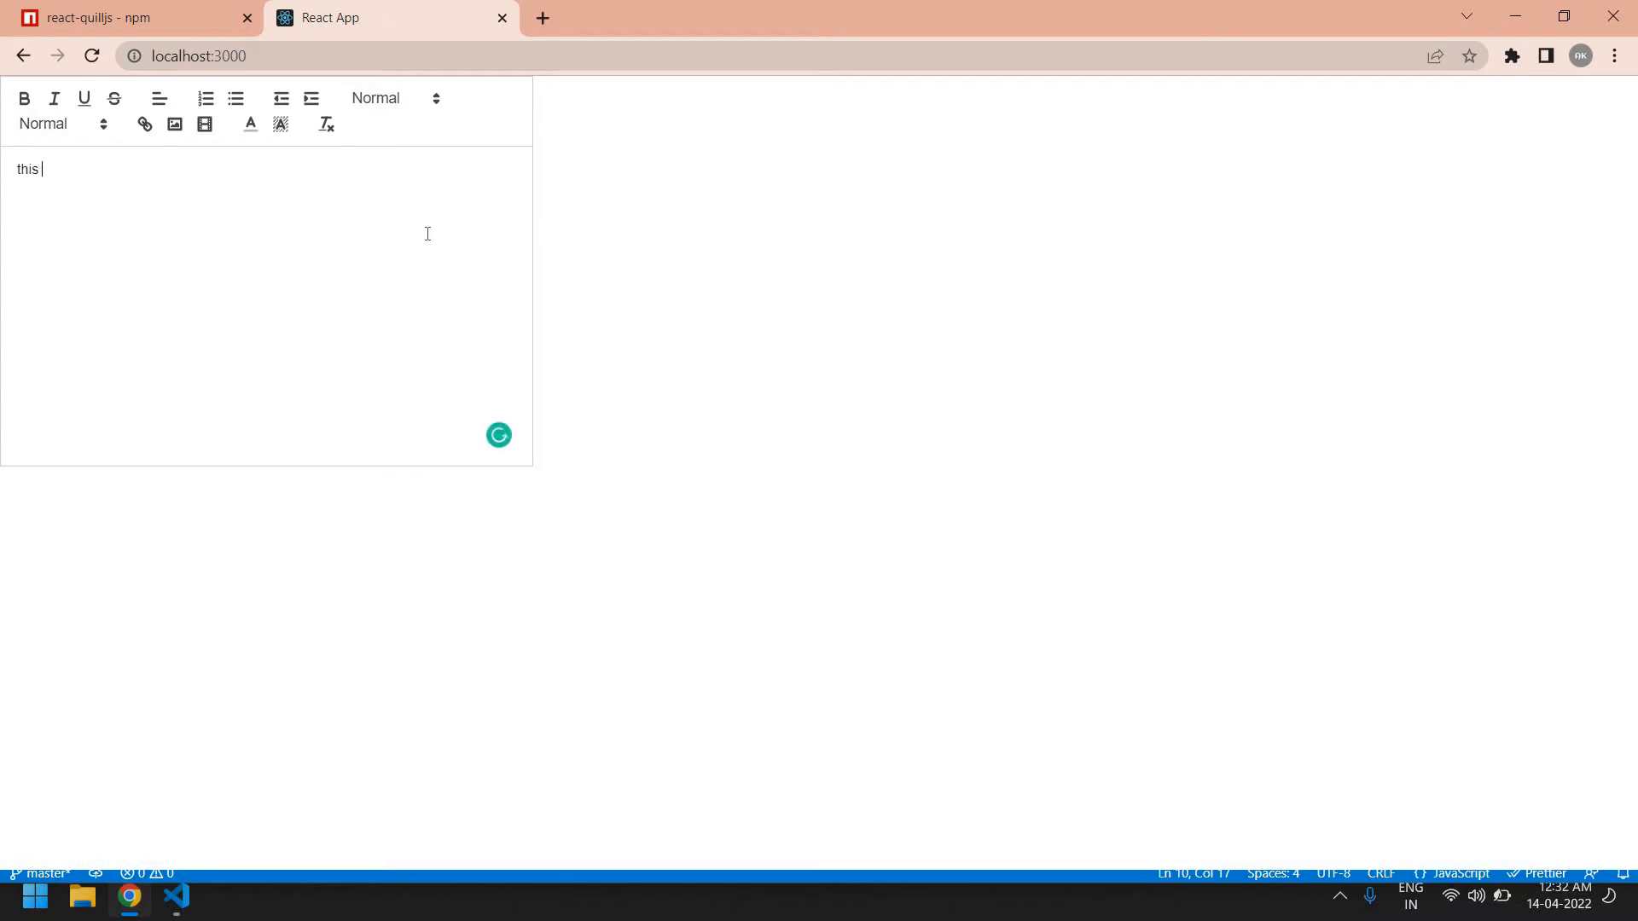
type("gggg")
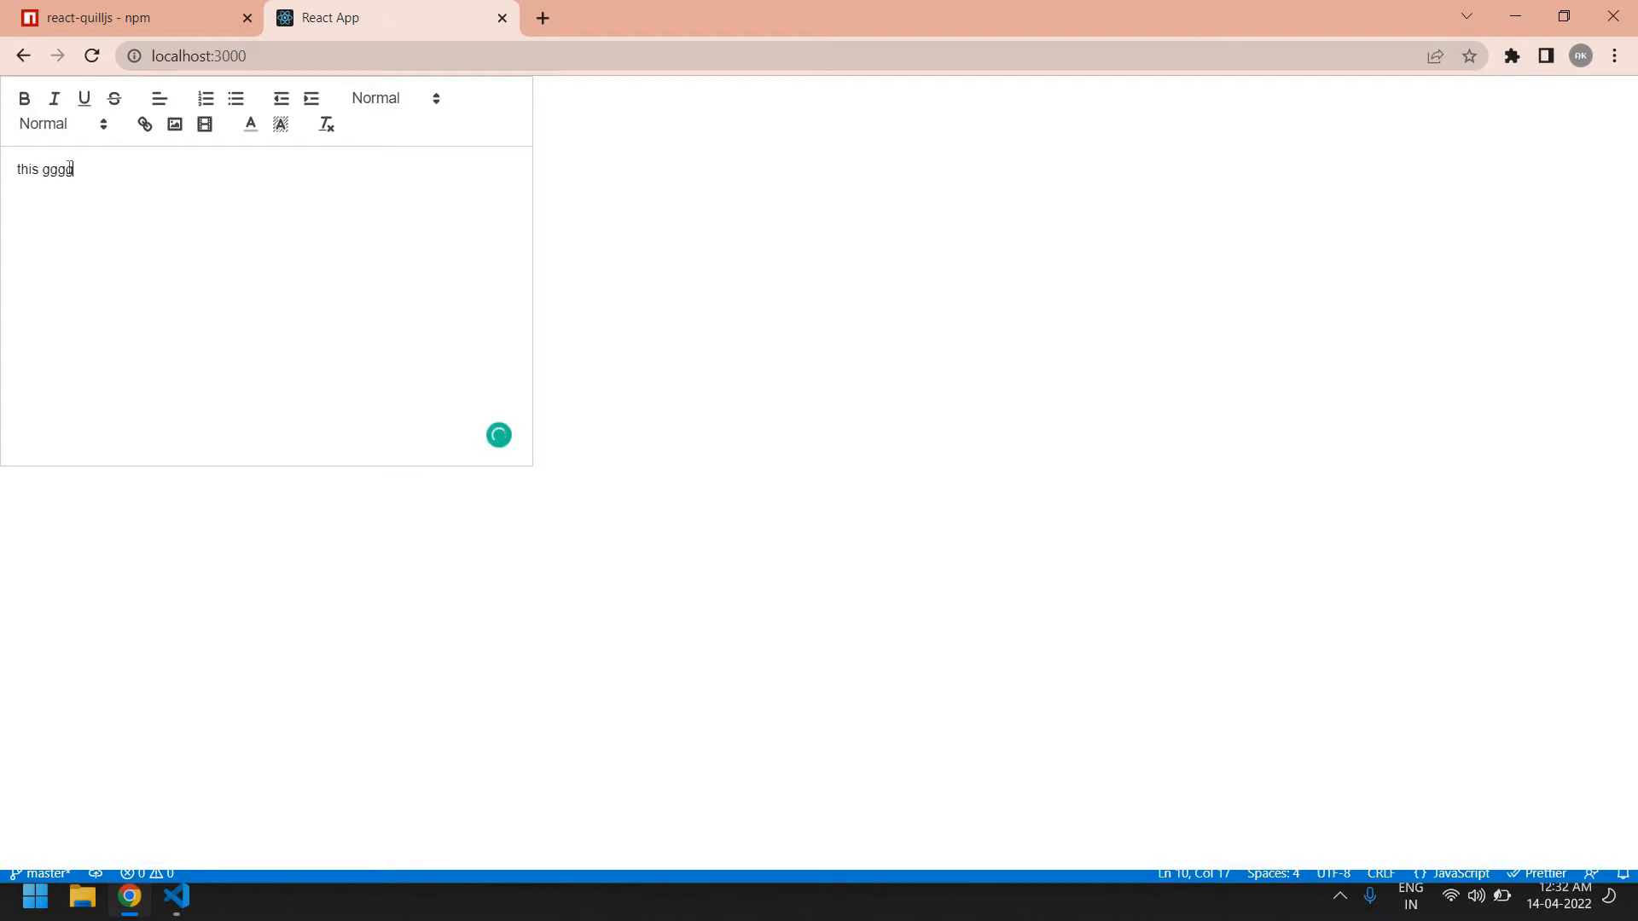
double_click(59, 169)
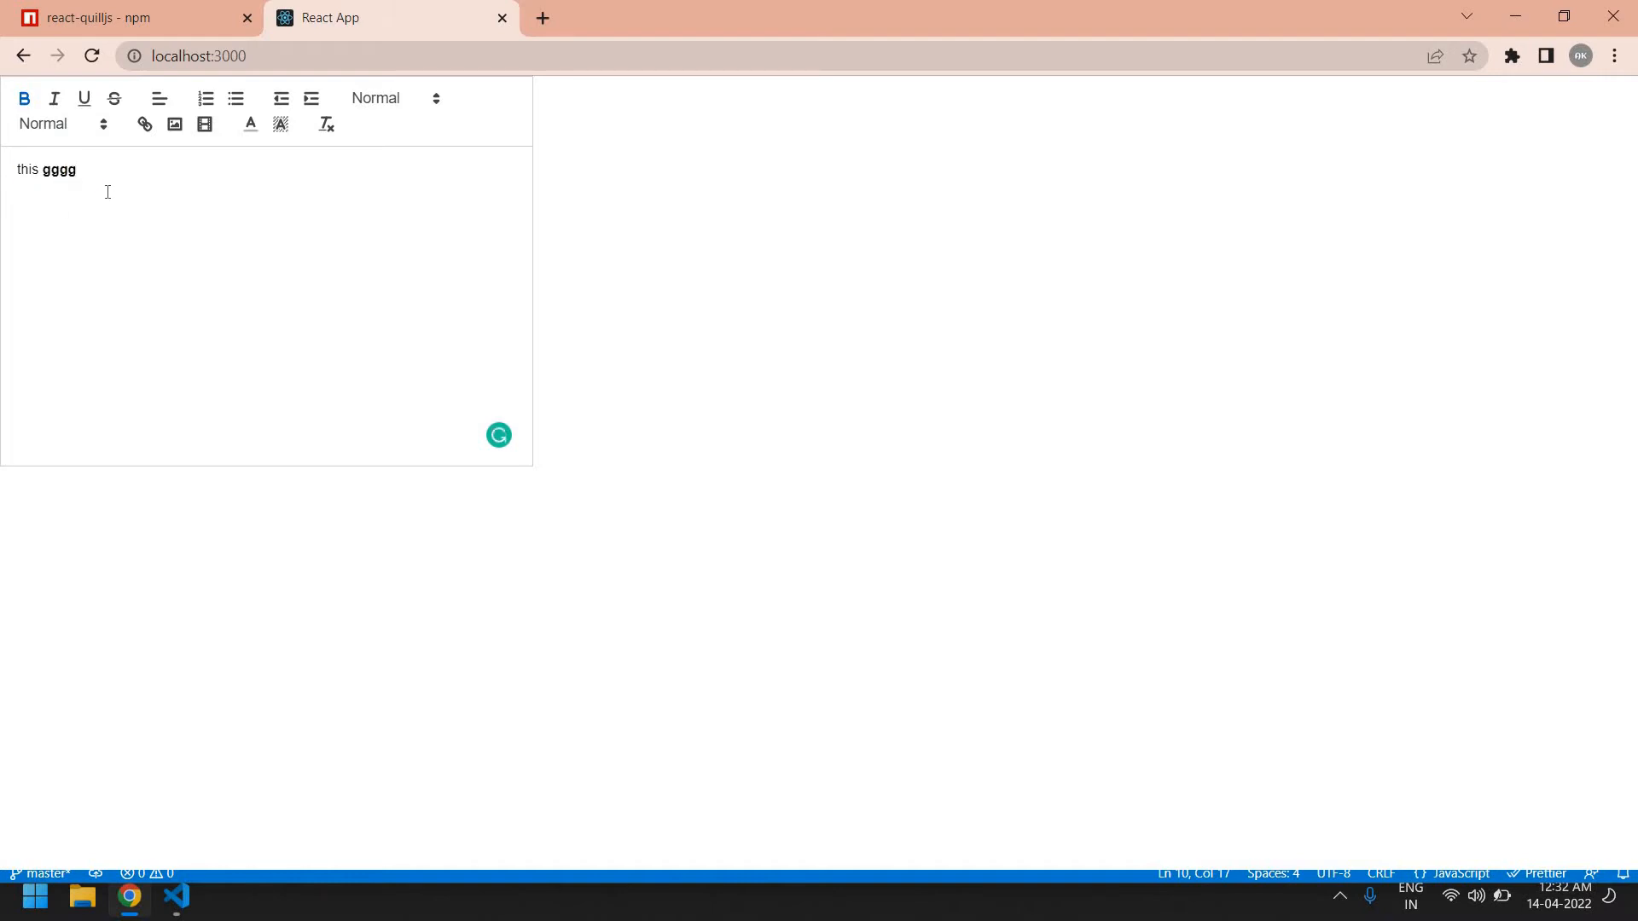
mouse_move(94, 172)
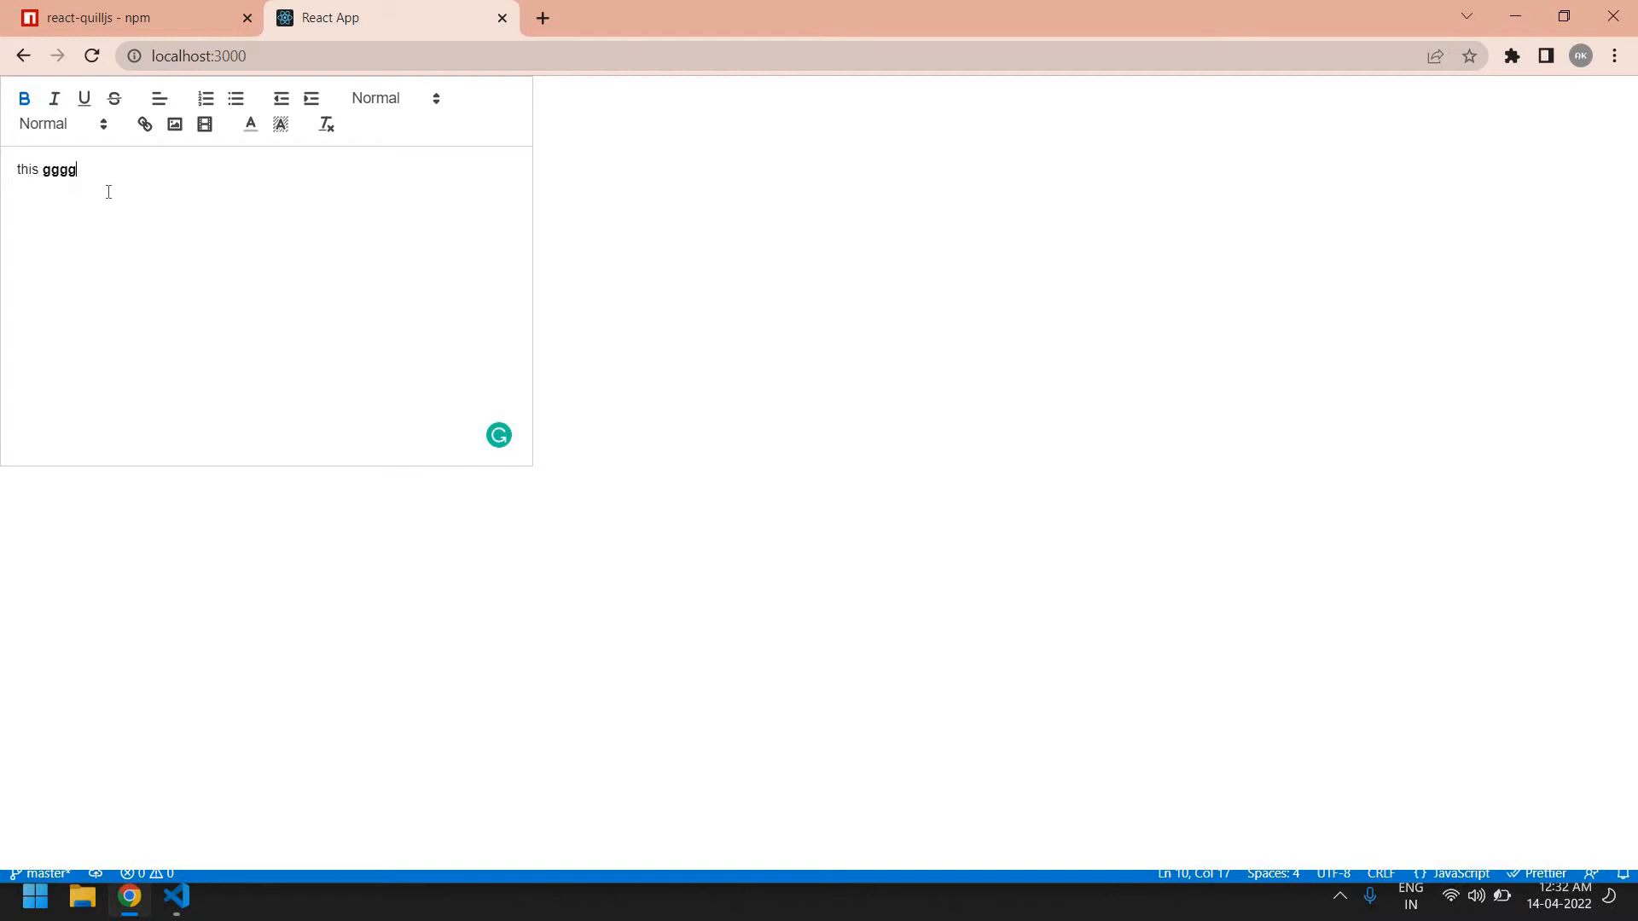
left_click(176, 897)
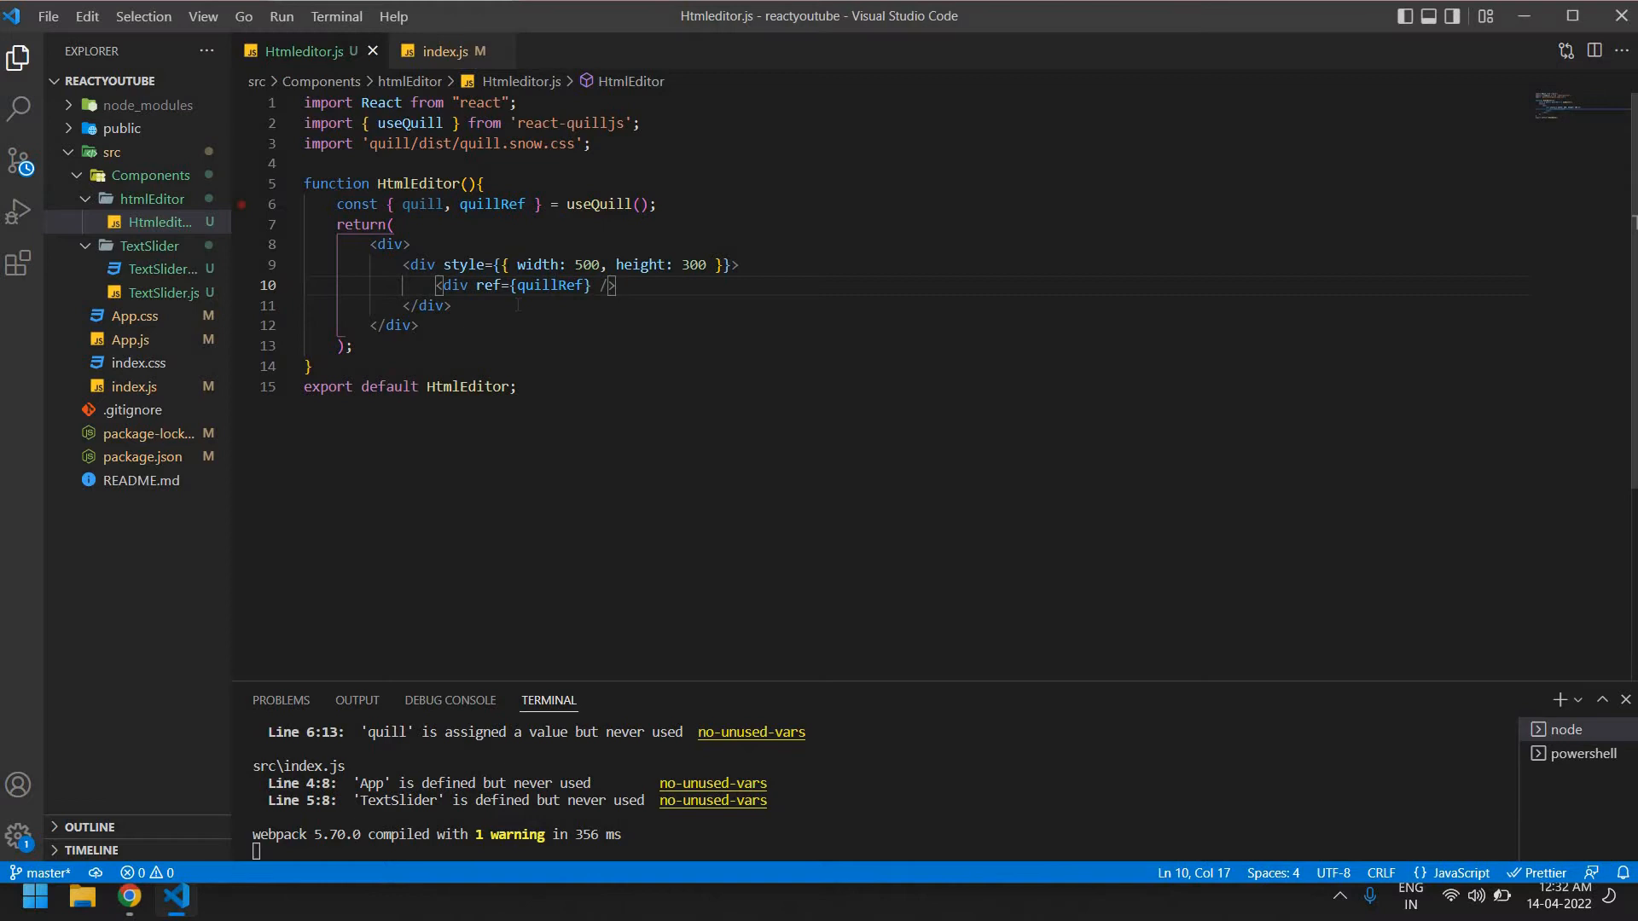
Find the react-quilljs text-change example and copy its React.useEffect block
left_click(127, 897)
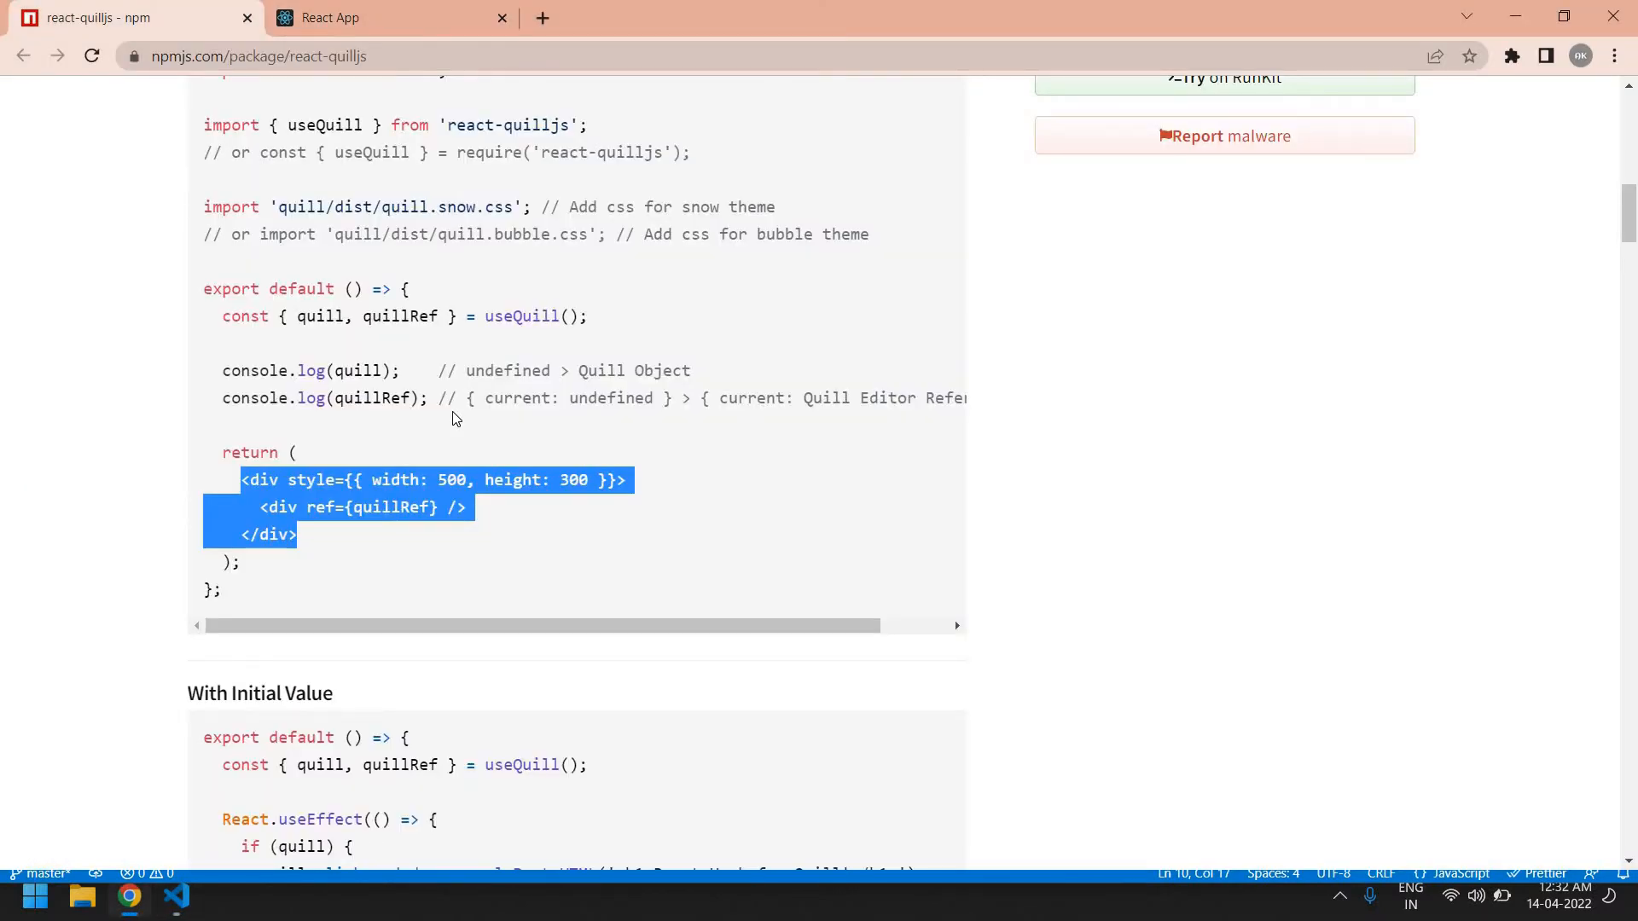
scroll("down", 3)
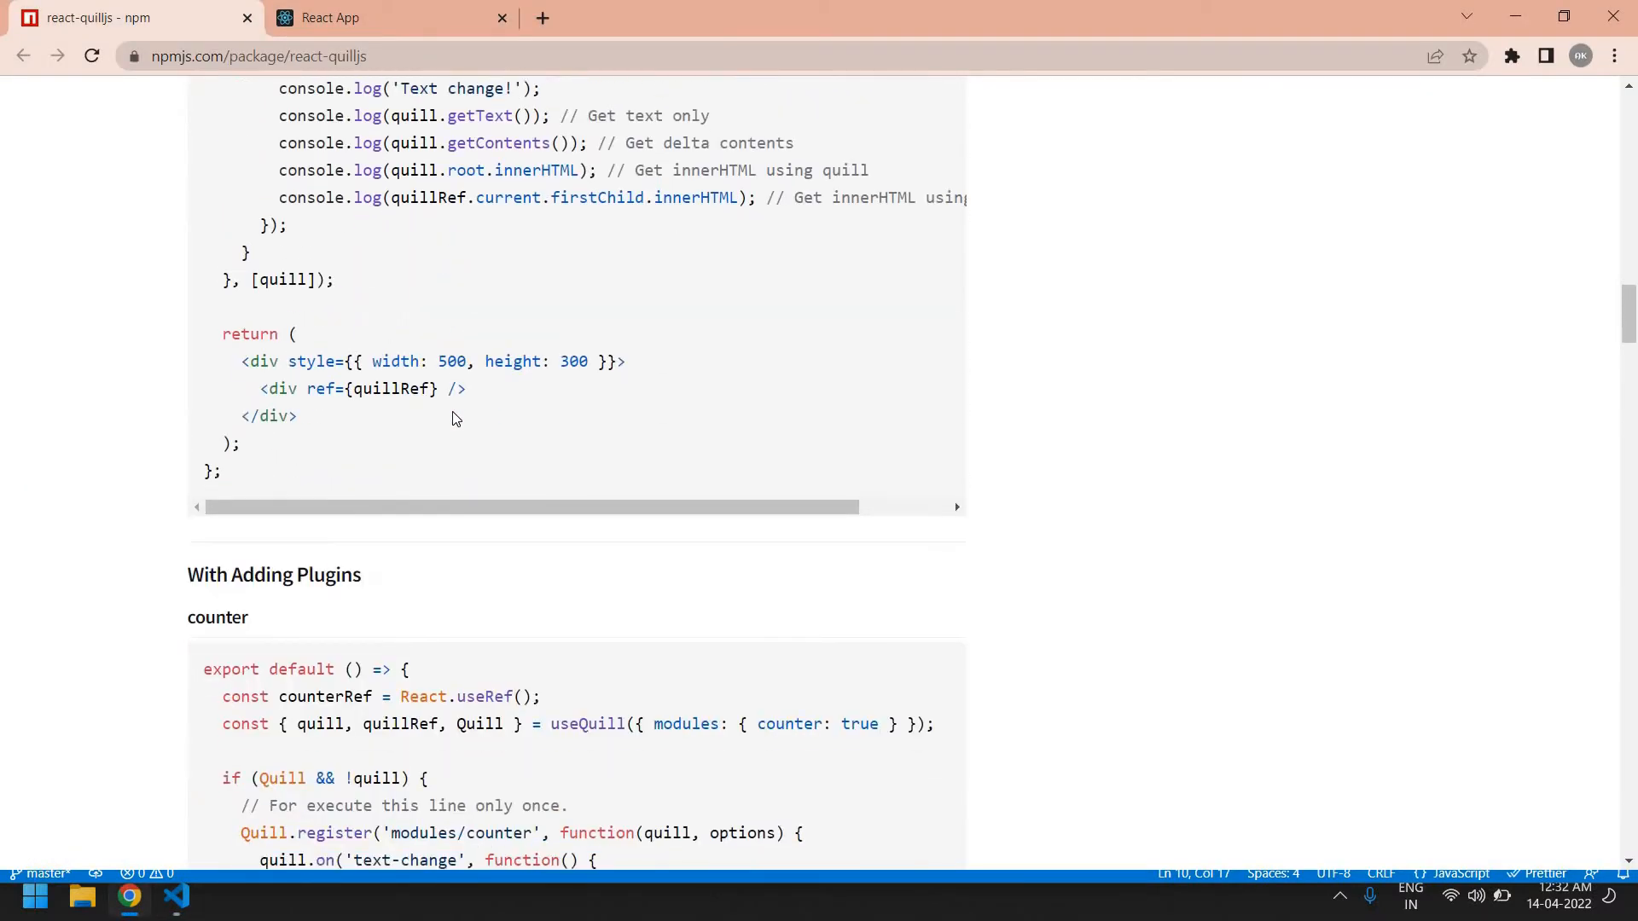
scroll("up", 3)
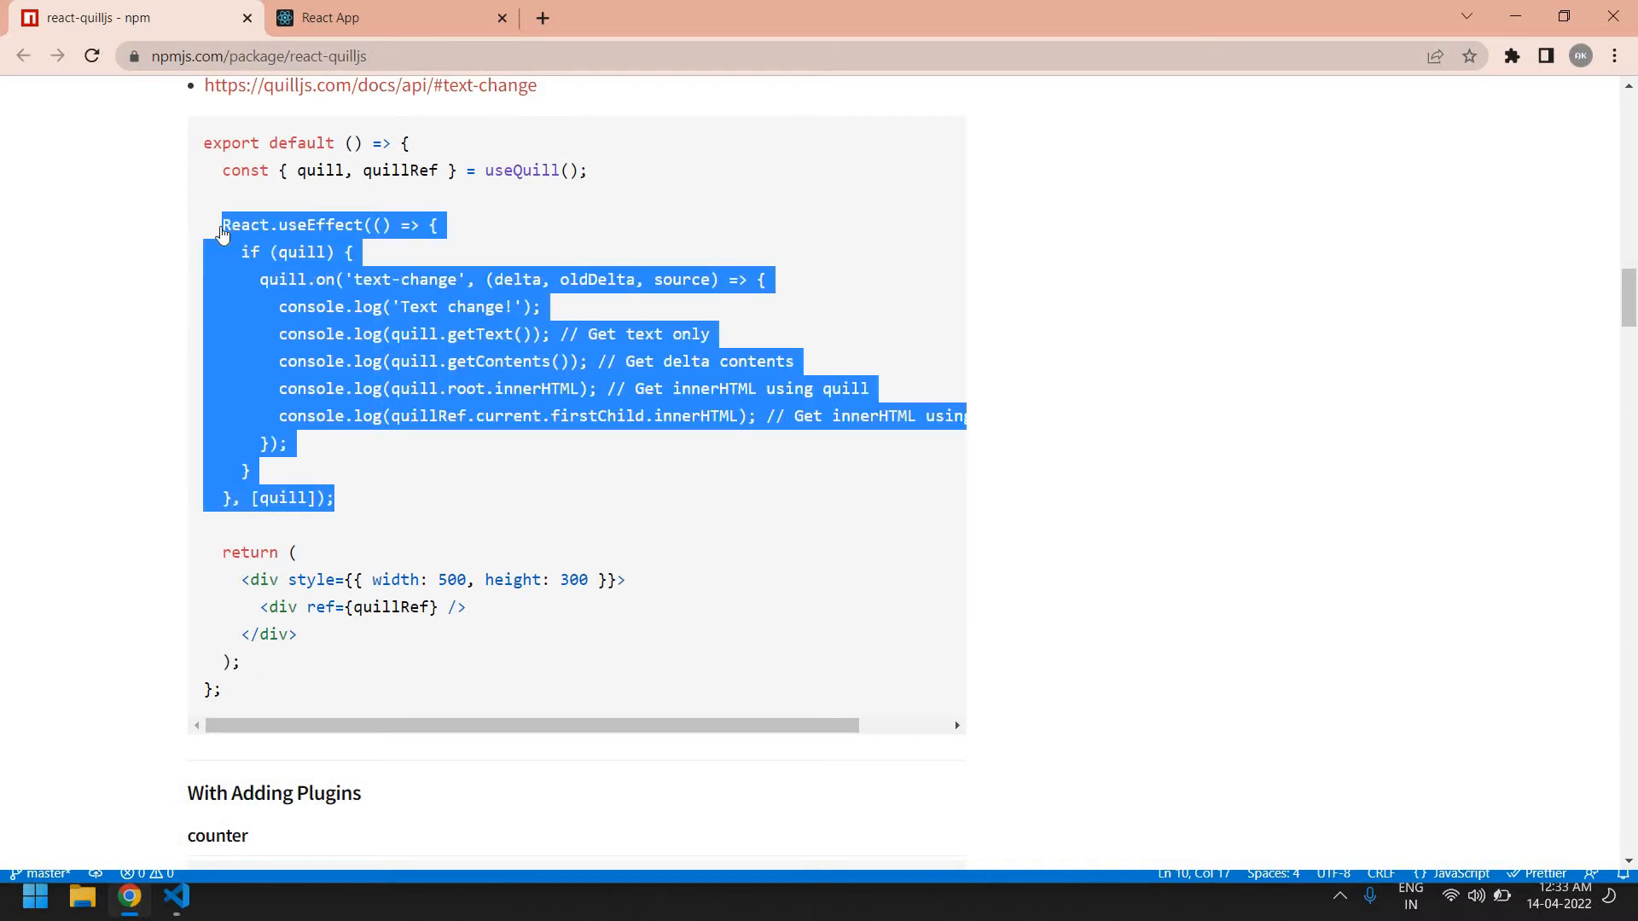
left_click(176, 897)
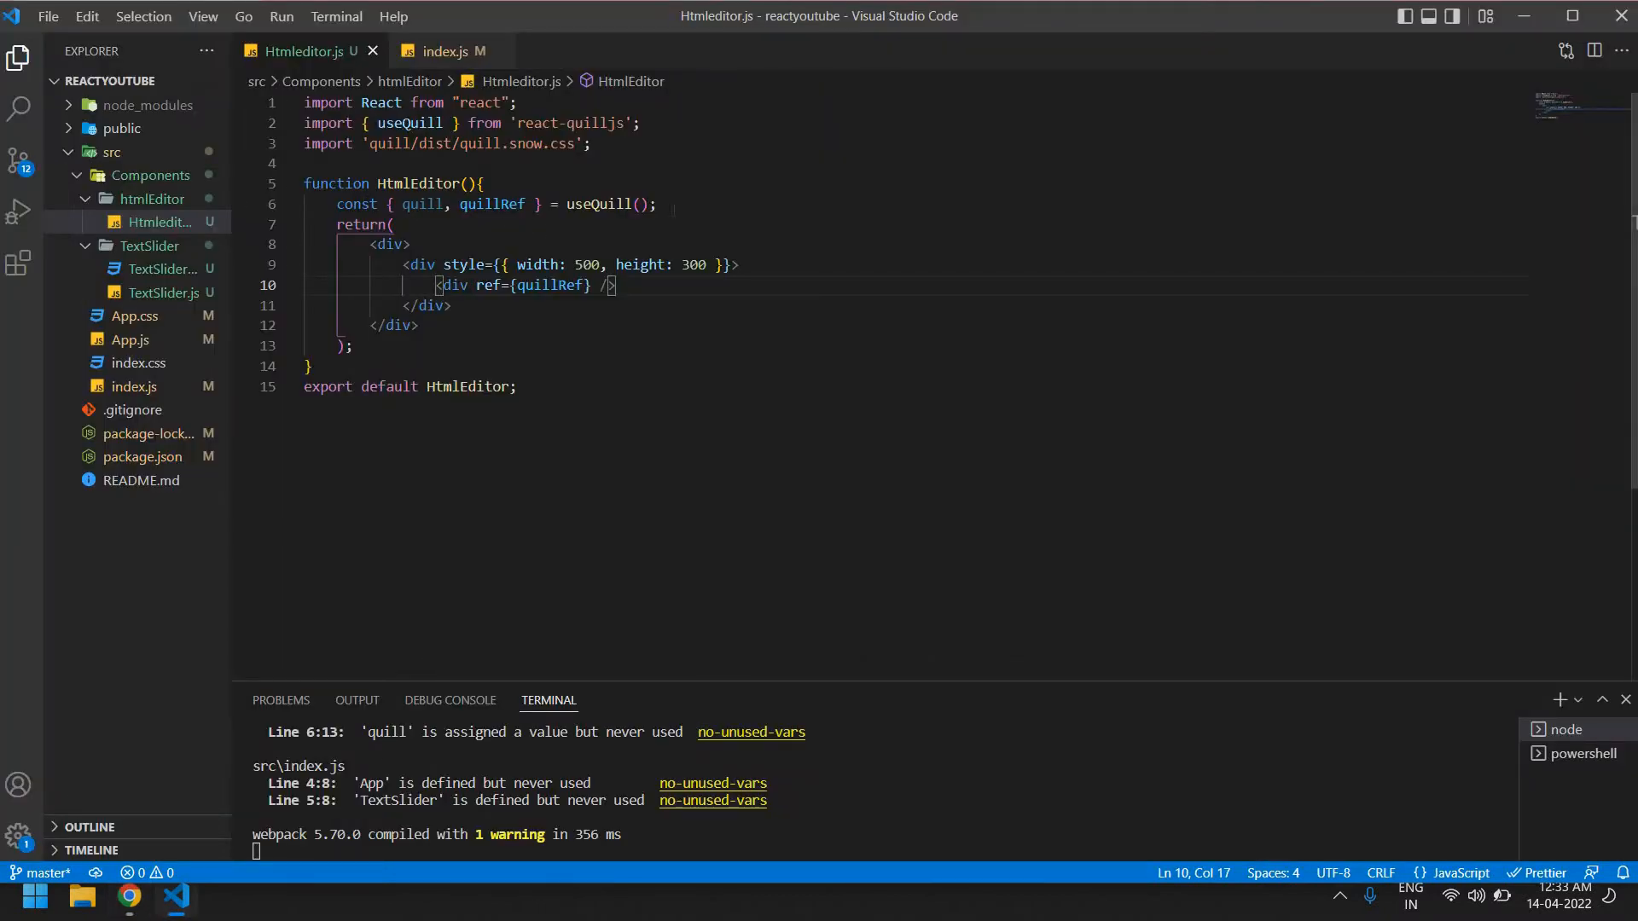
Paste a React.useEffect text-change listener logging quillRef.current.firstChild.innerHTML, and save
type("React.useEffect(() => {")
type("quill.on('text-change', () => {")
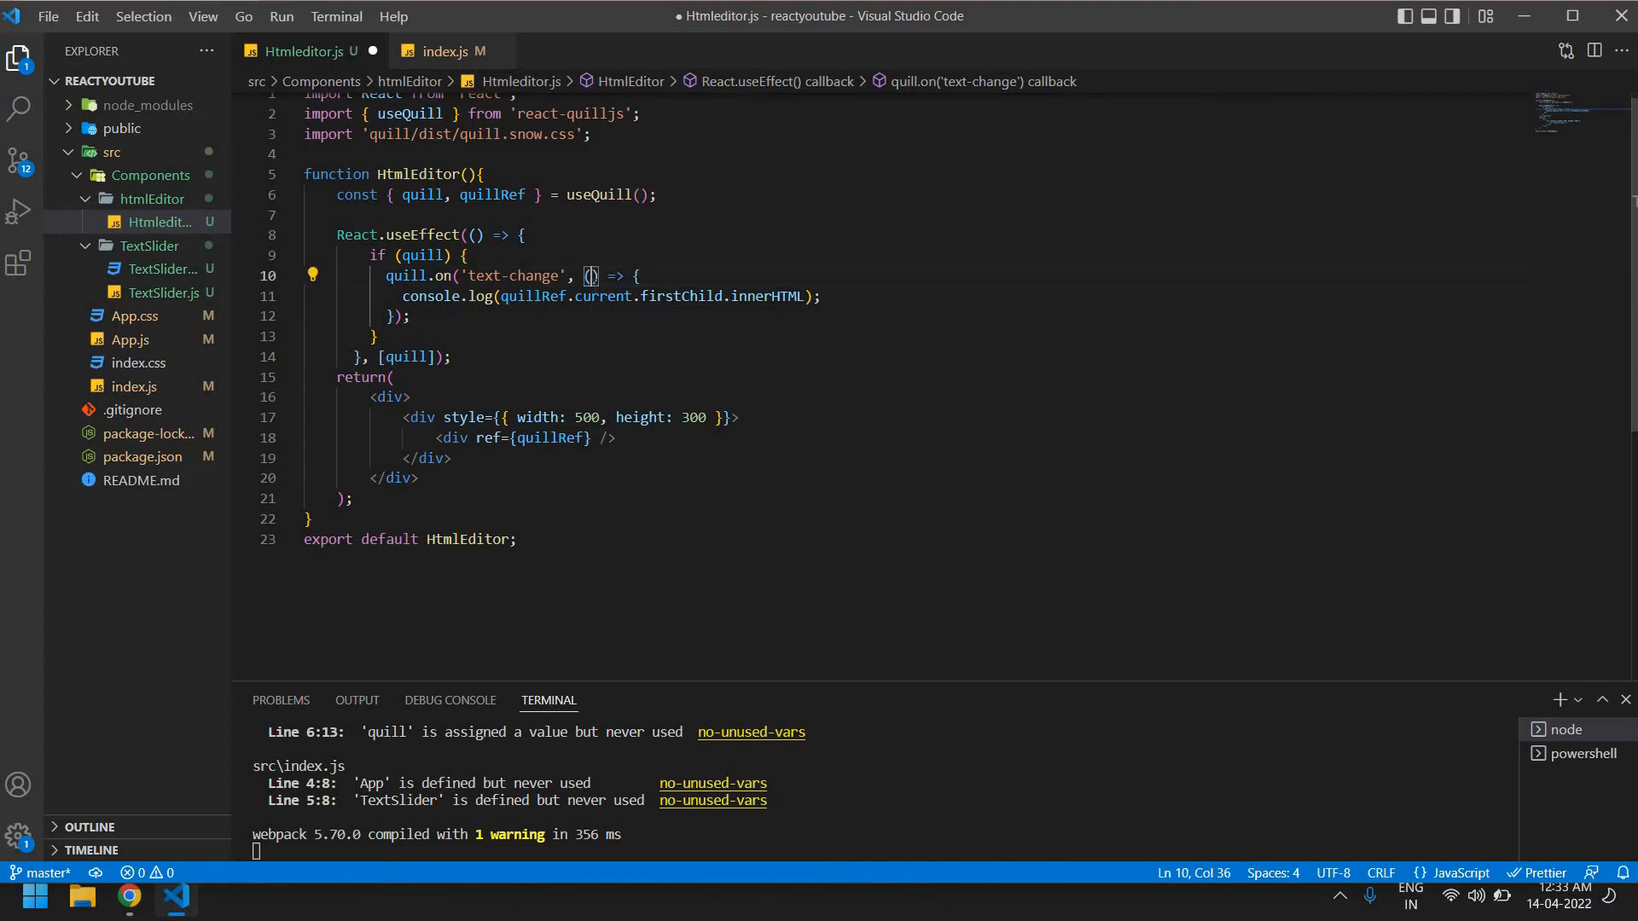
key("ctrl+s")
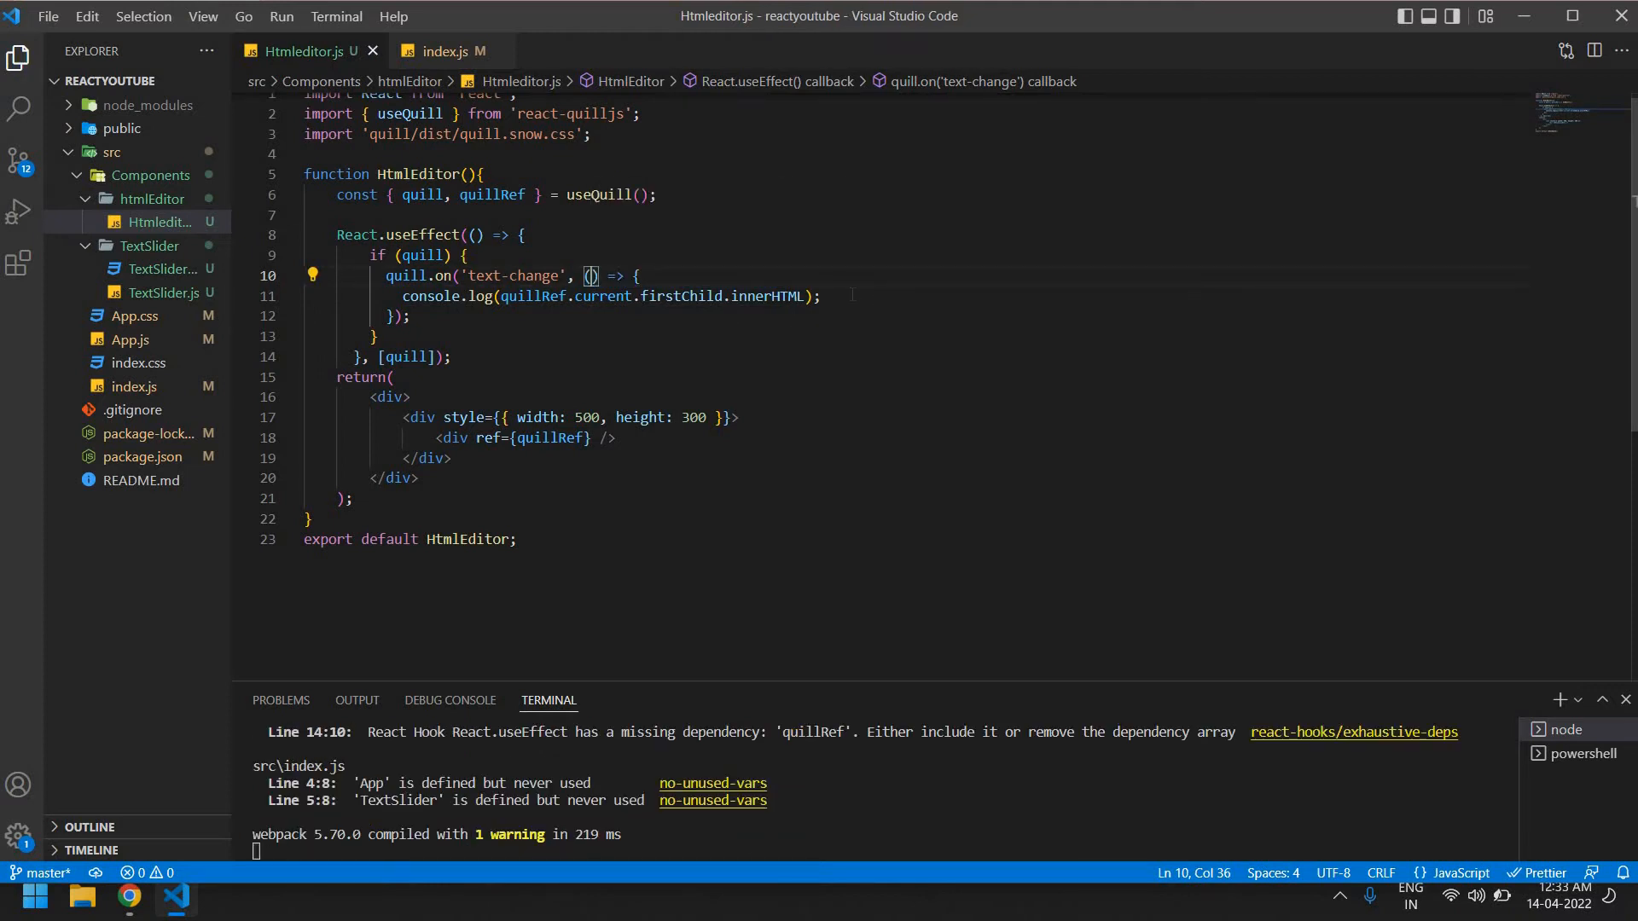
Add const [value, setValue] = useState() and set it to the editor's innerHTML on text change
key("Enter")
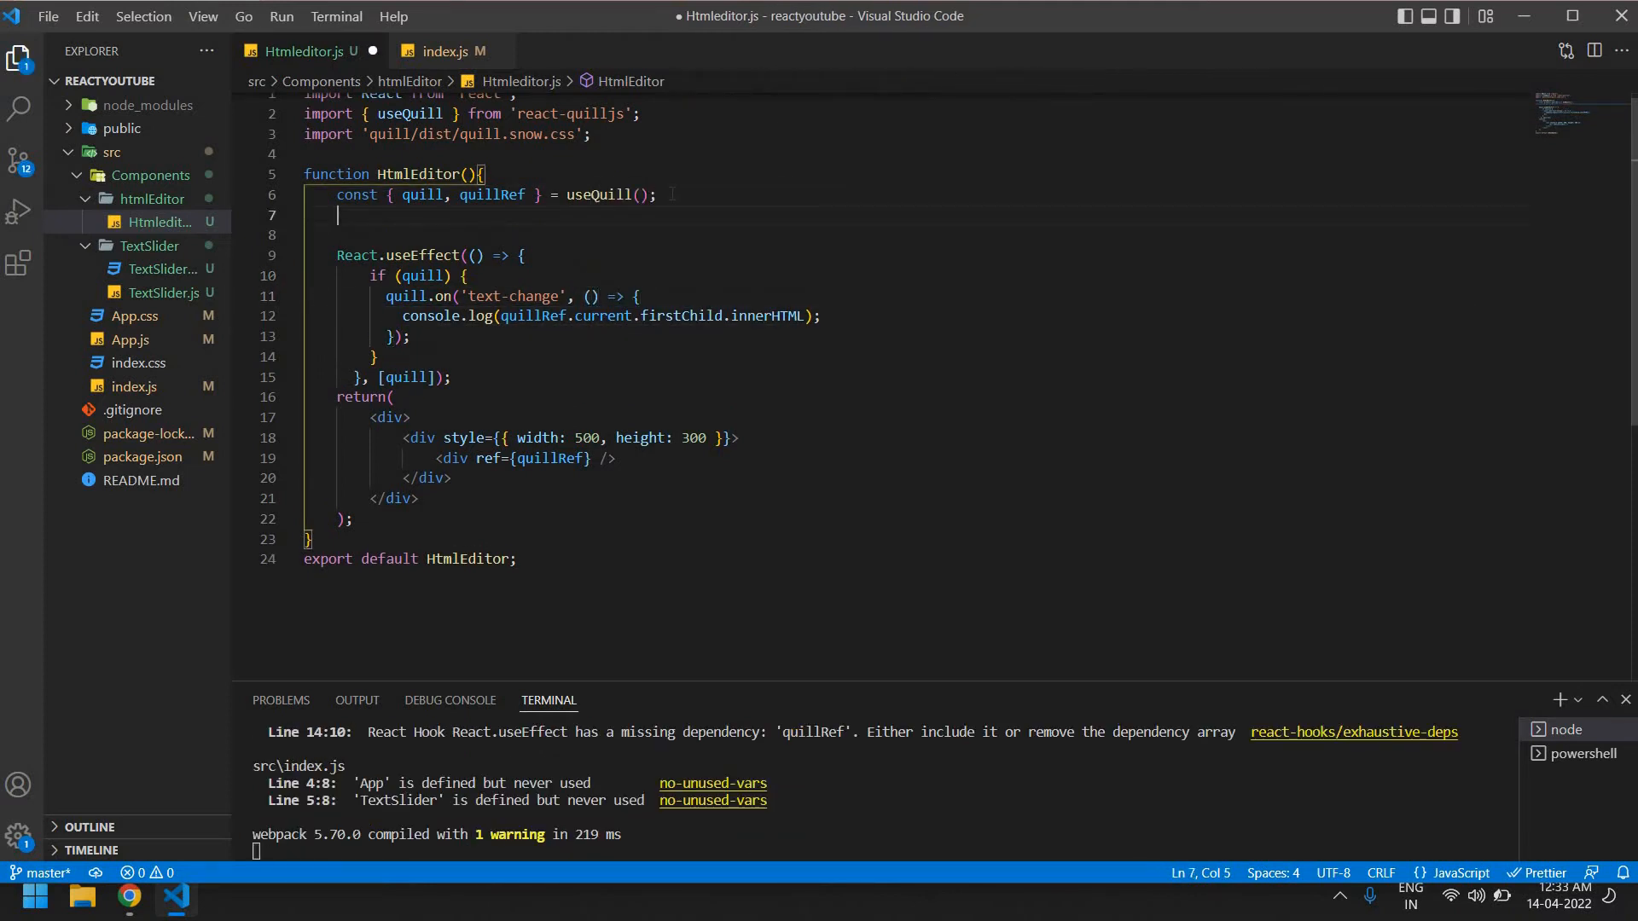
type("const [")
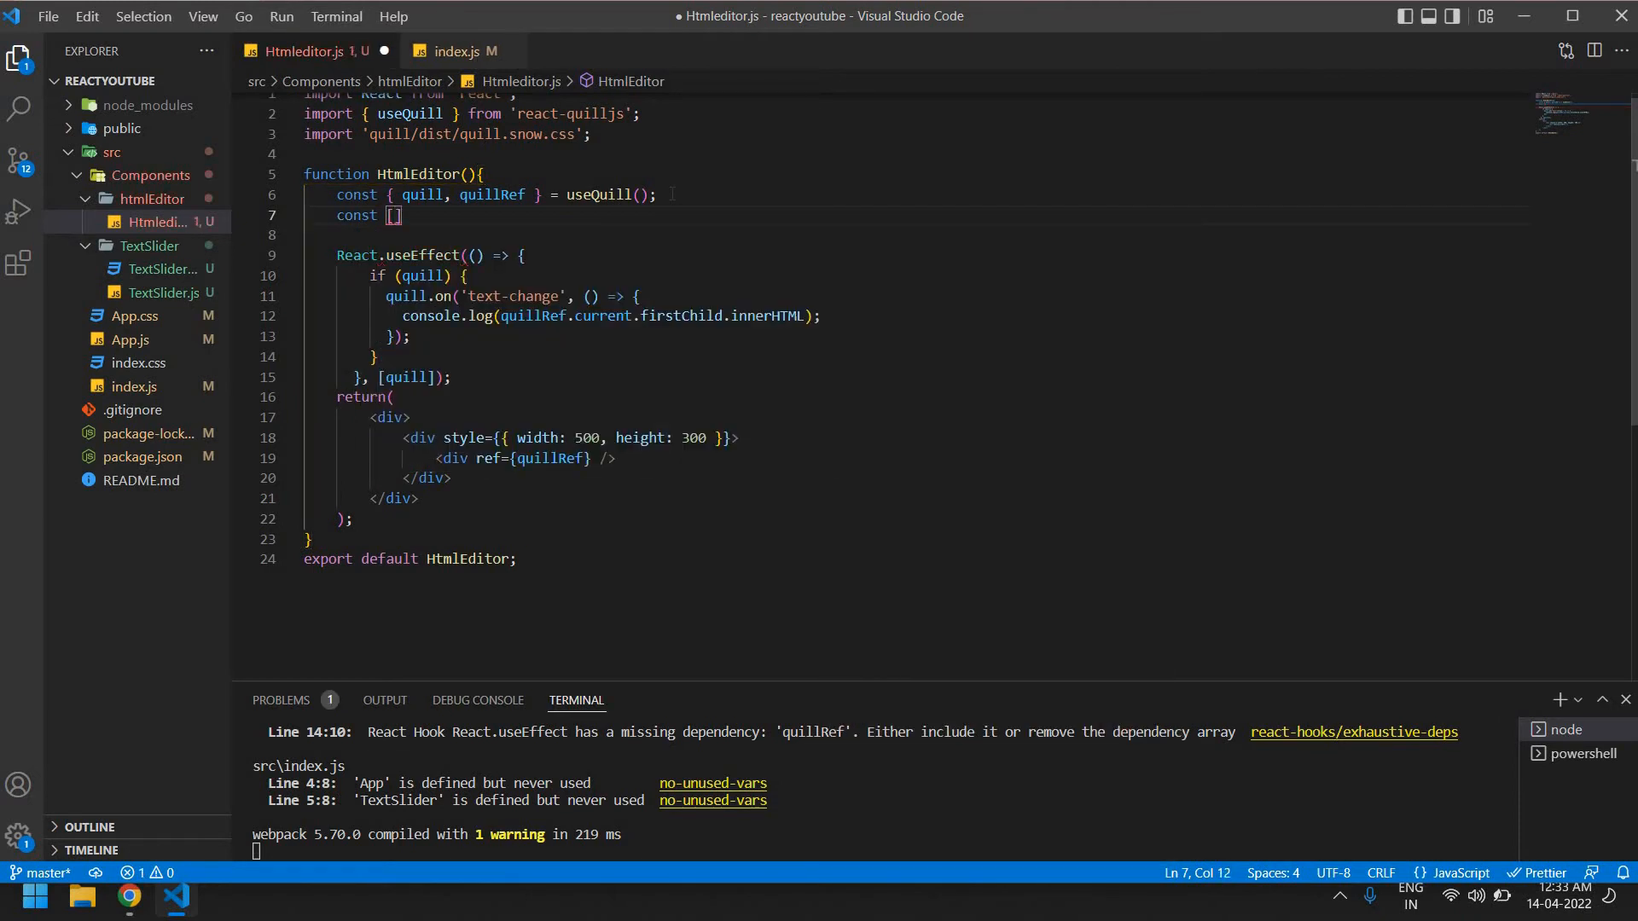
type("value")
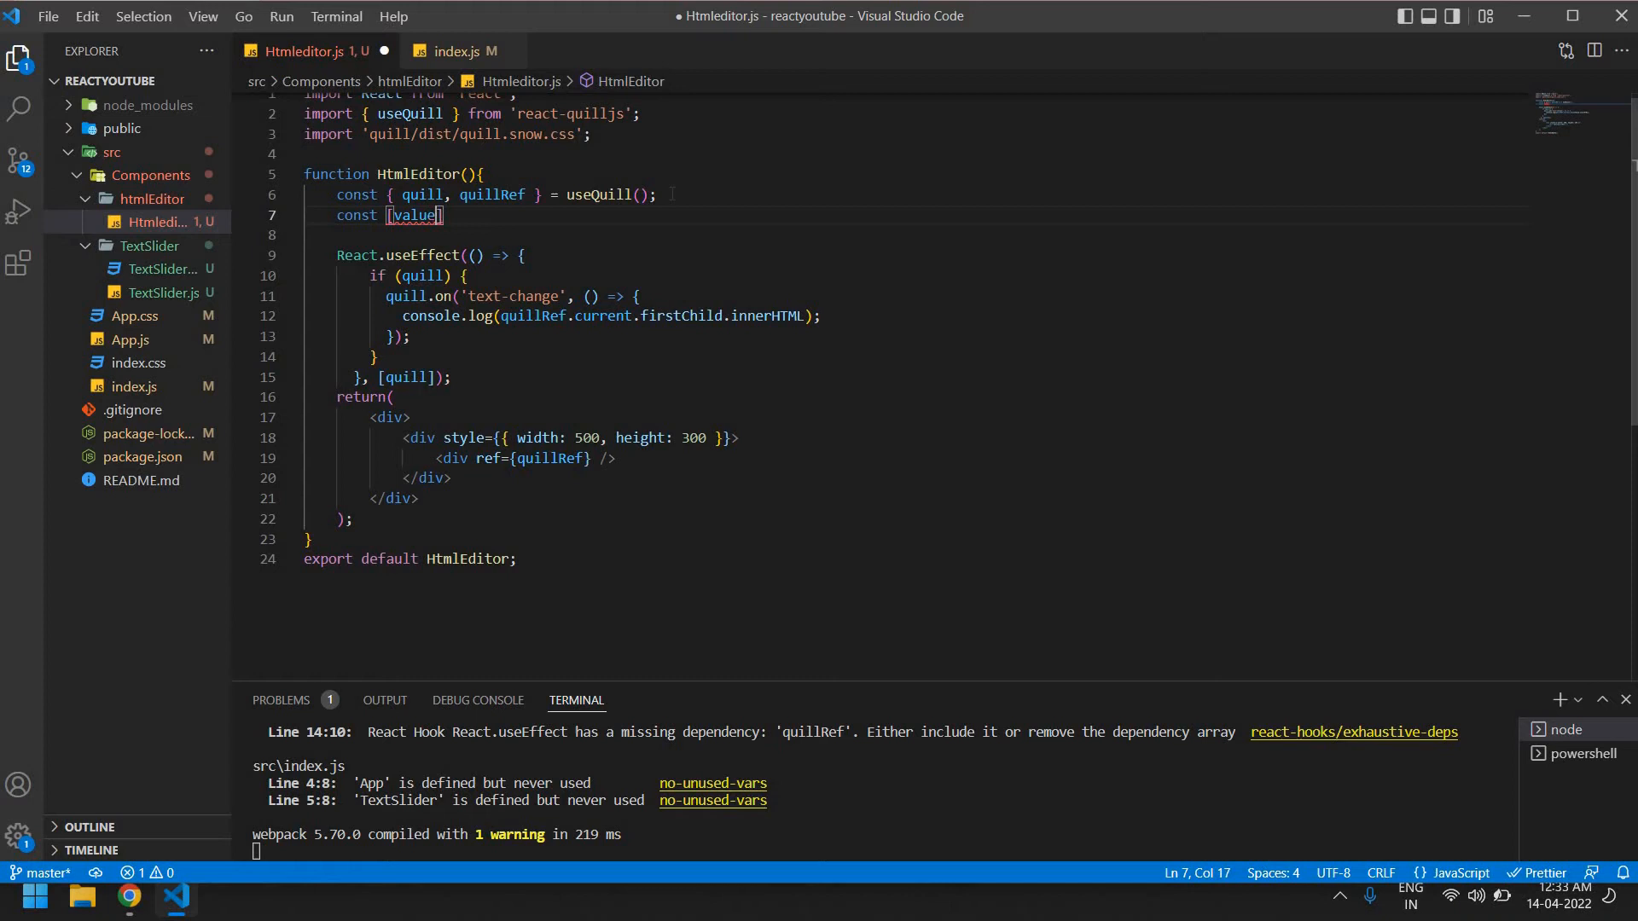
type(",setValue")
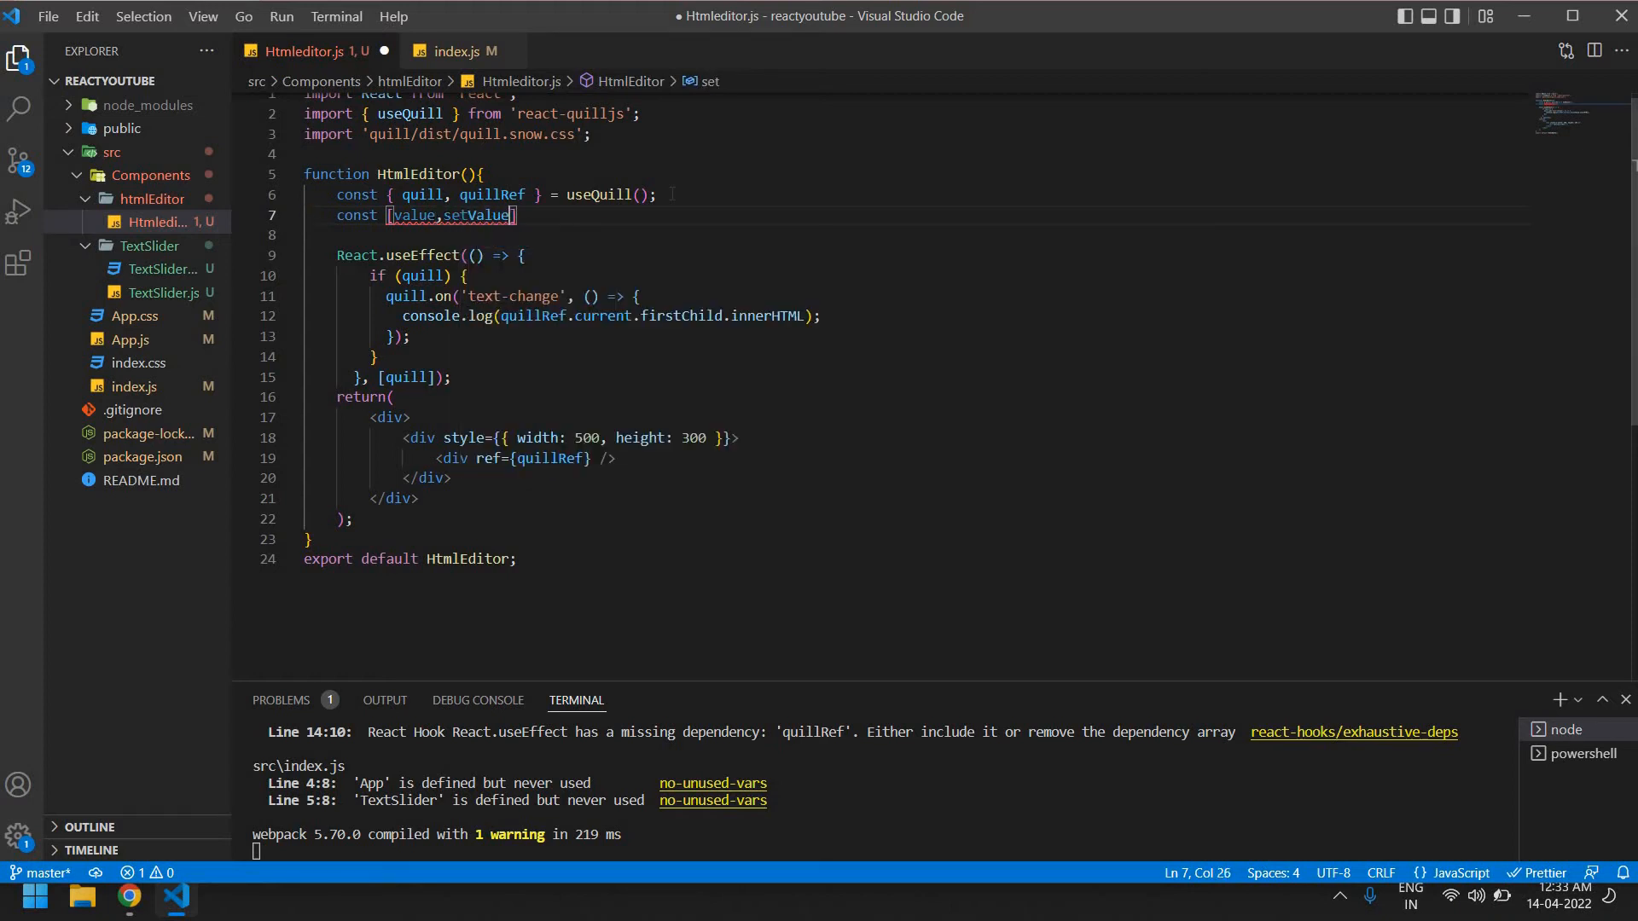
type("=useState(")
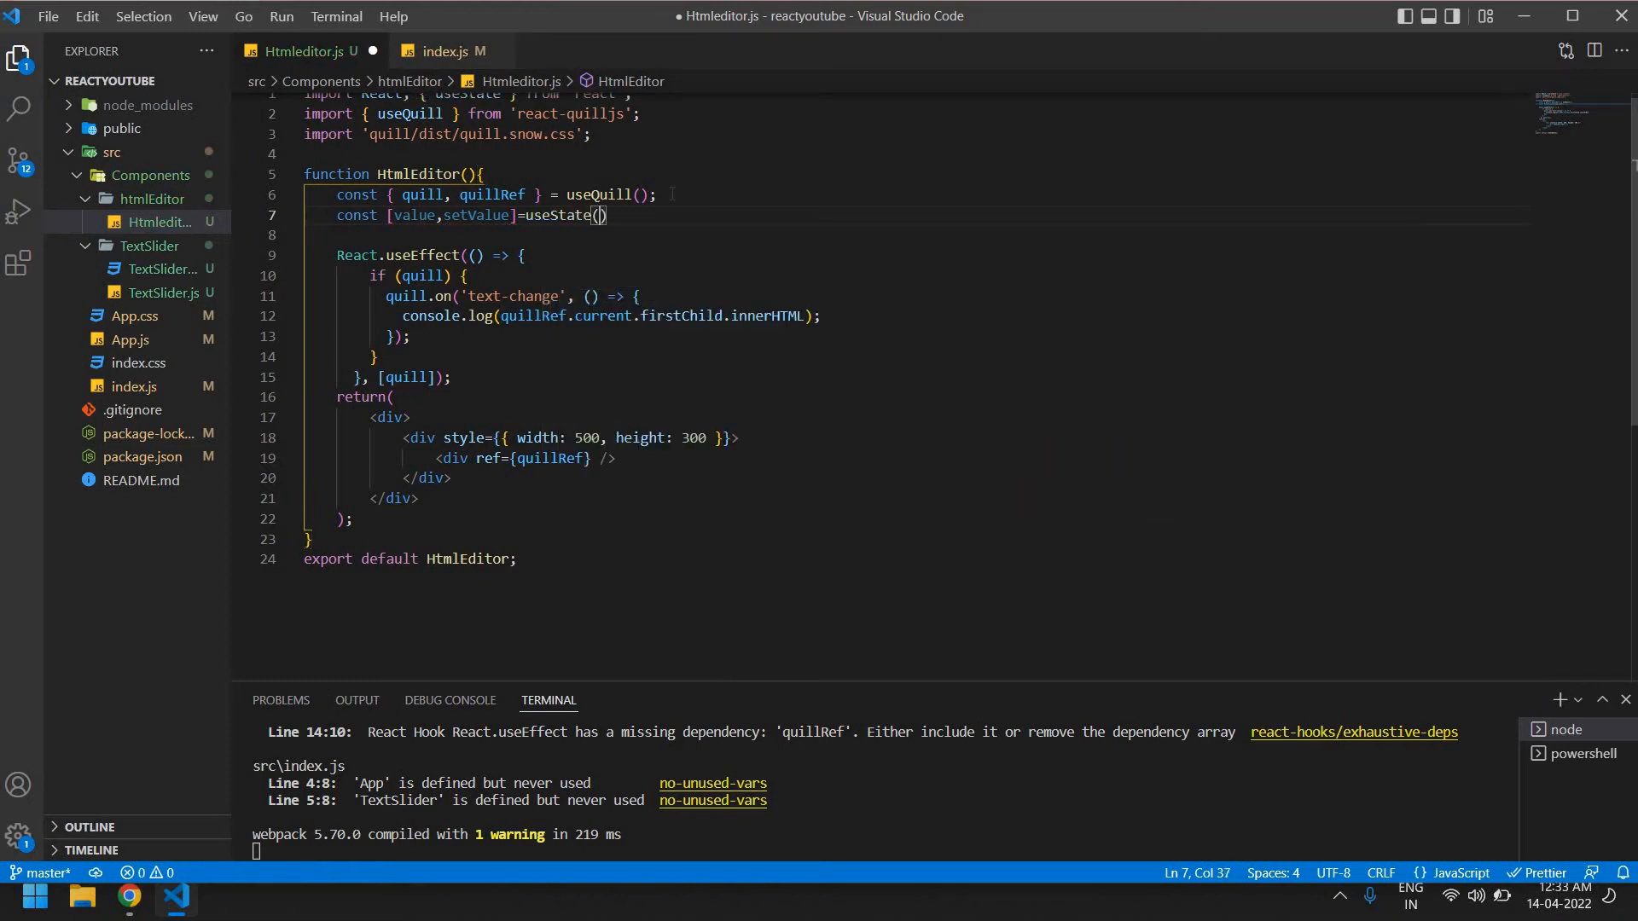
type(";")
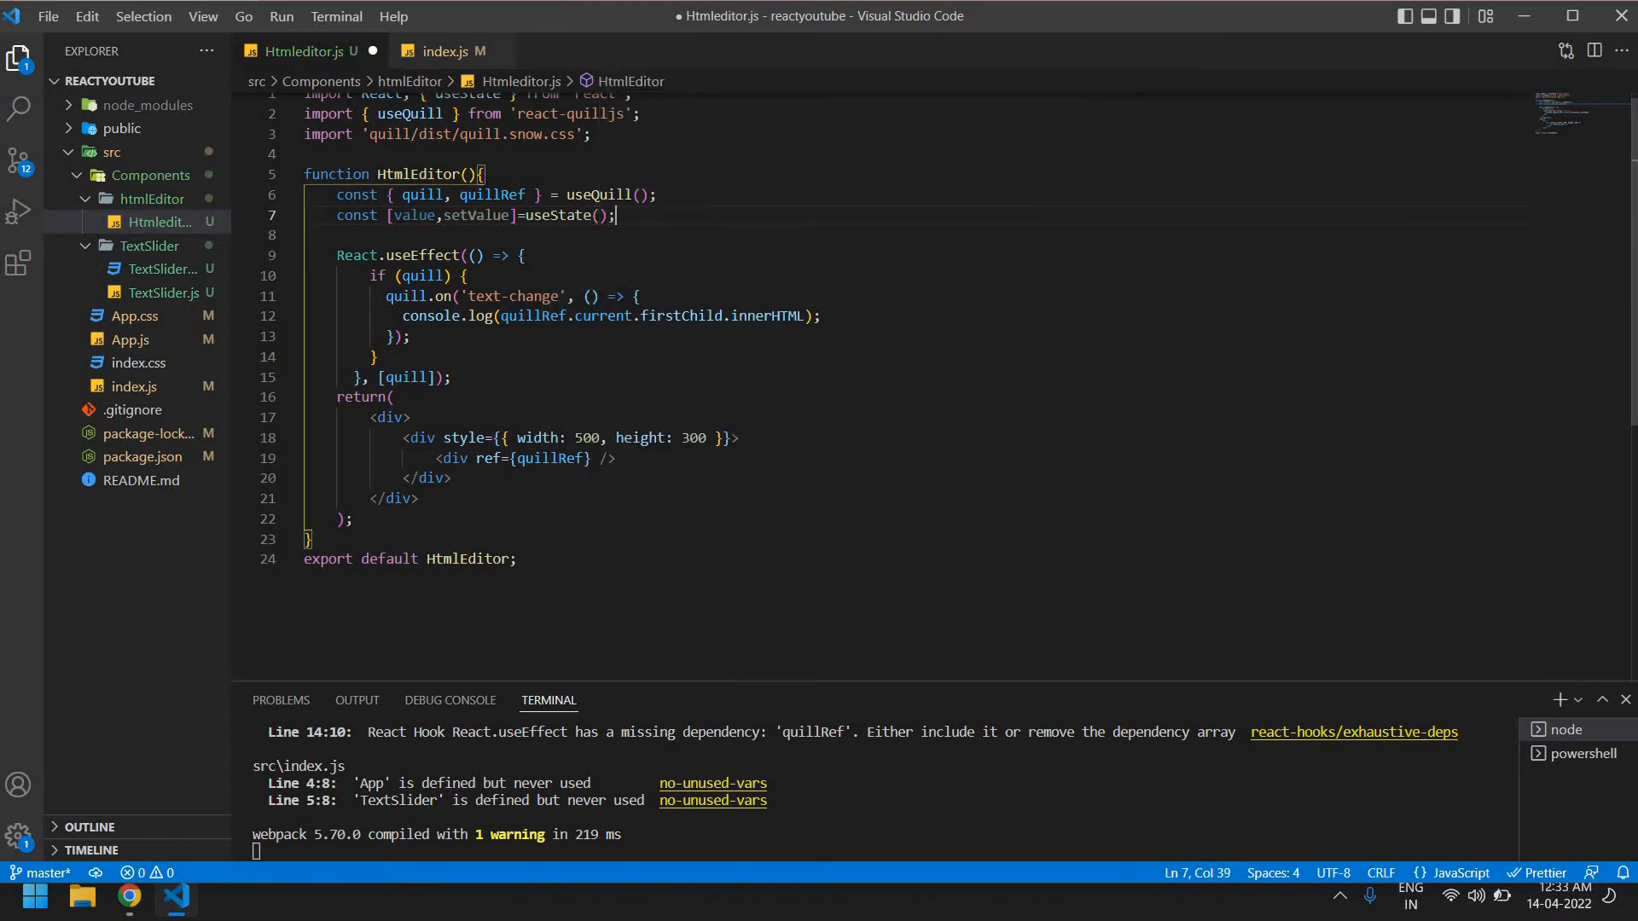
double_click(474, 215)
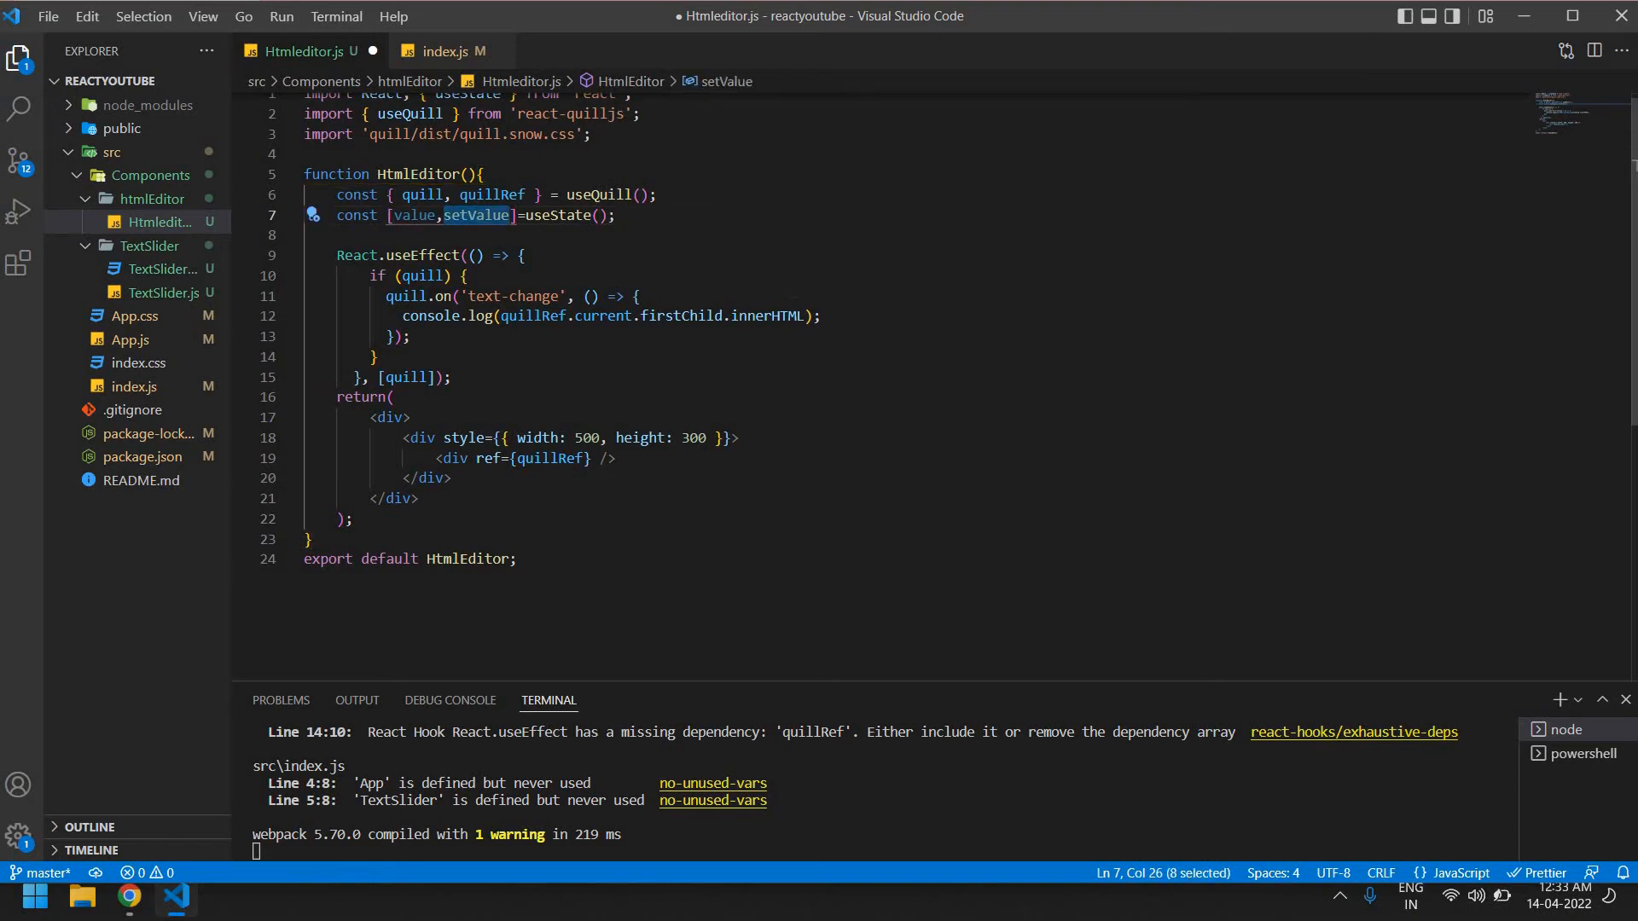
type("setValue")
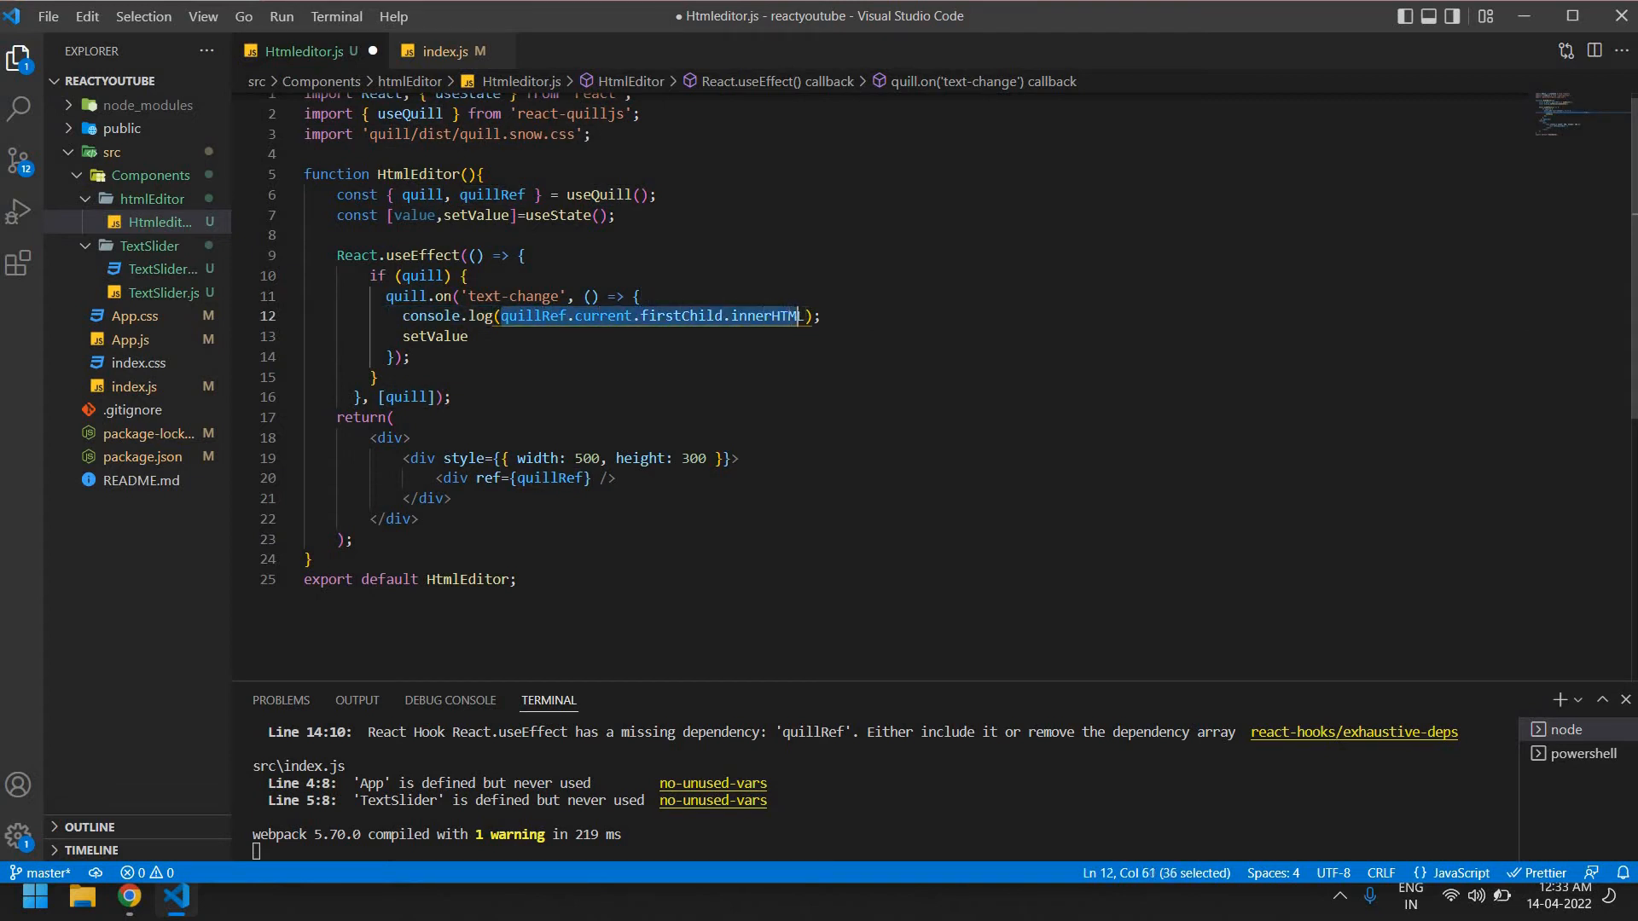
key("shift+Right")
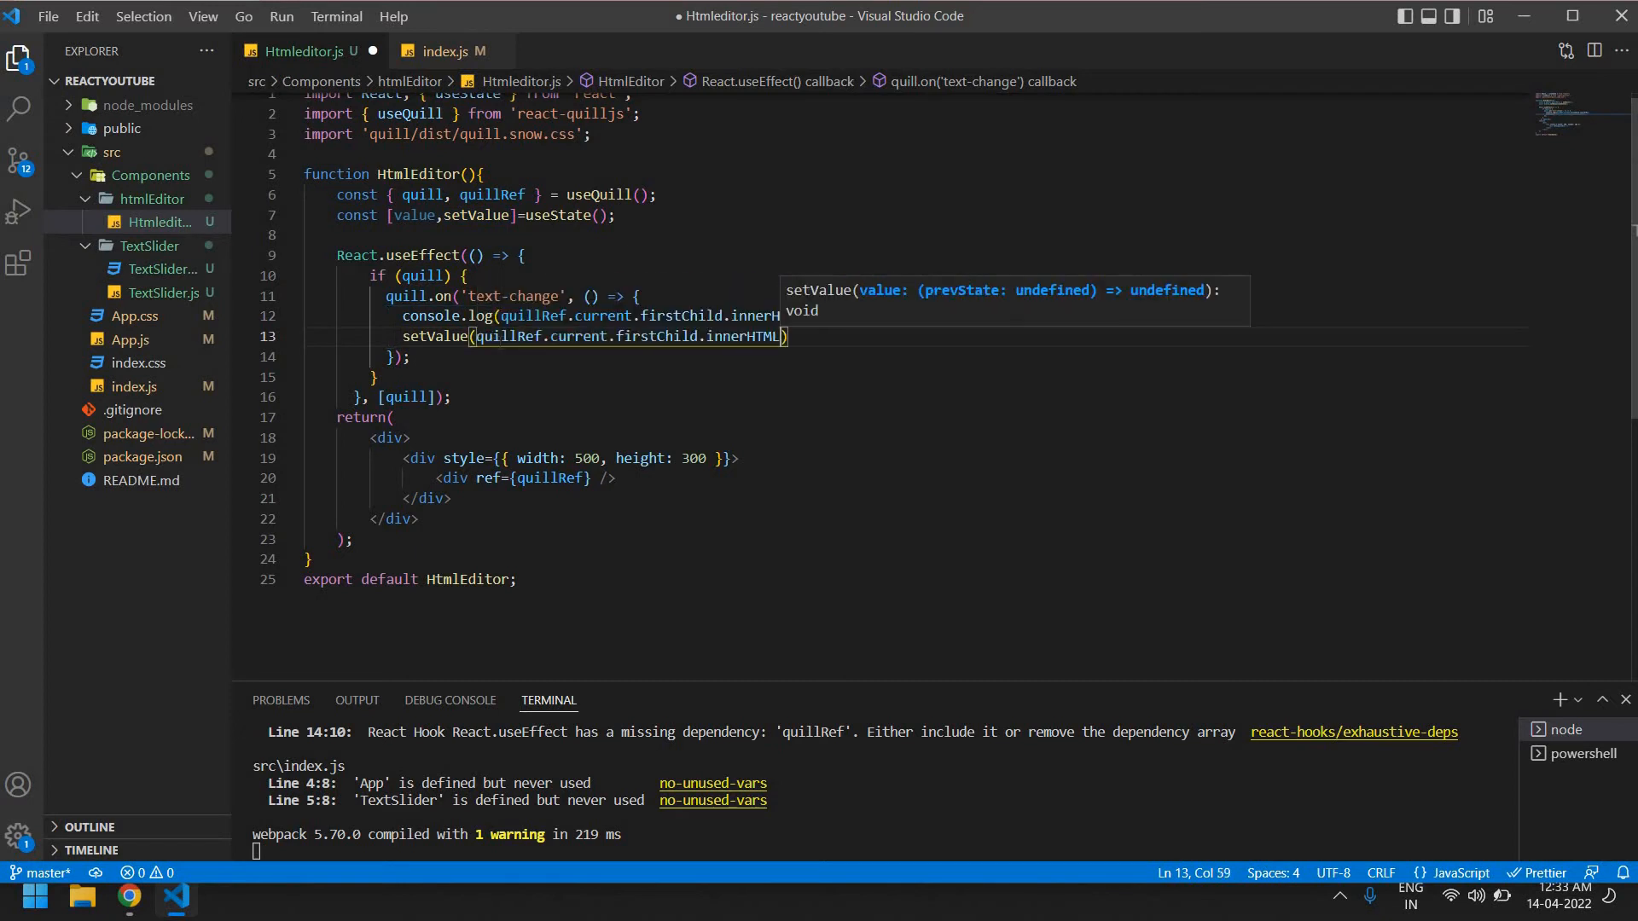
Log value with the label 'this is quill editor' below the effect block
double_click(414, 215)
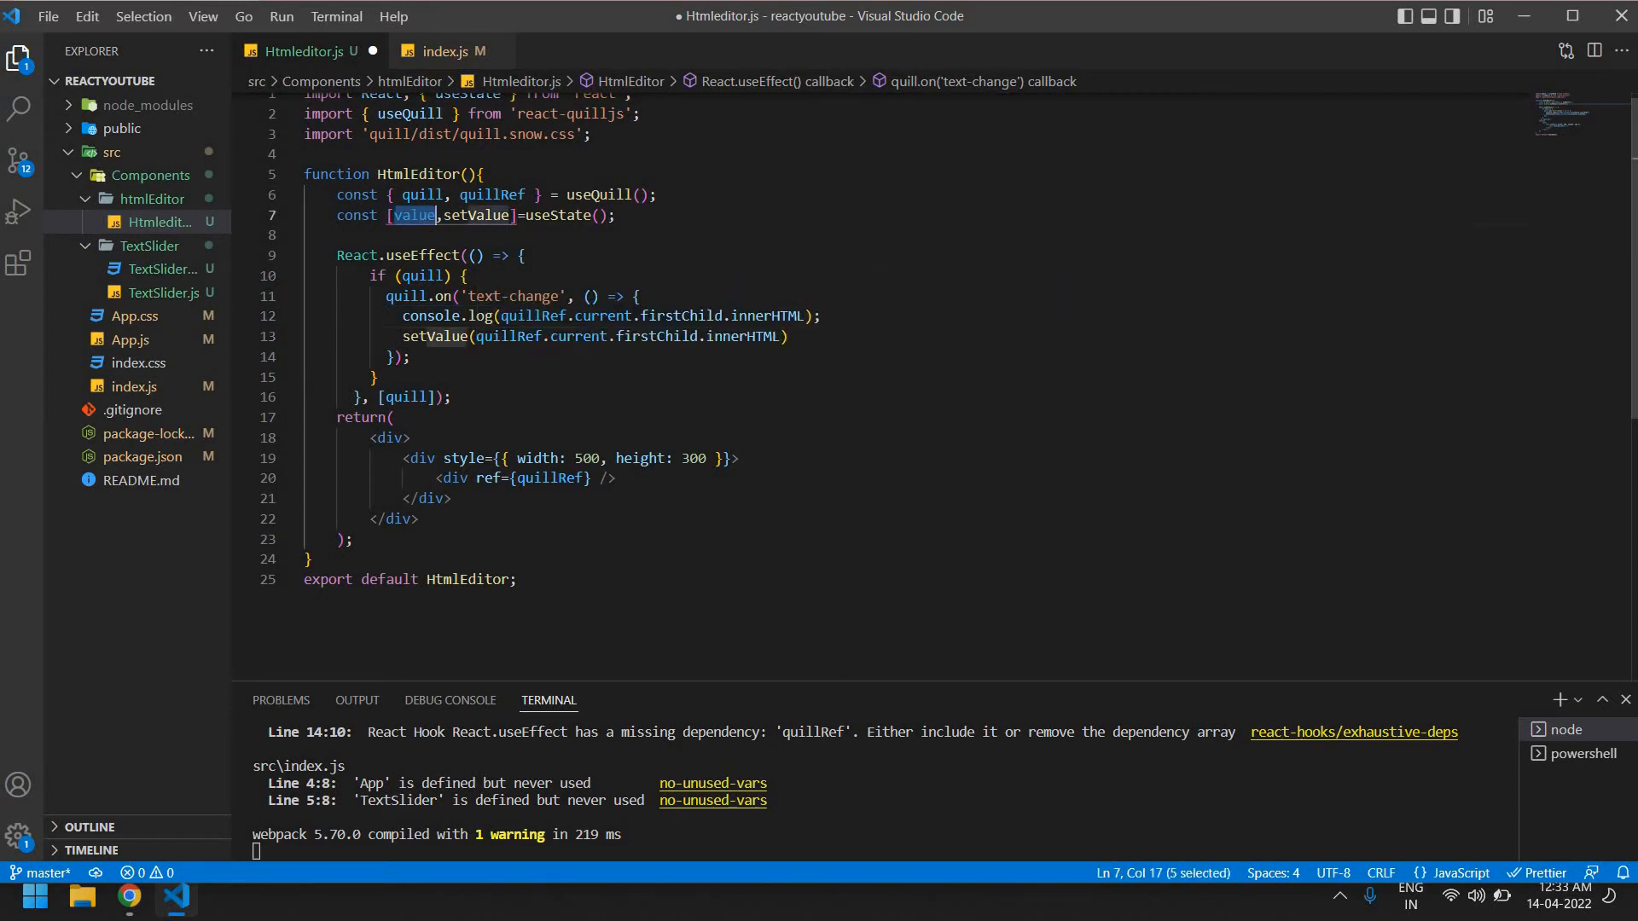
left_click(451, 397)
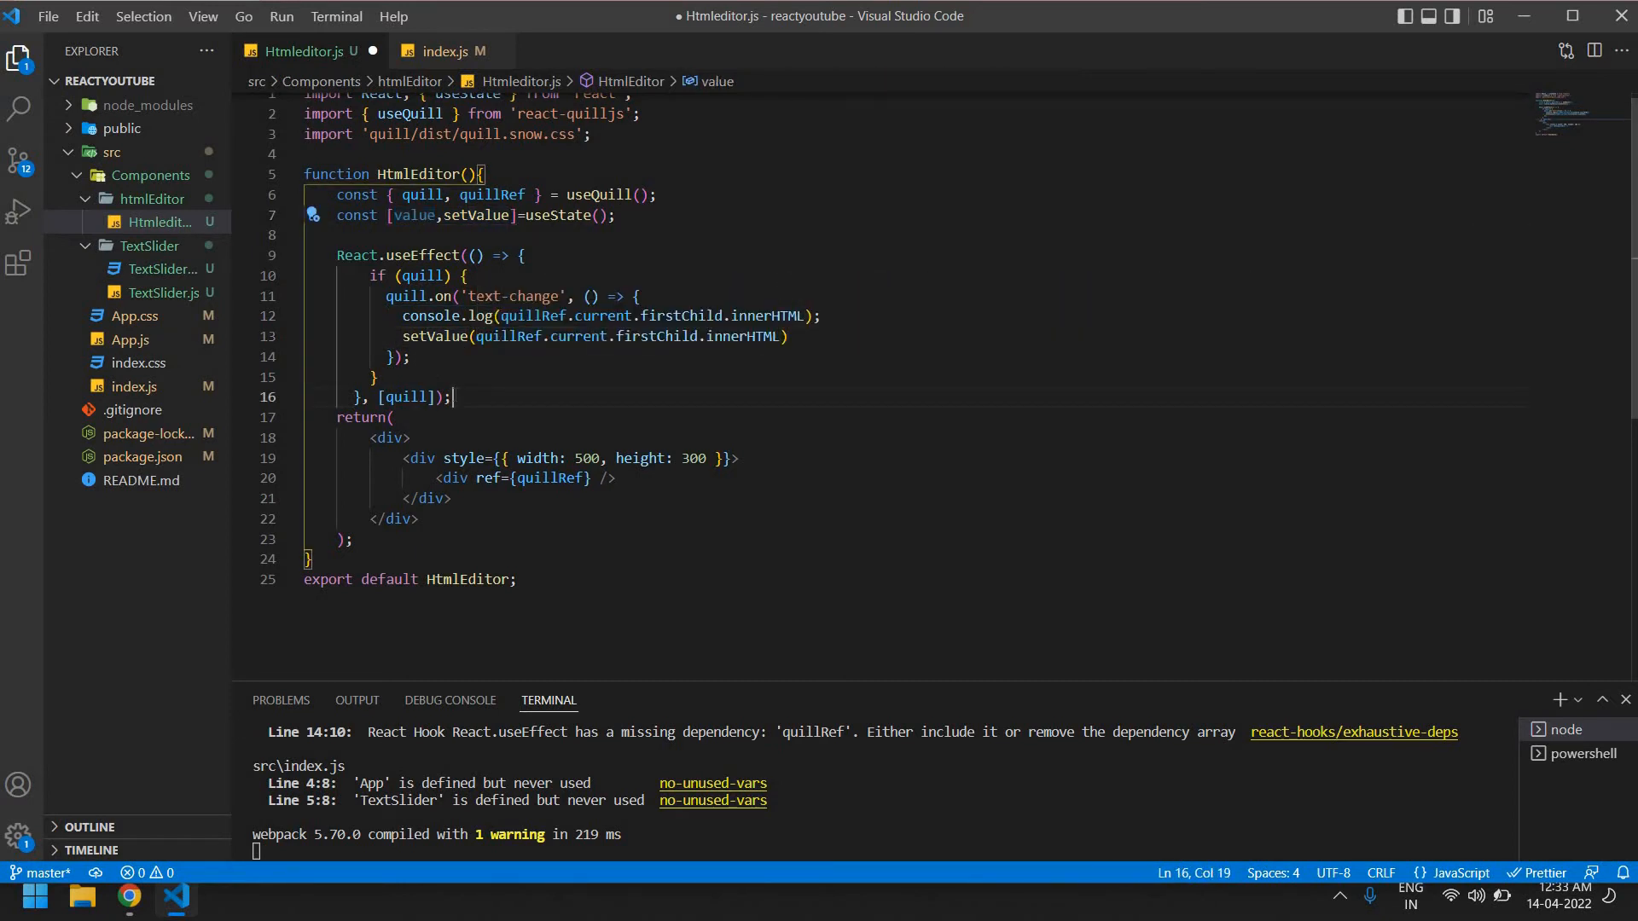
type("clg")
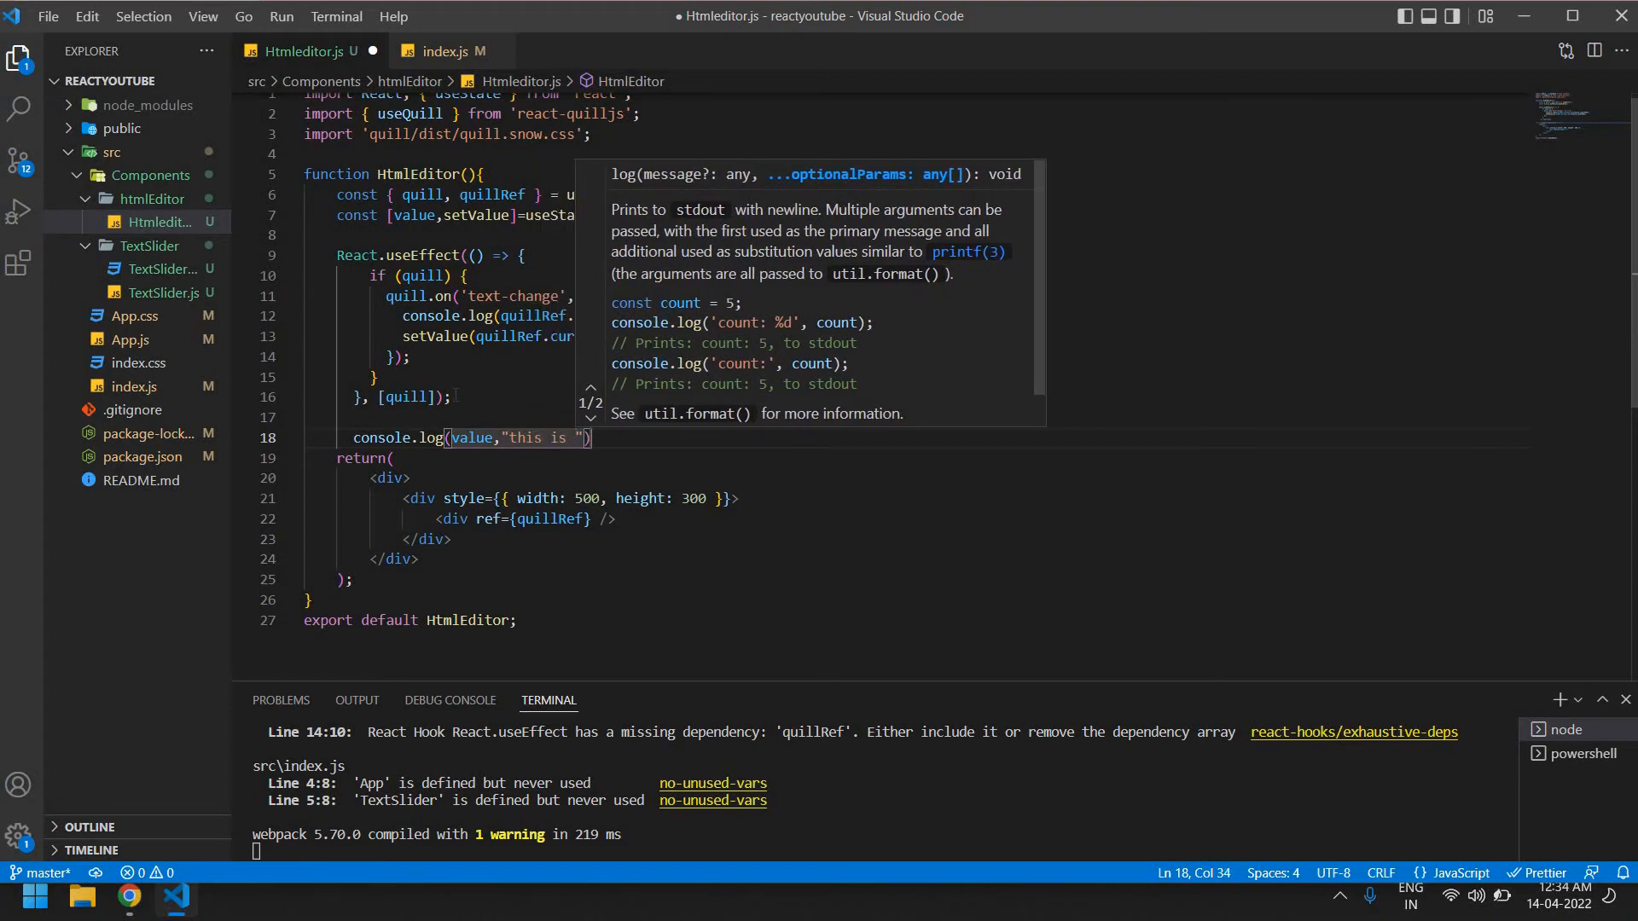
type("quill e")
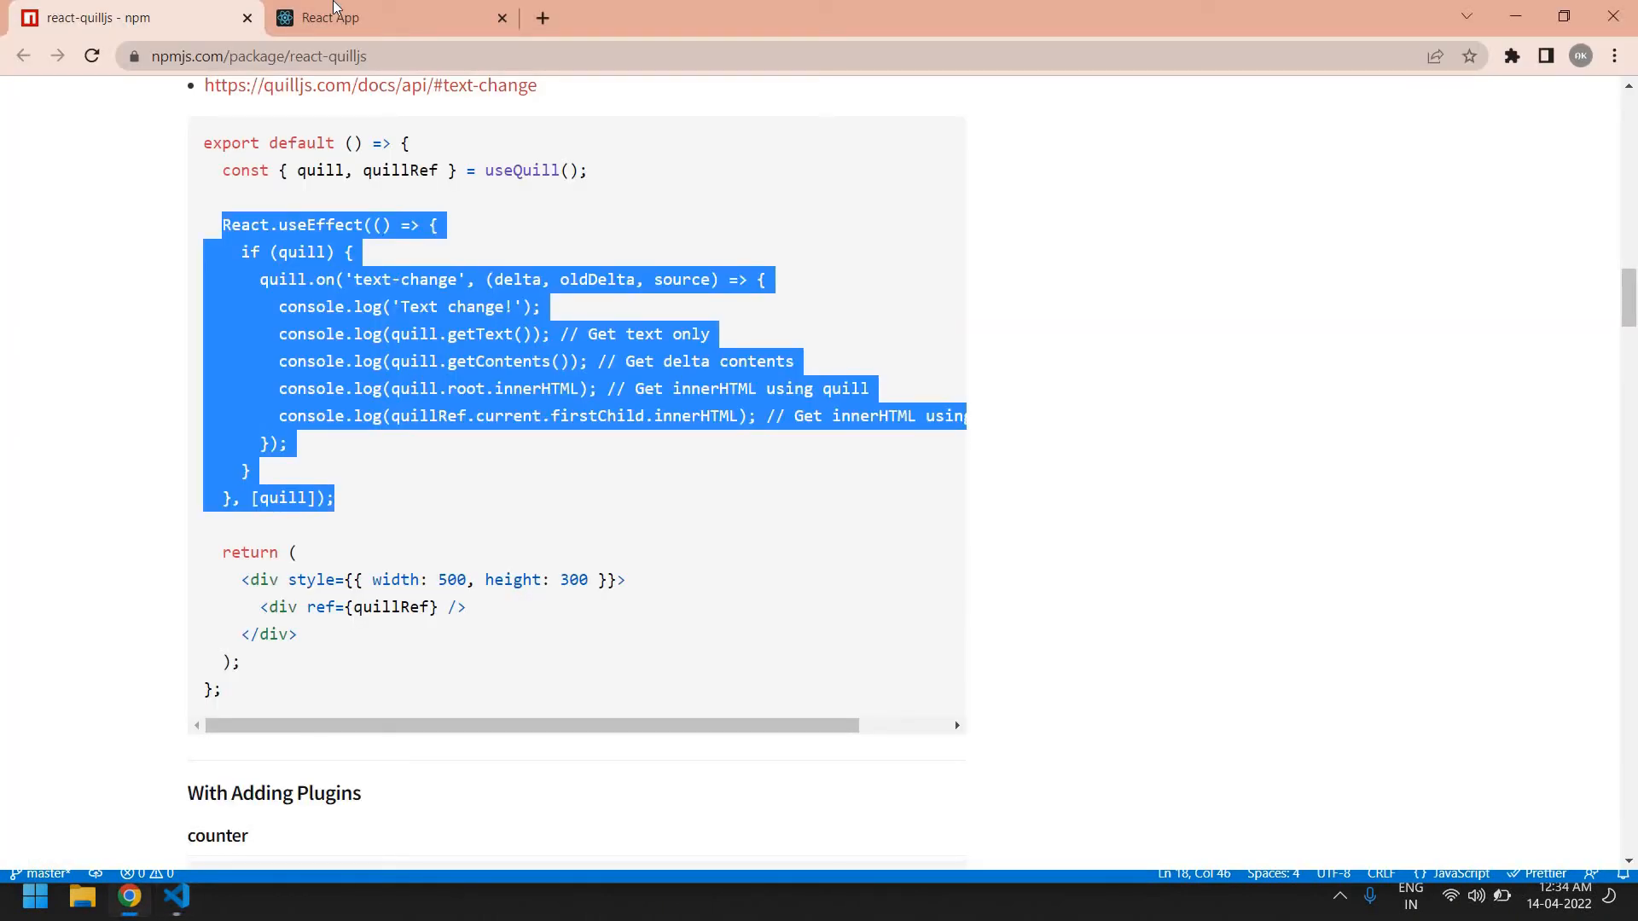
Open DevTools in the React App and type 'this quill editor' into the editor
left_click(329, 18)
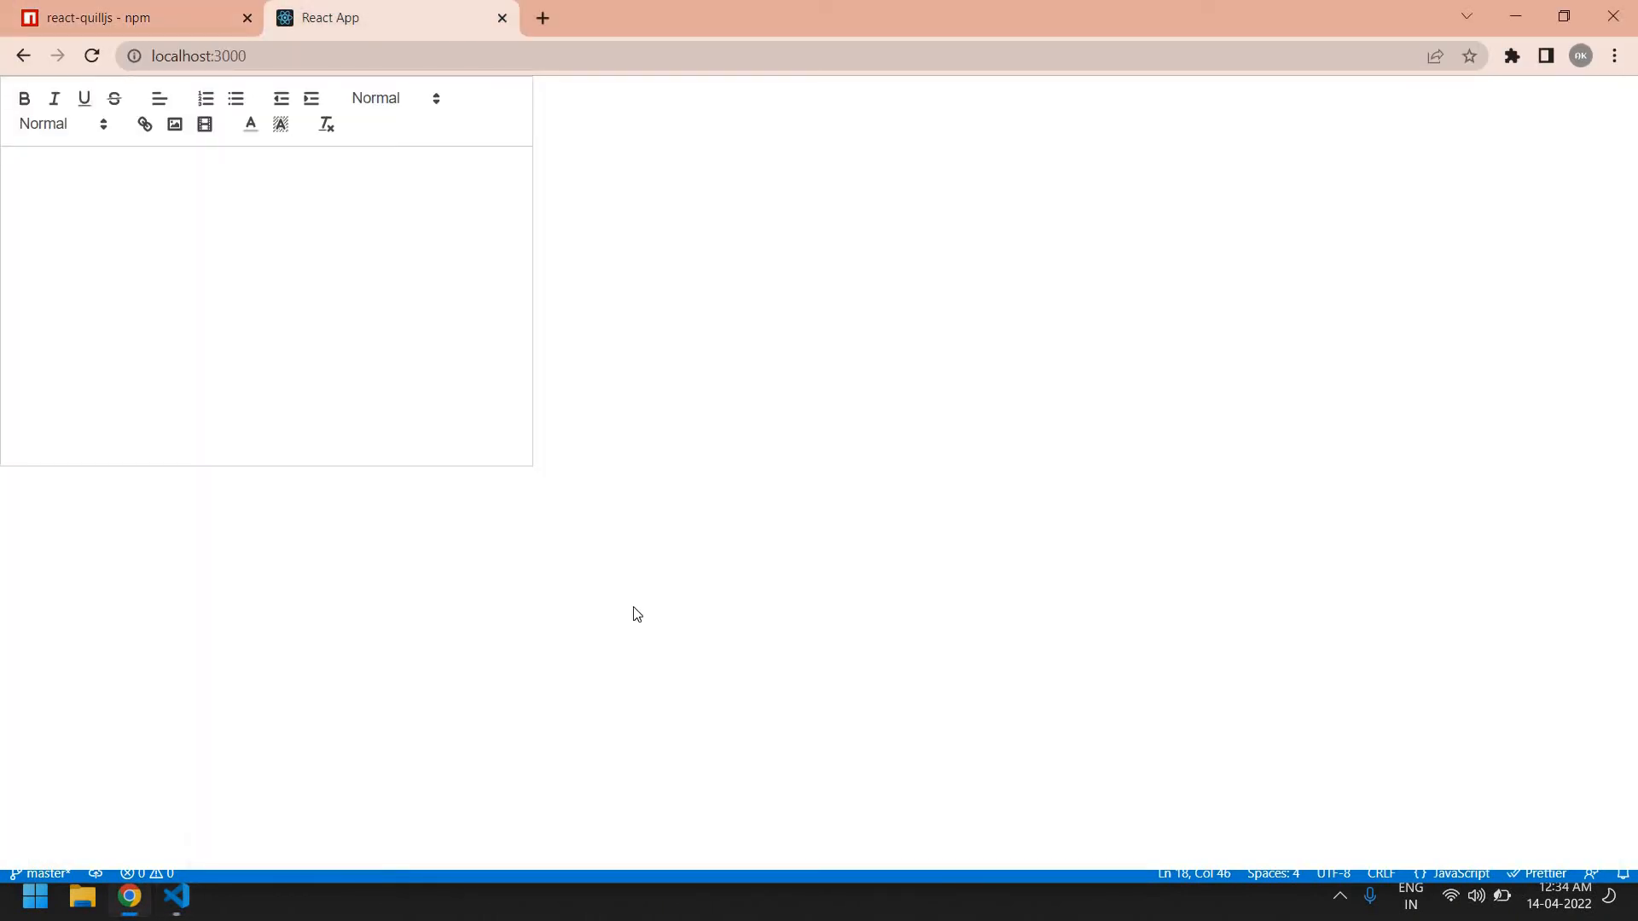
key("F12")
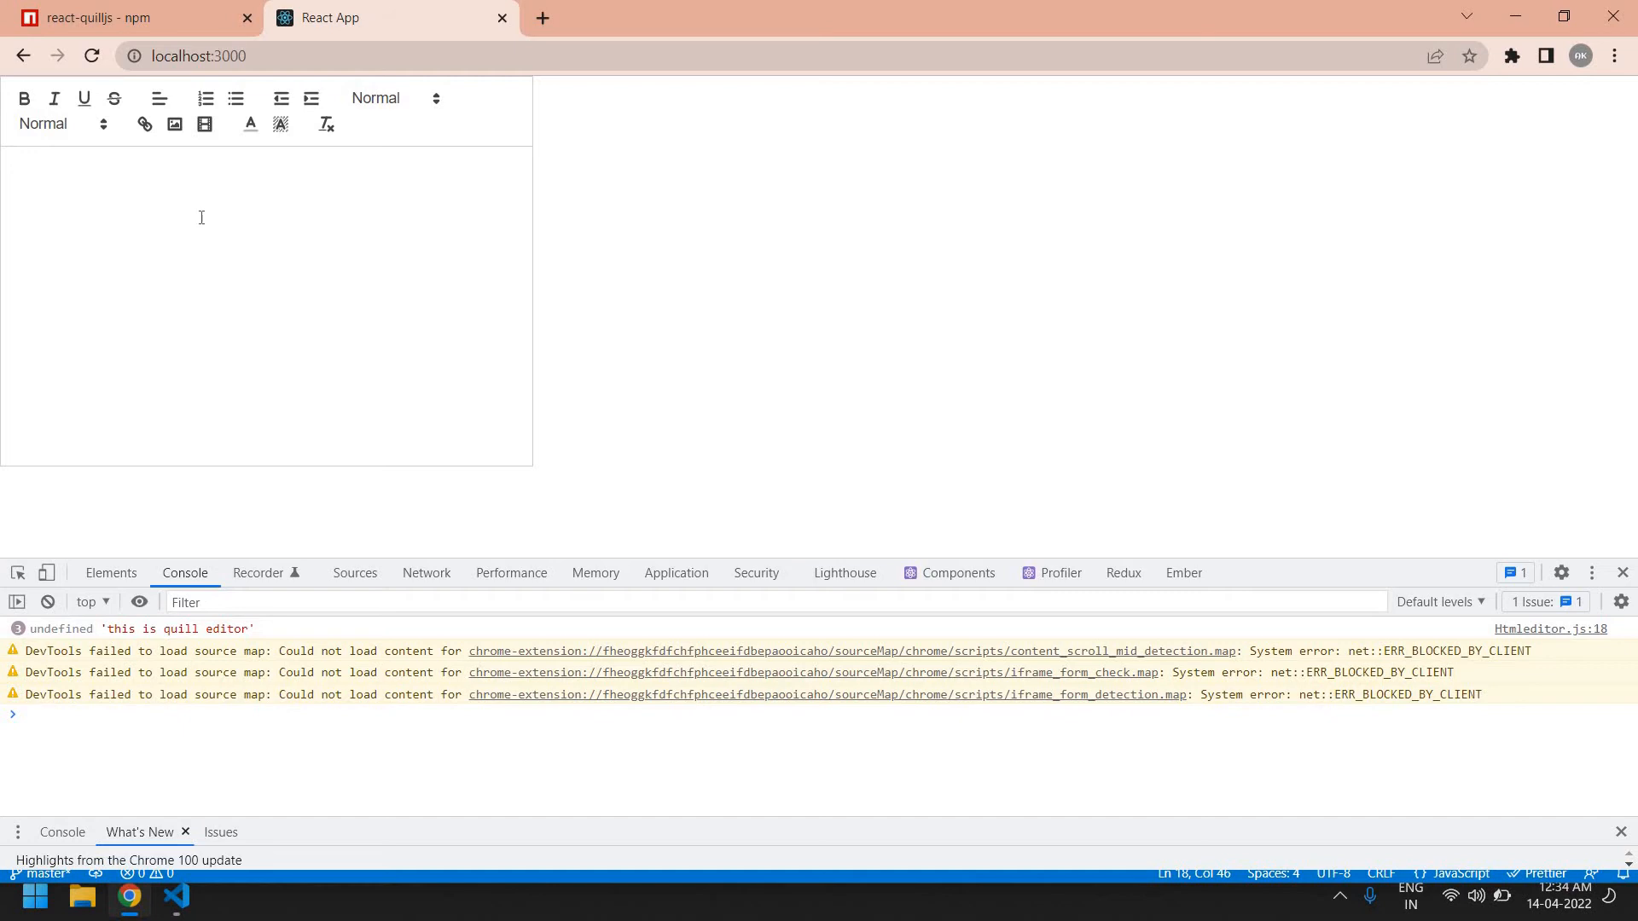
type("this qu")
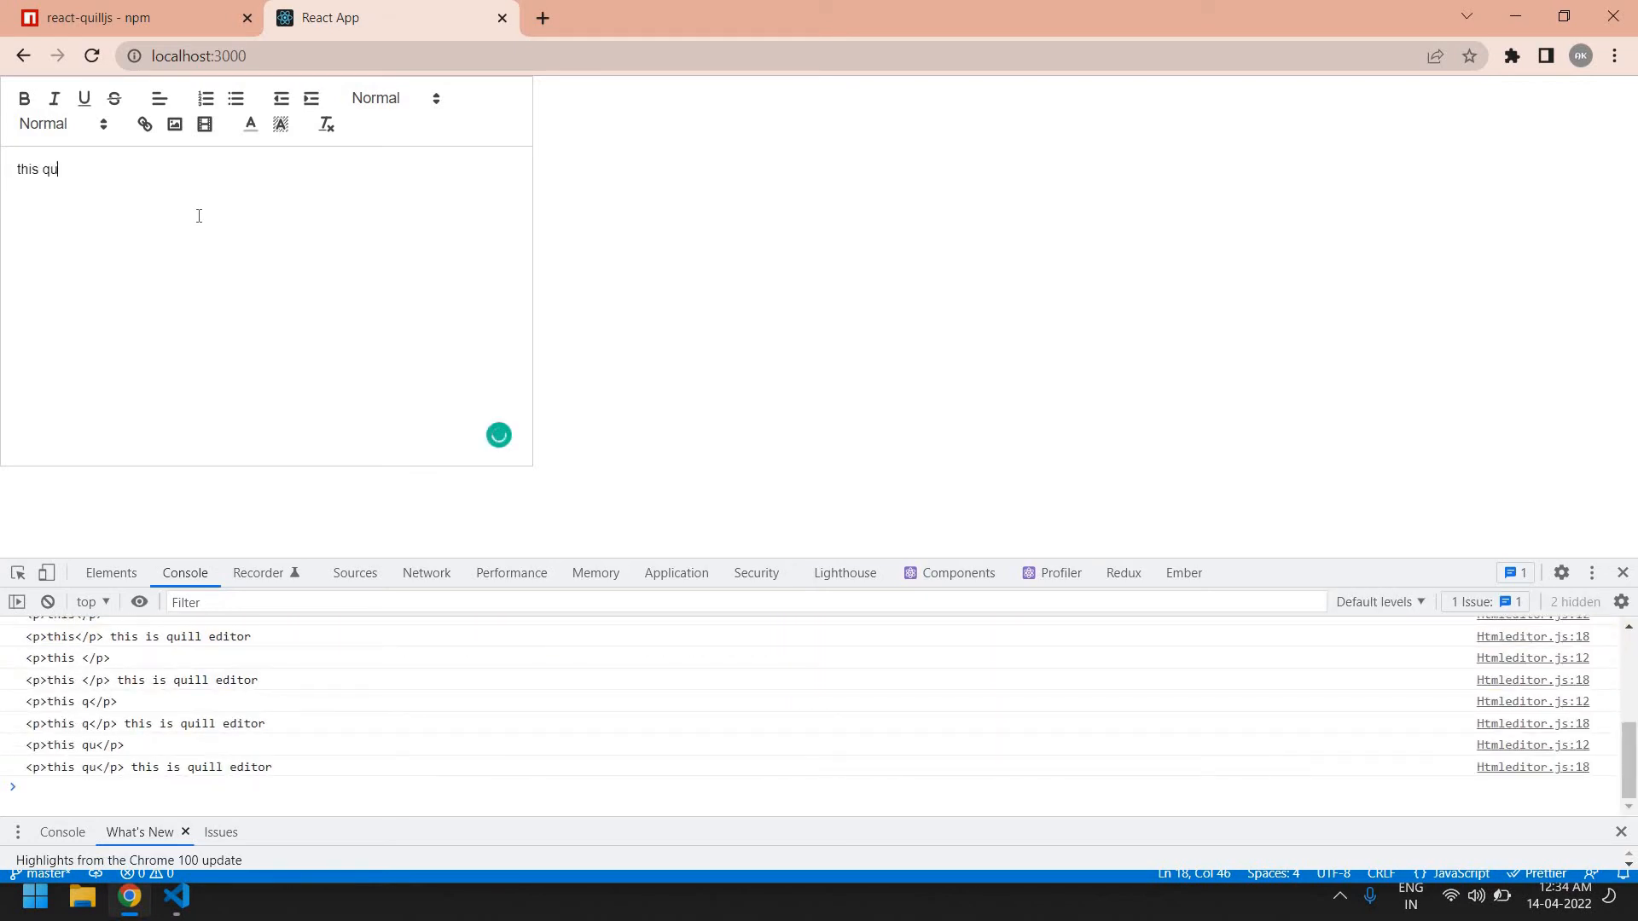
type("ill ed")
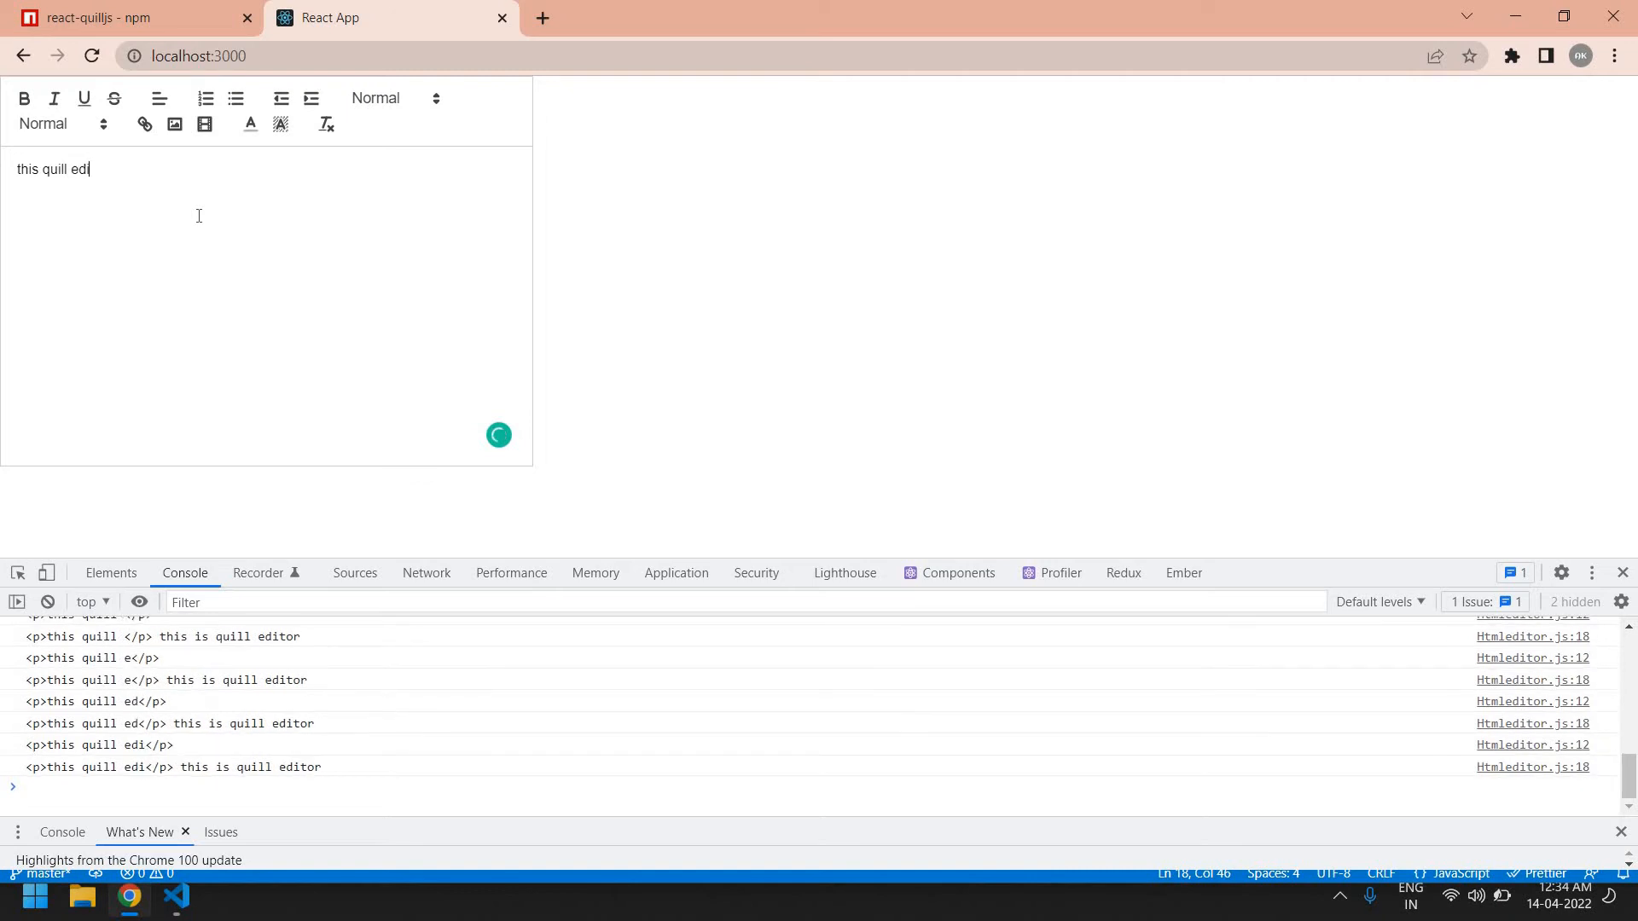
type("itor")
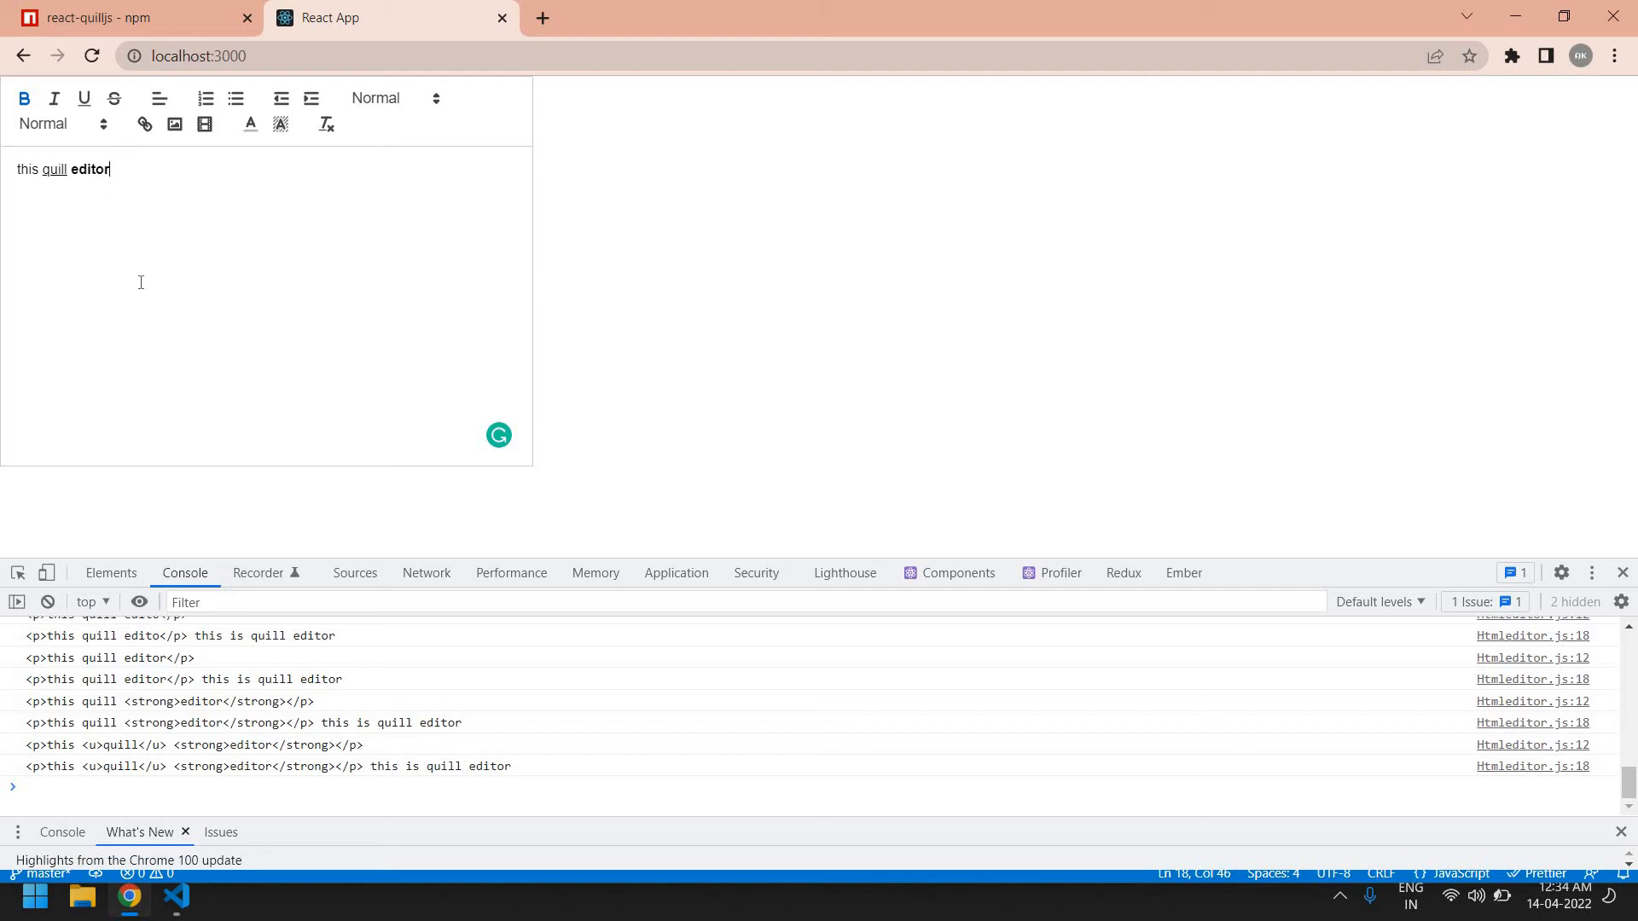
mouse_move(521, 772)
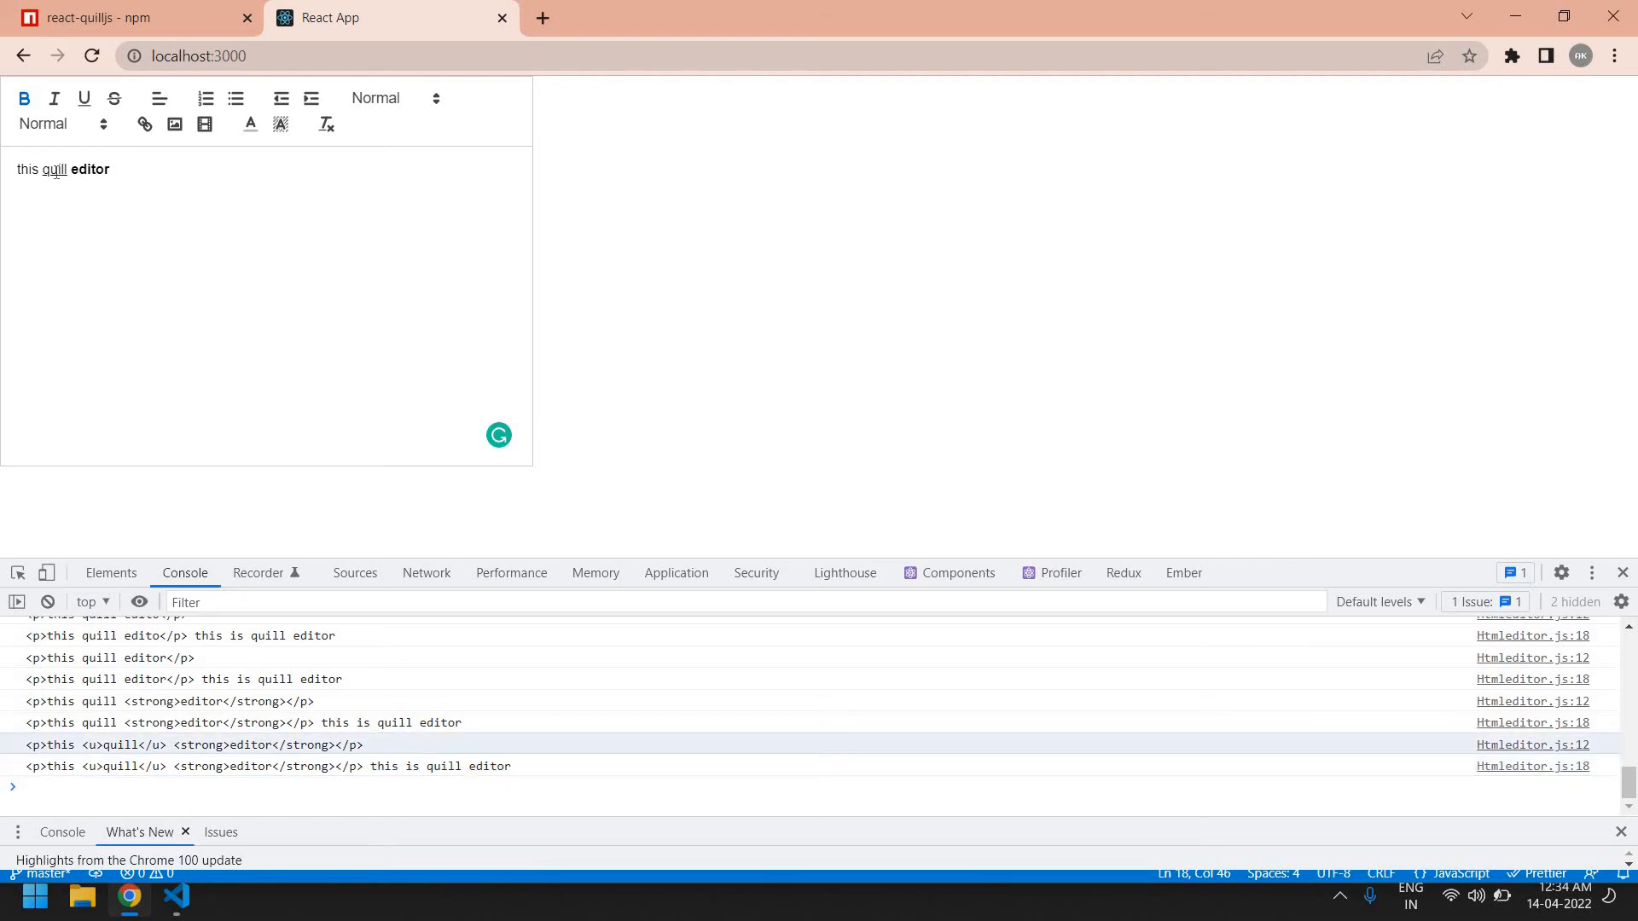
mouse_move(151, 778)
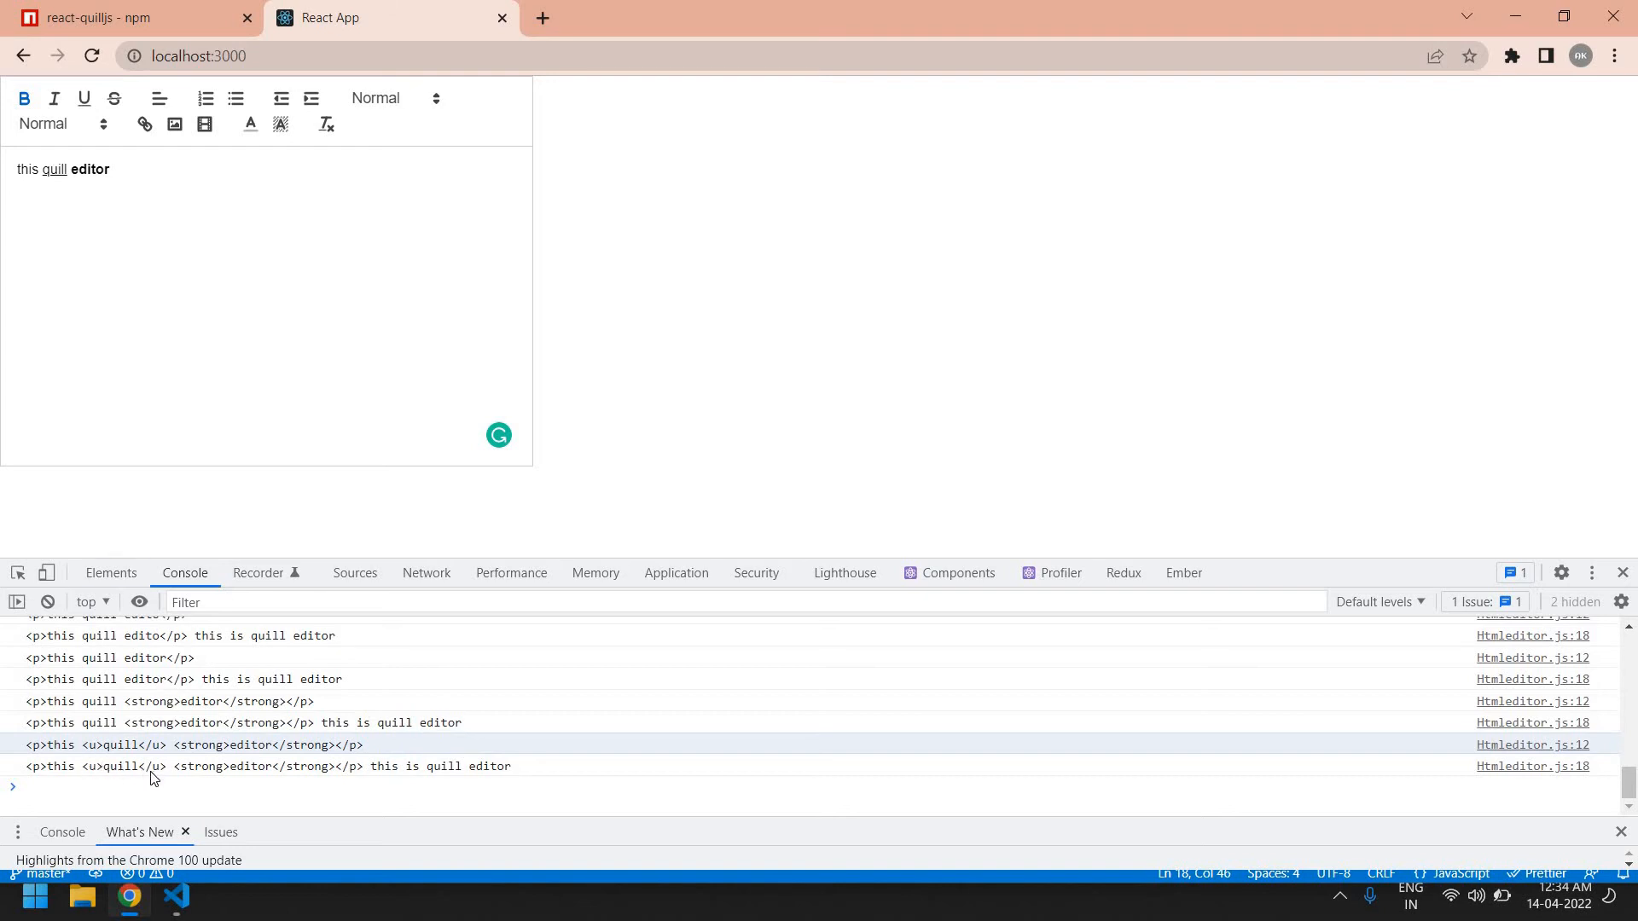
mouse_move(77, 168)
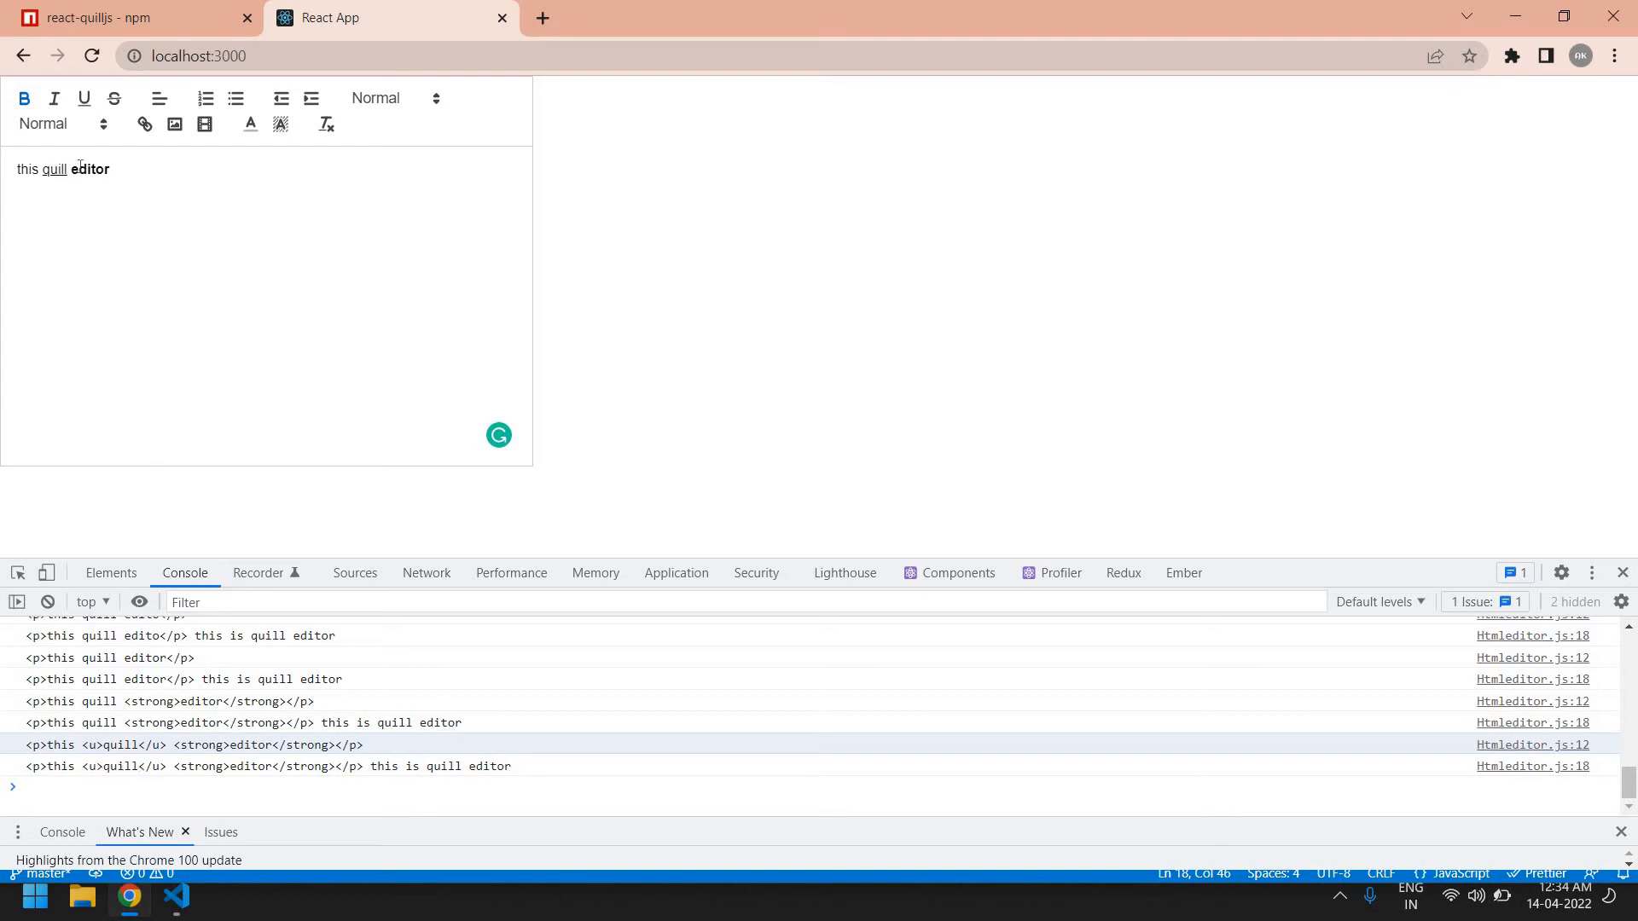
mouse_move(231, 767)
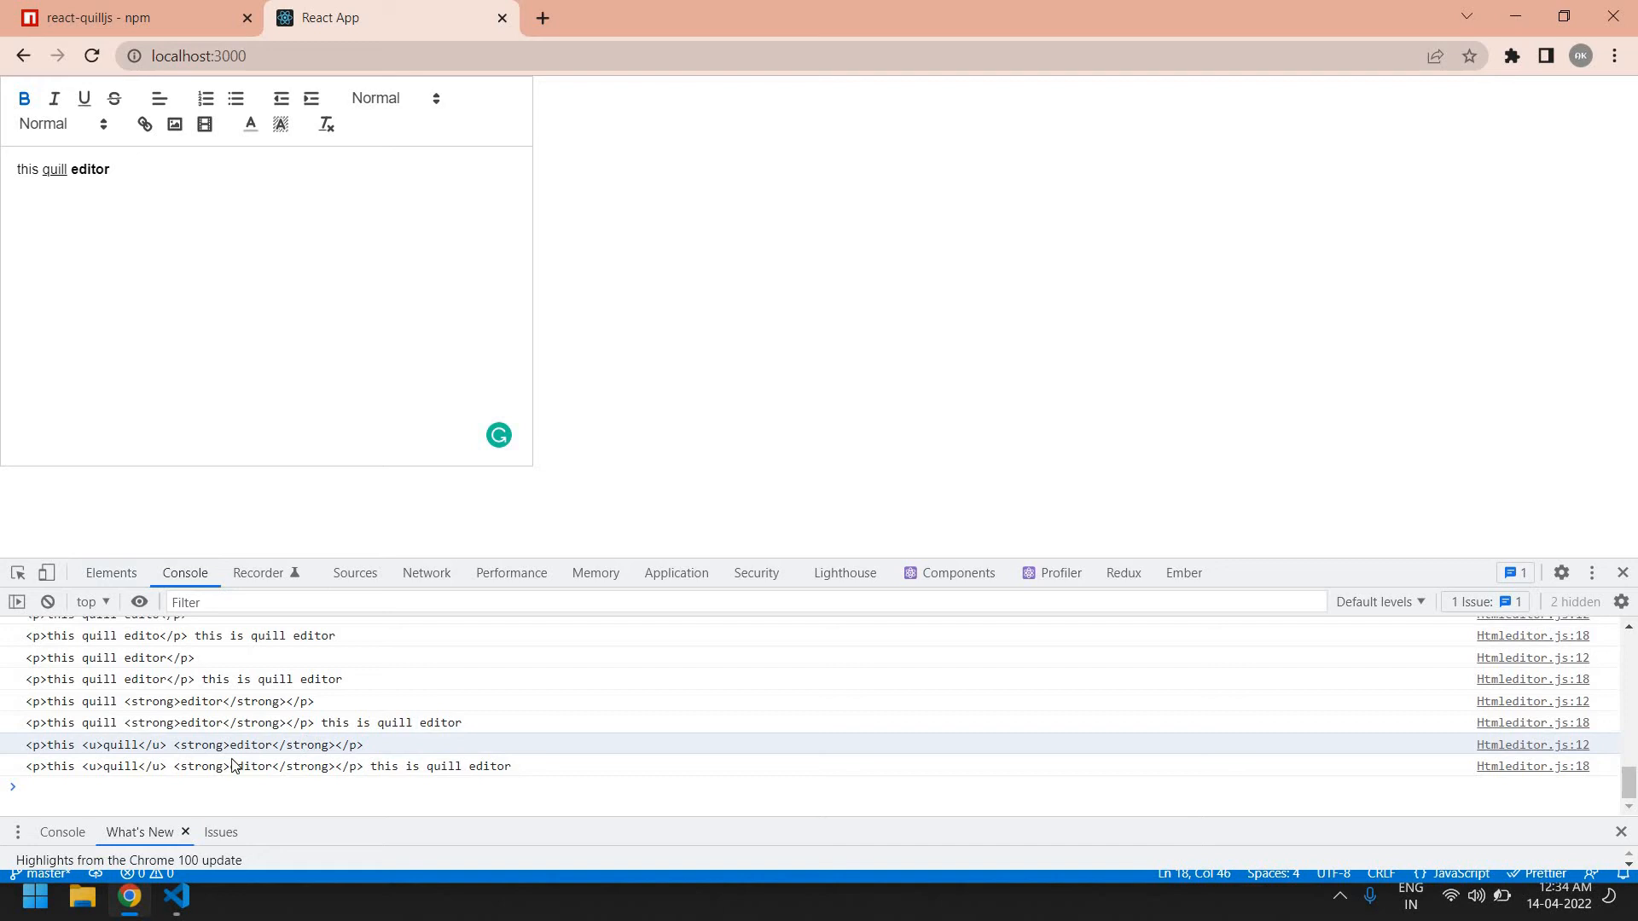
mouse_move(358, 808)
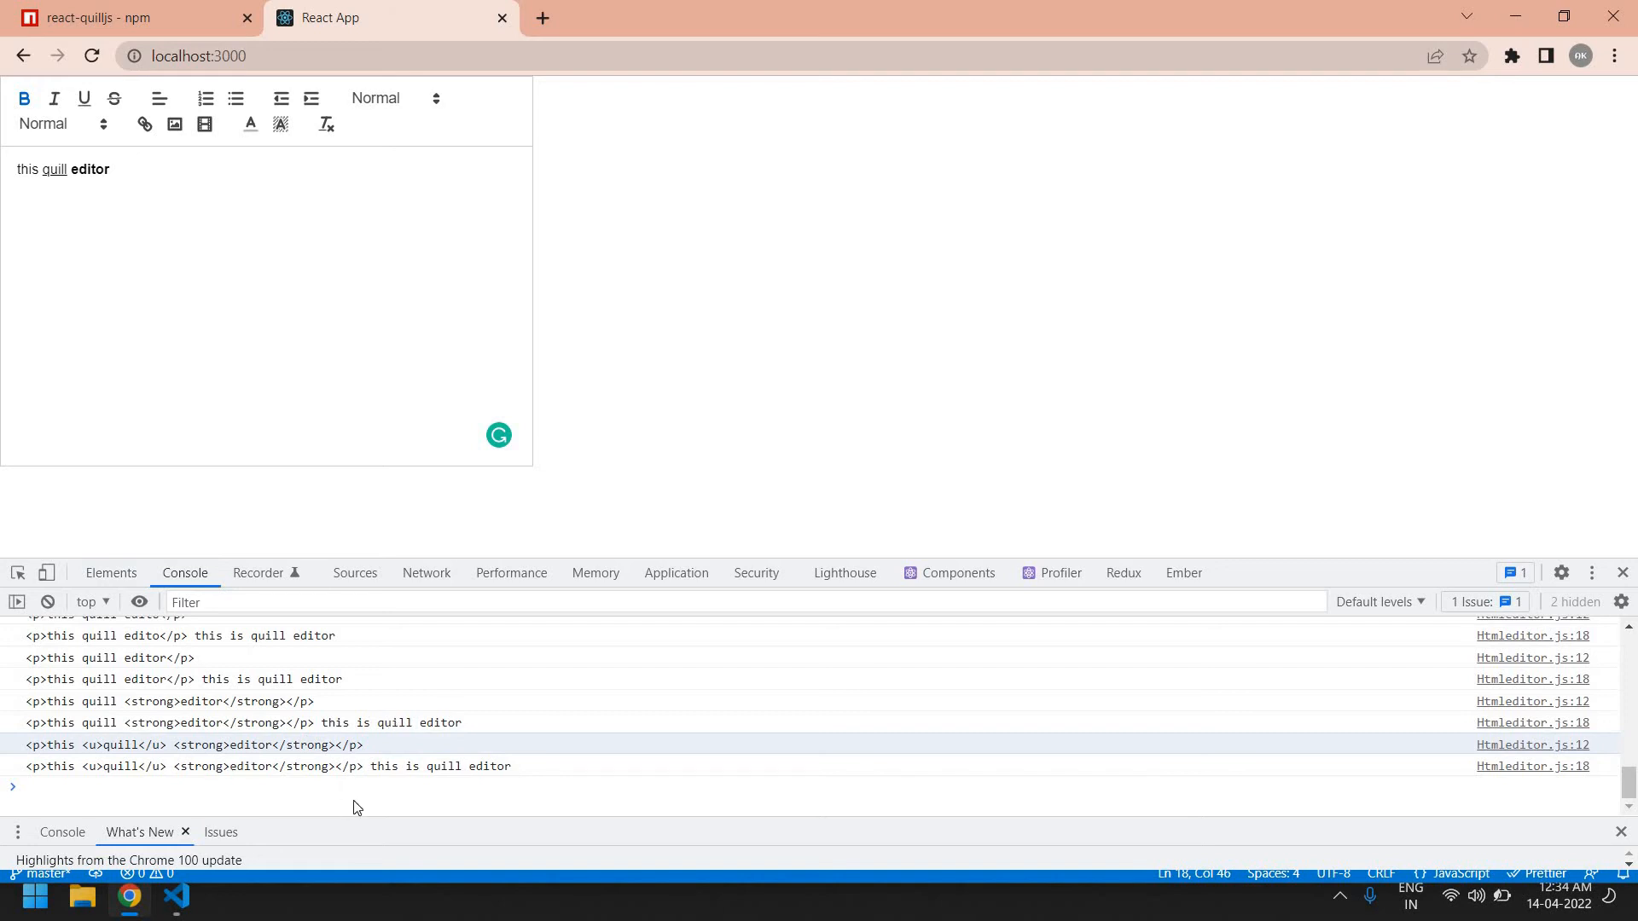
mouse_move(416, 769)
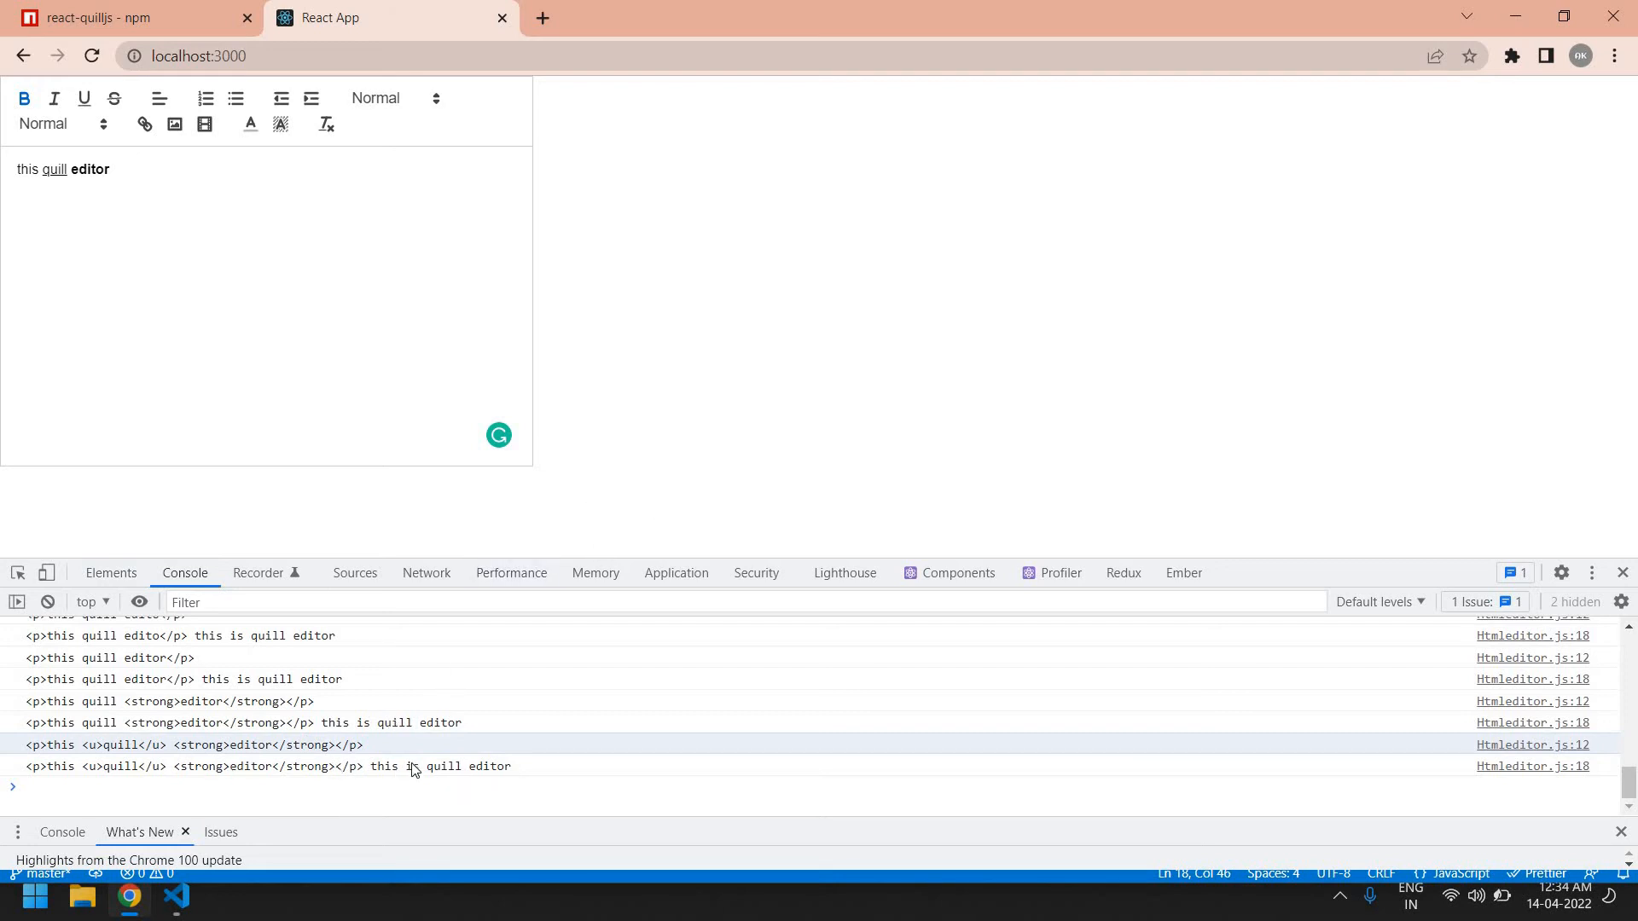
mouse_move(296, 731)
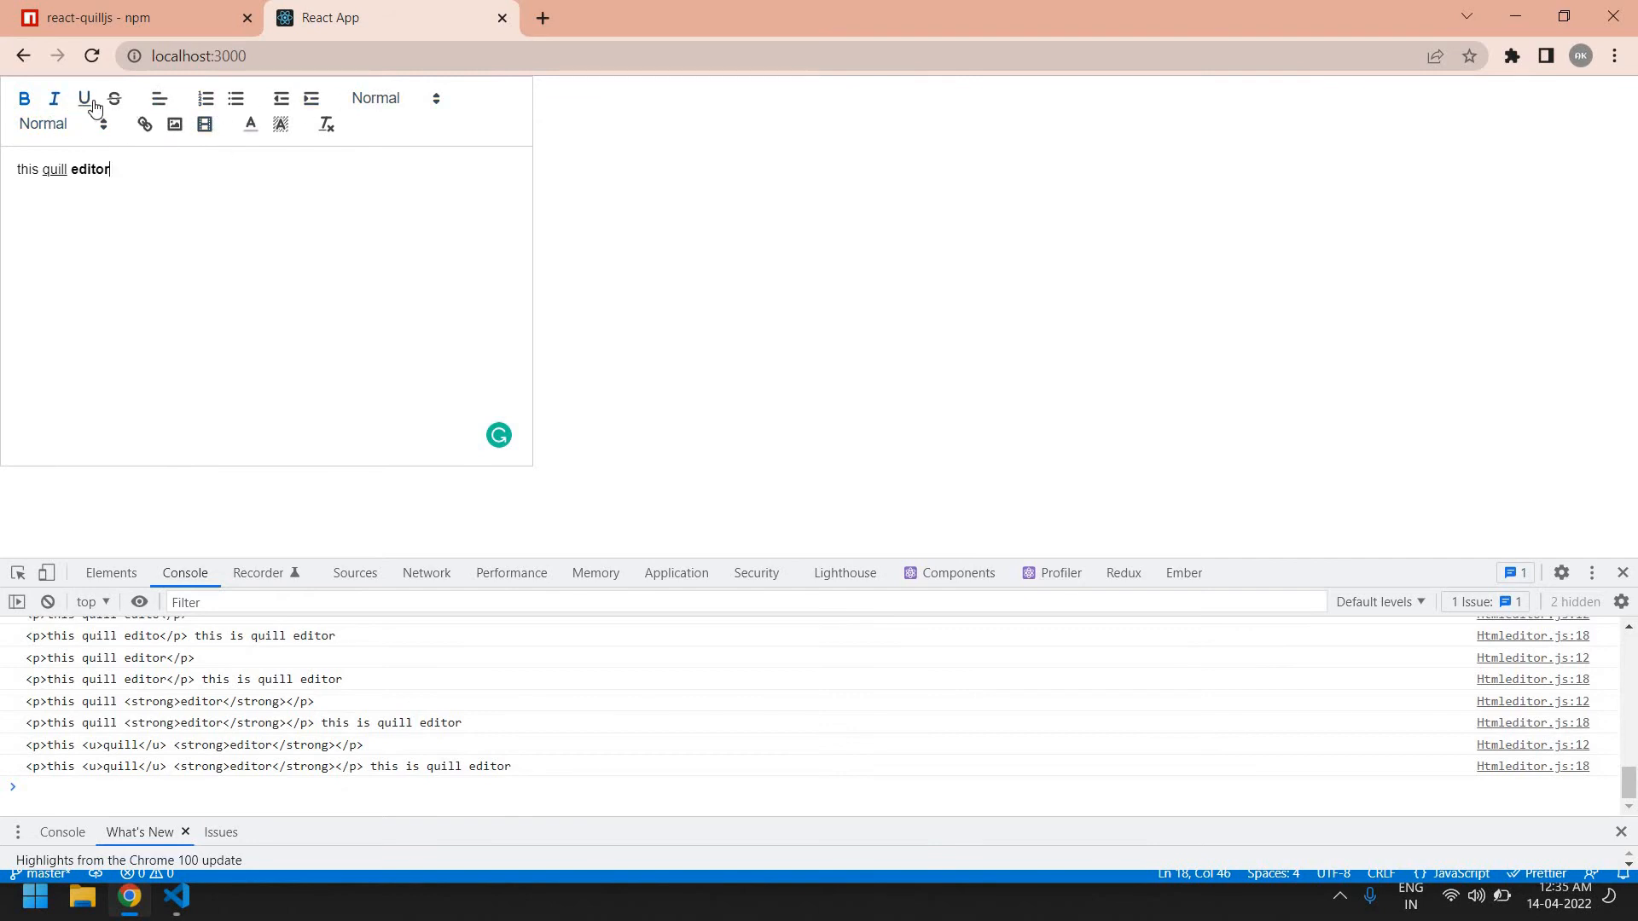
Underline the text, then scroll the react-quilljs README to the custom all options example
left_click(24, 97)
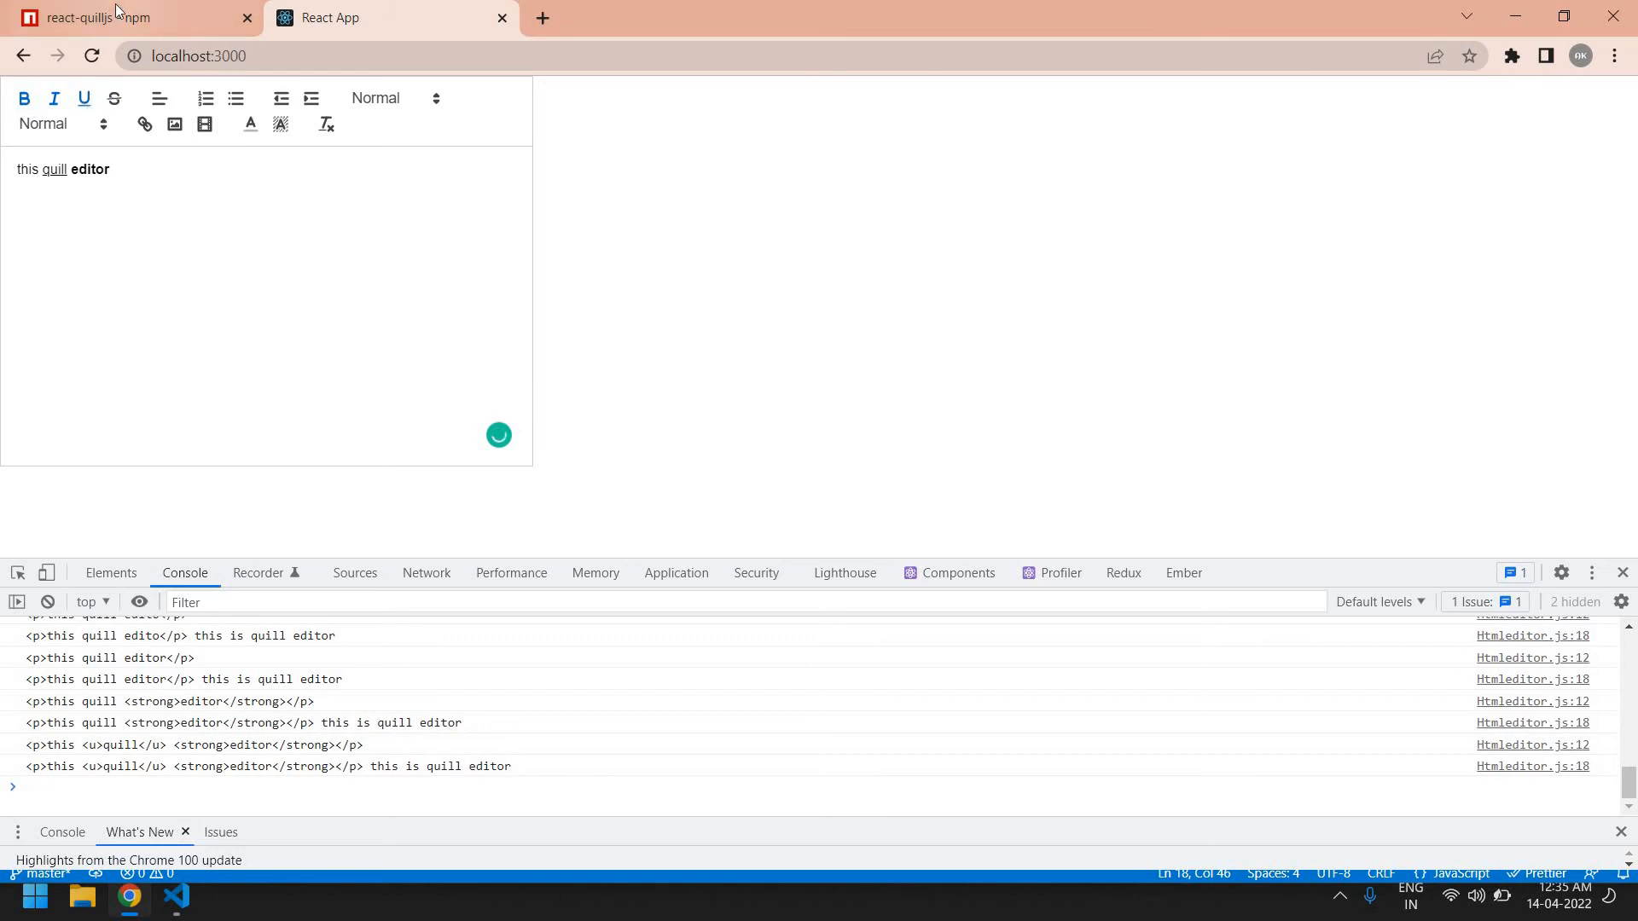
left_click(115, 18)
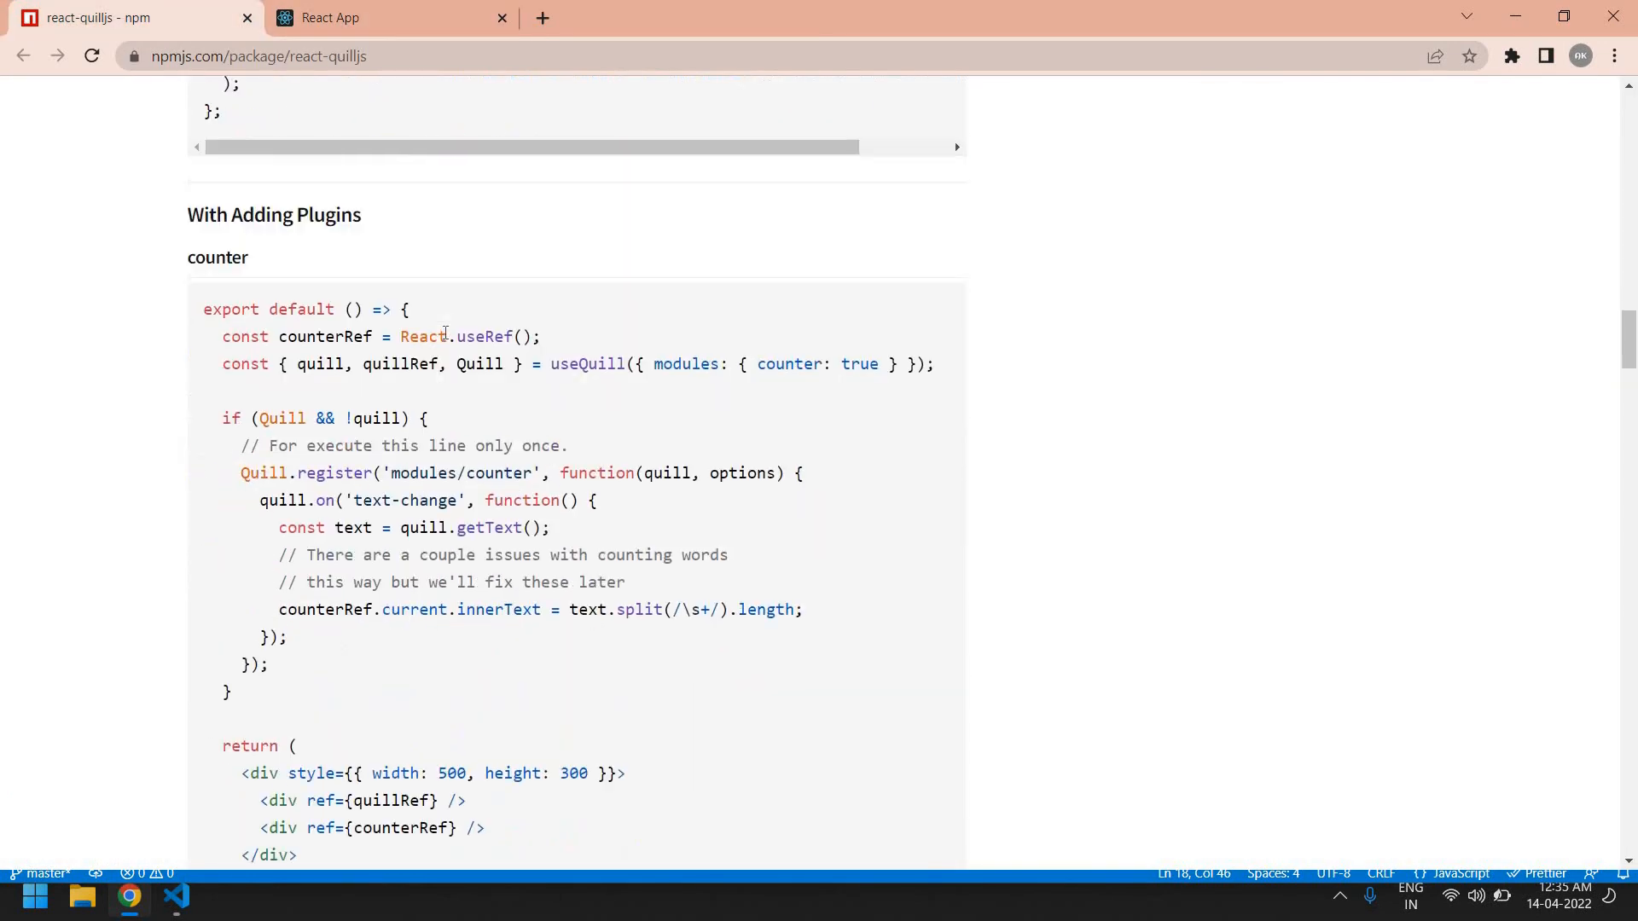
scroll("up", 3)
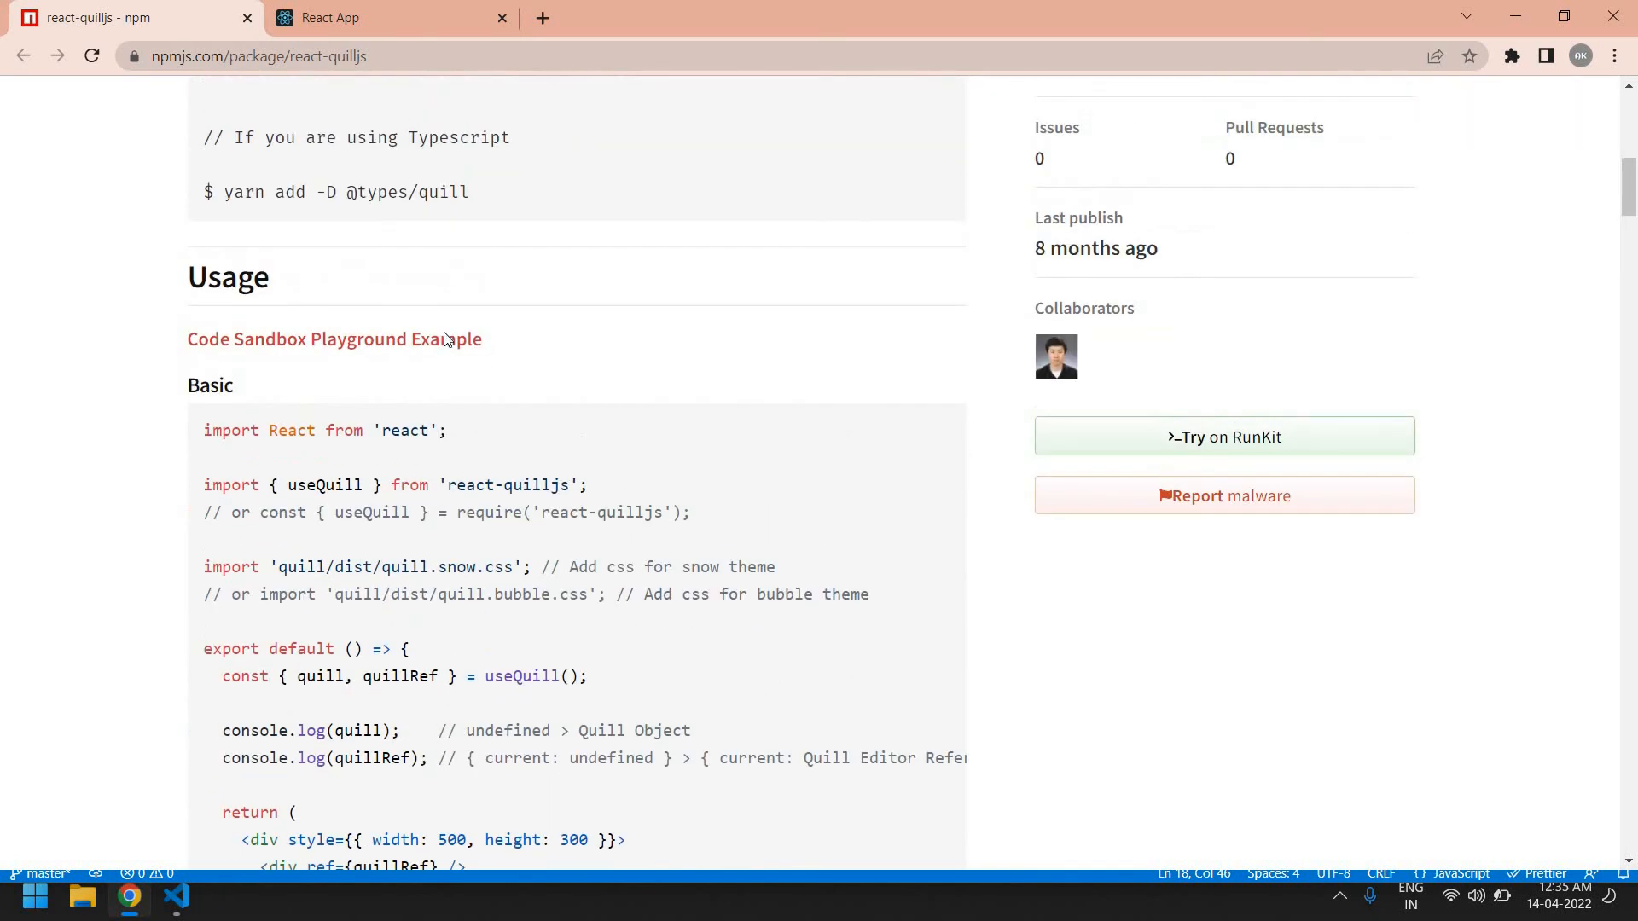
scroll("down", 3)
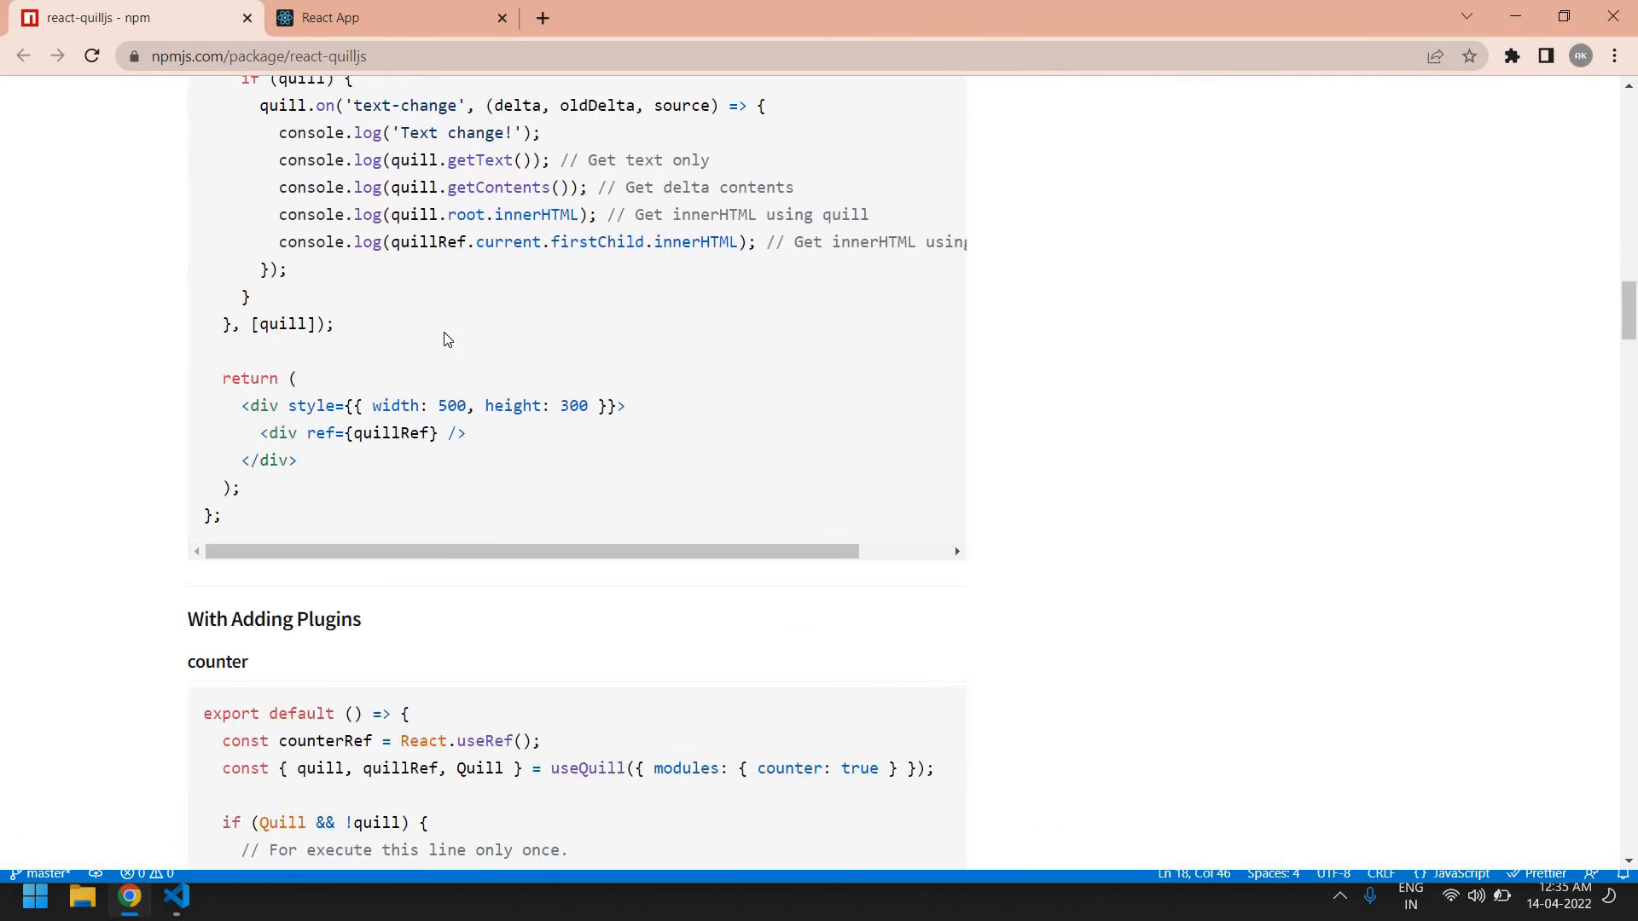
scroll("down", 3)
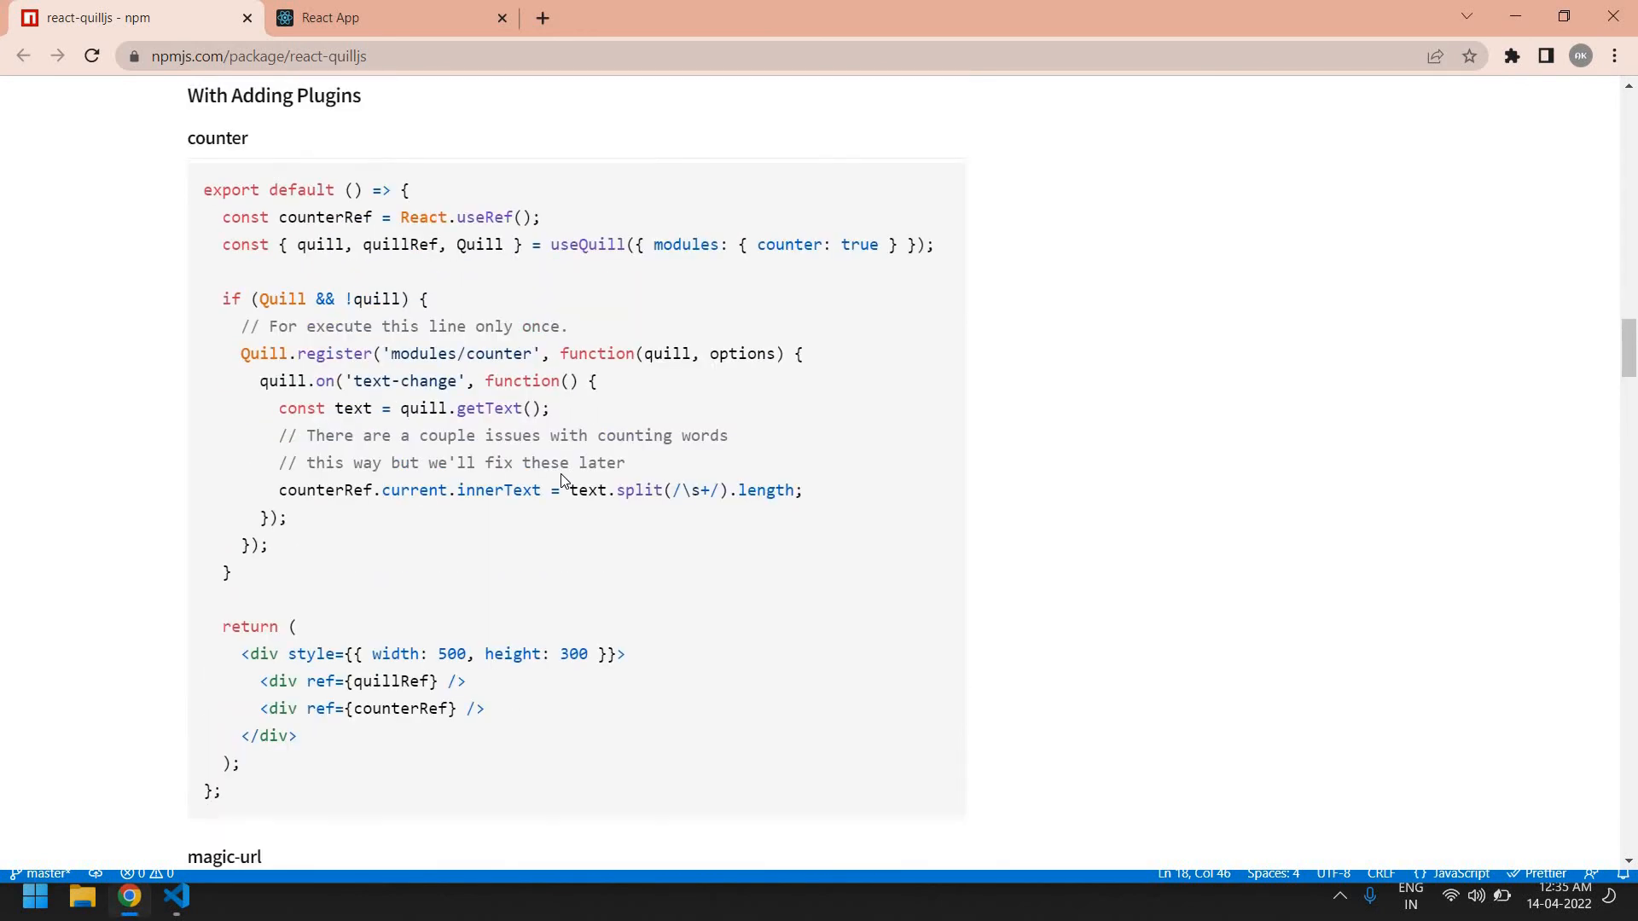
scroll("down", 3)
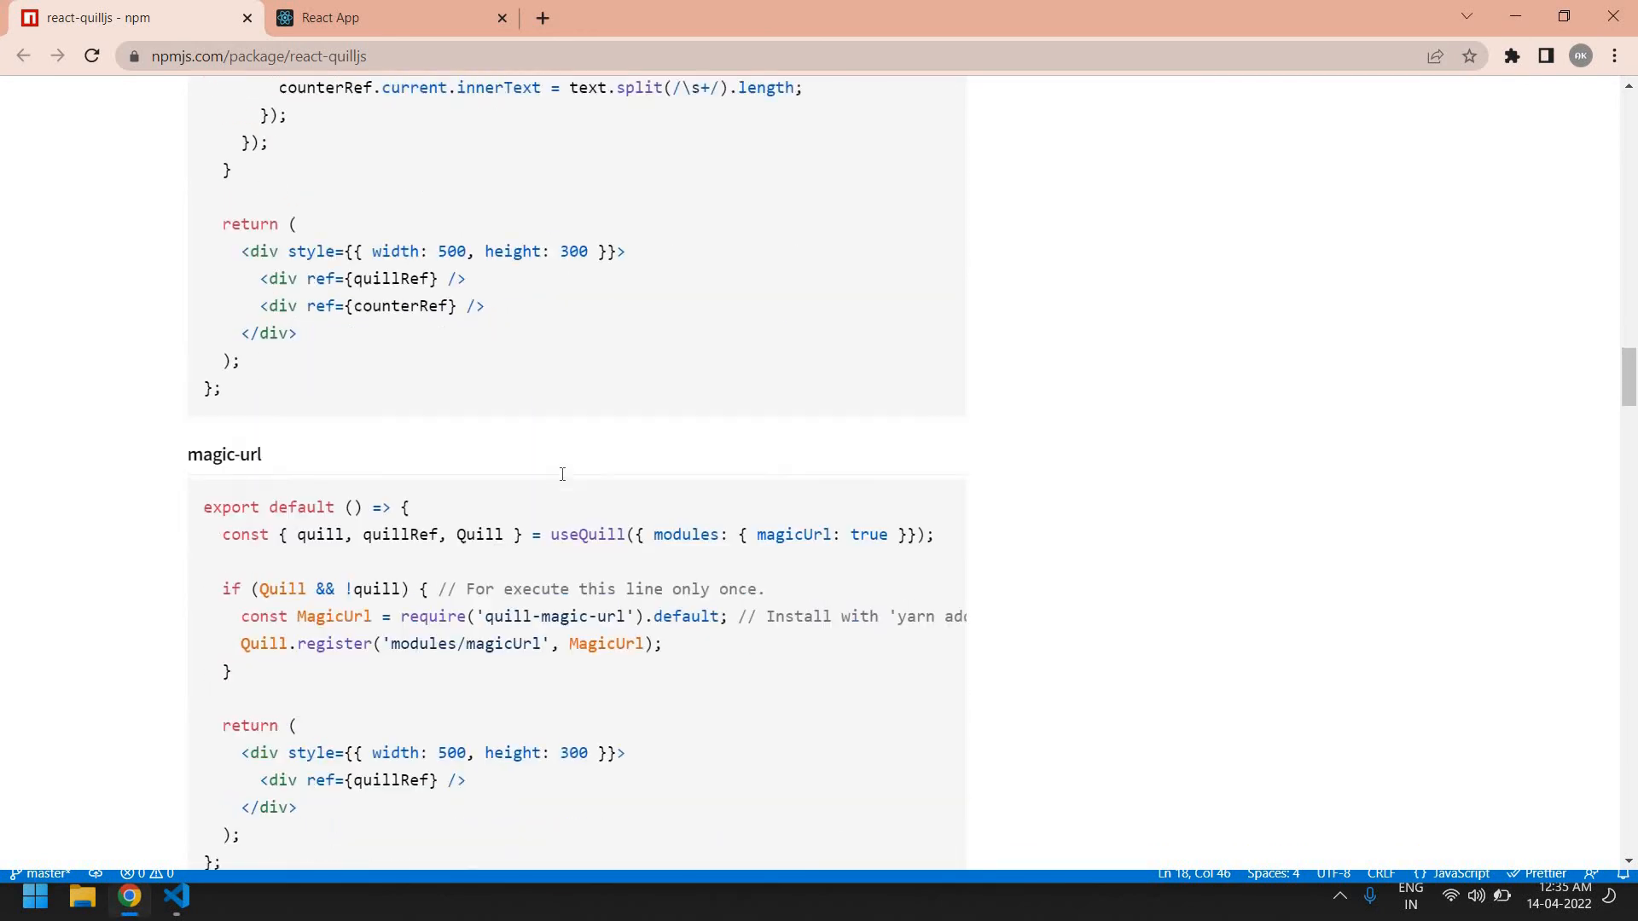
scroll("up", 3)
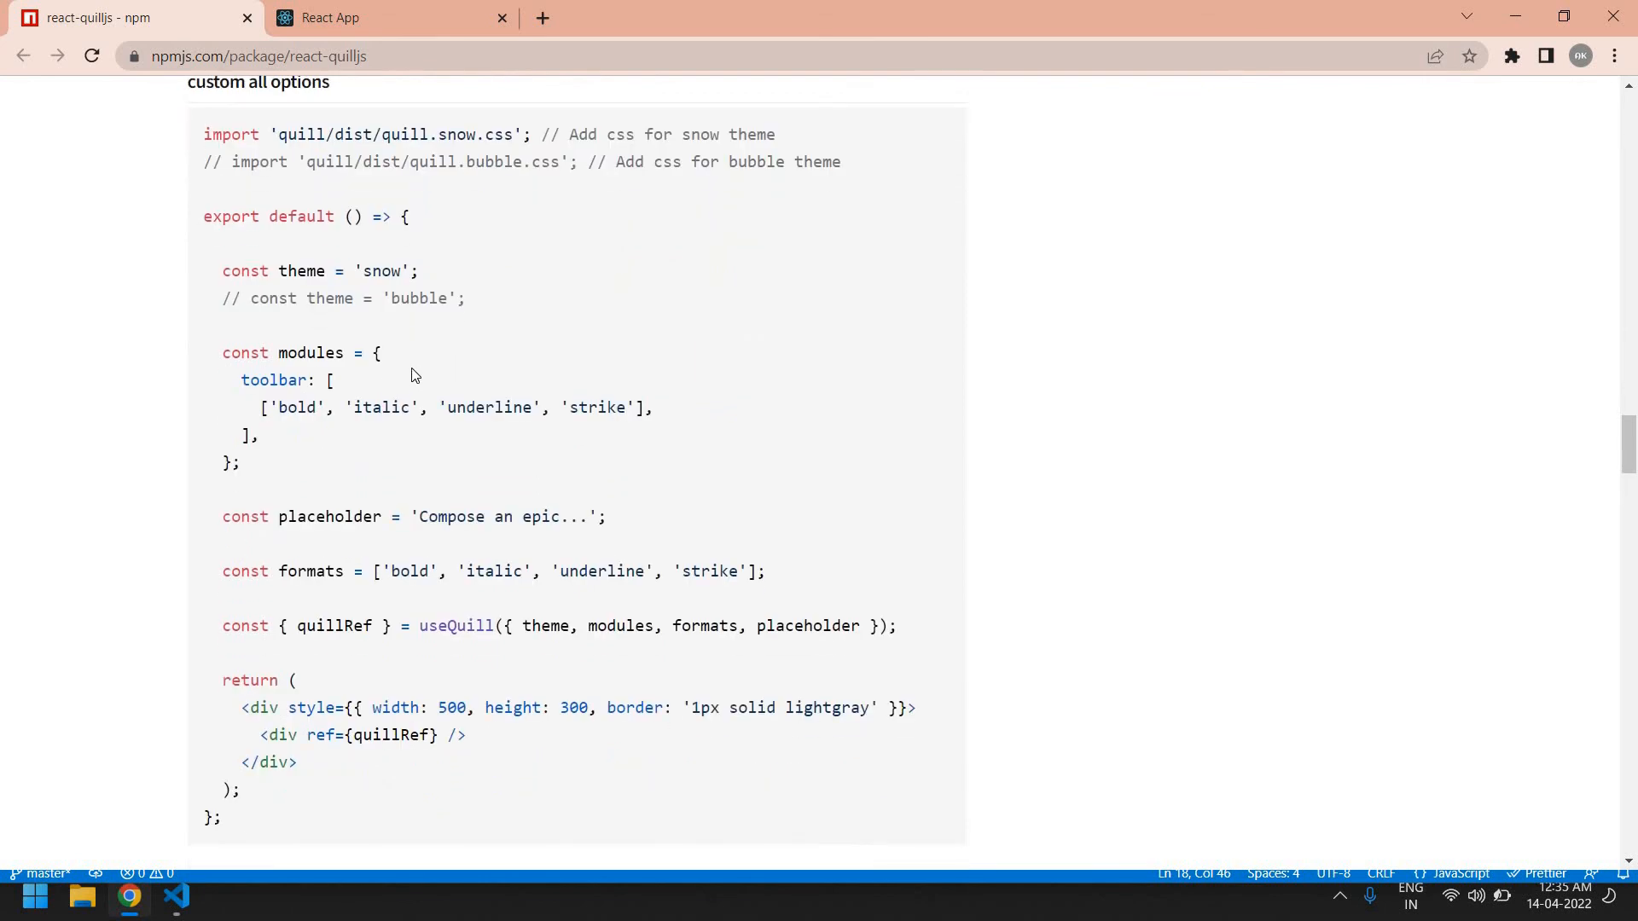
mouse_move(266, 440)
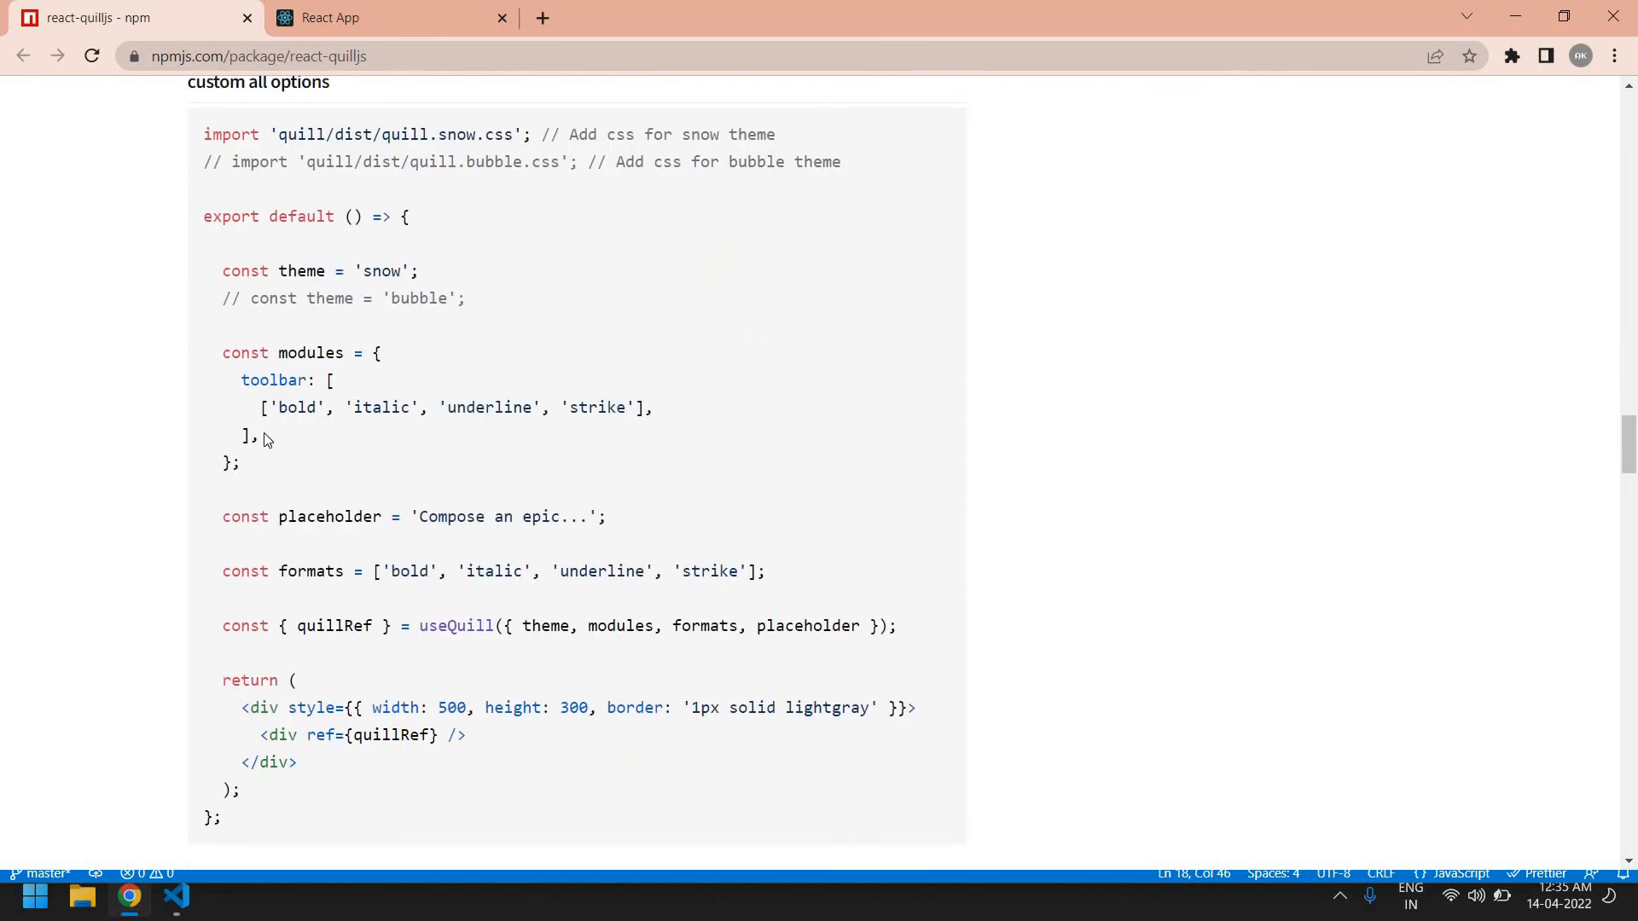
mouse_move(223, 371)
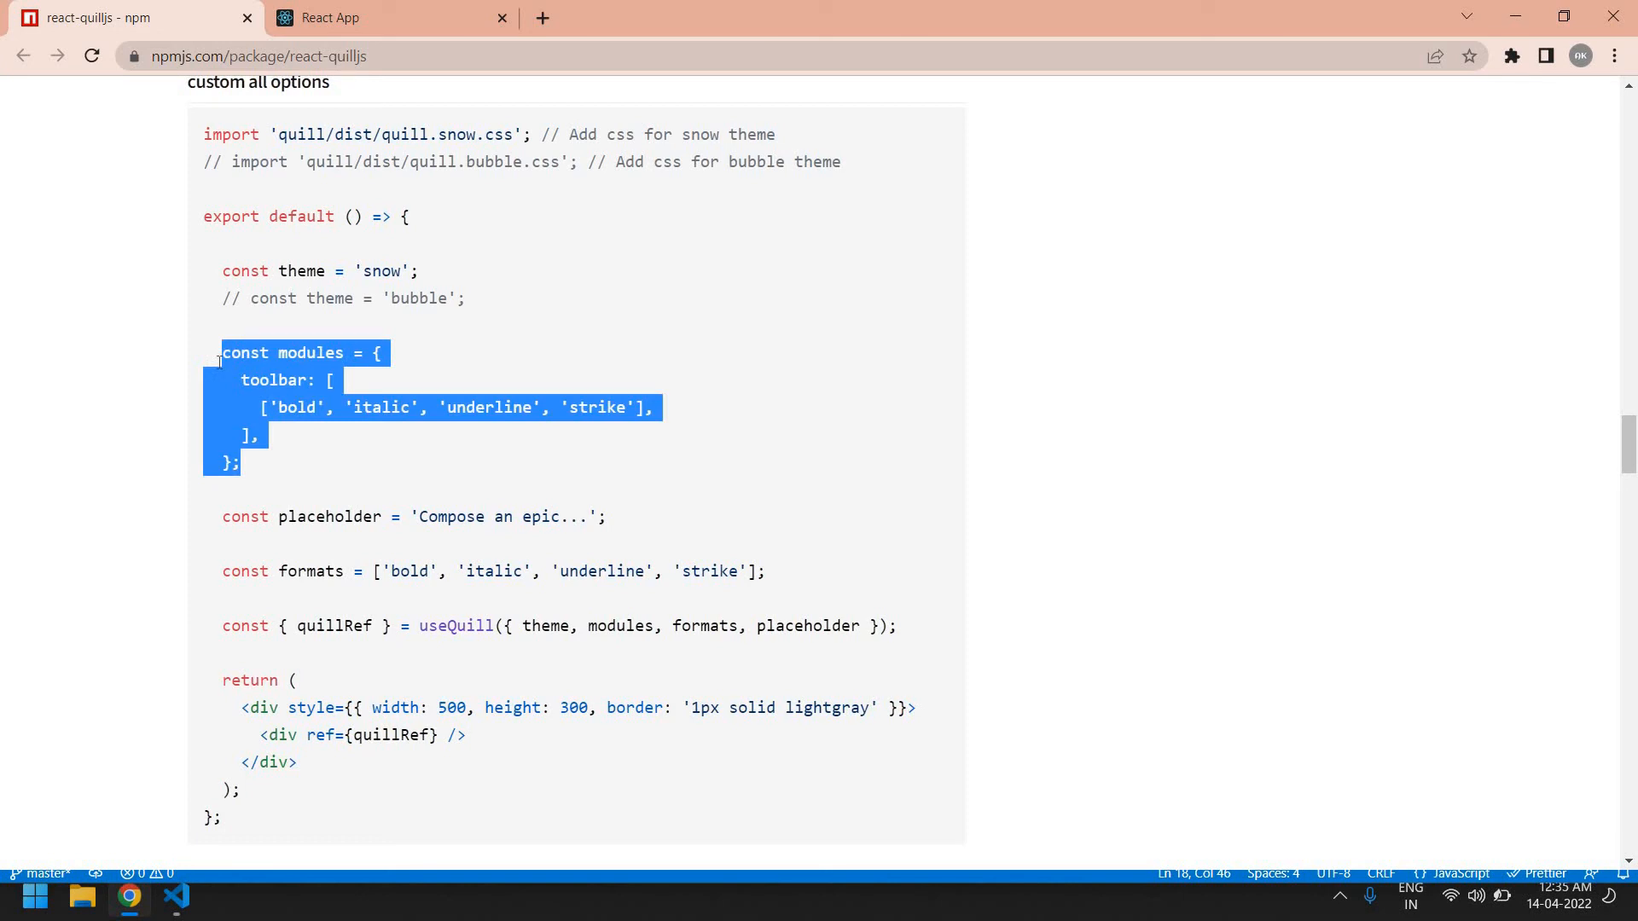
mouse_move(442, 370)
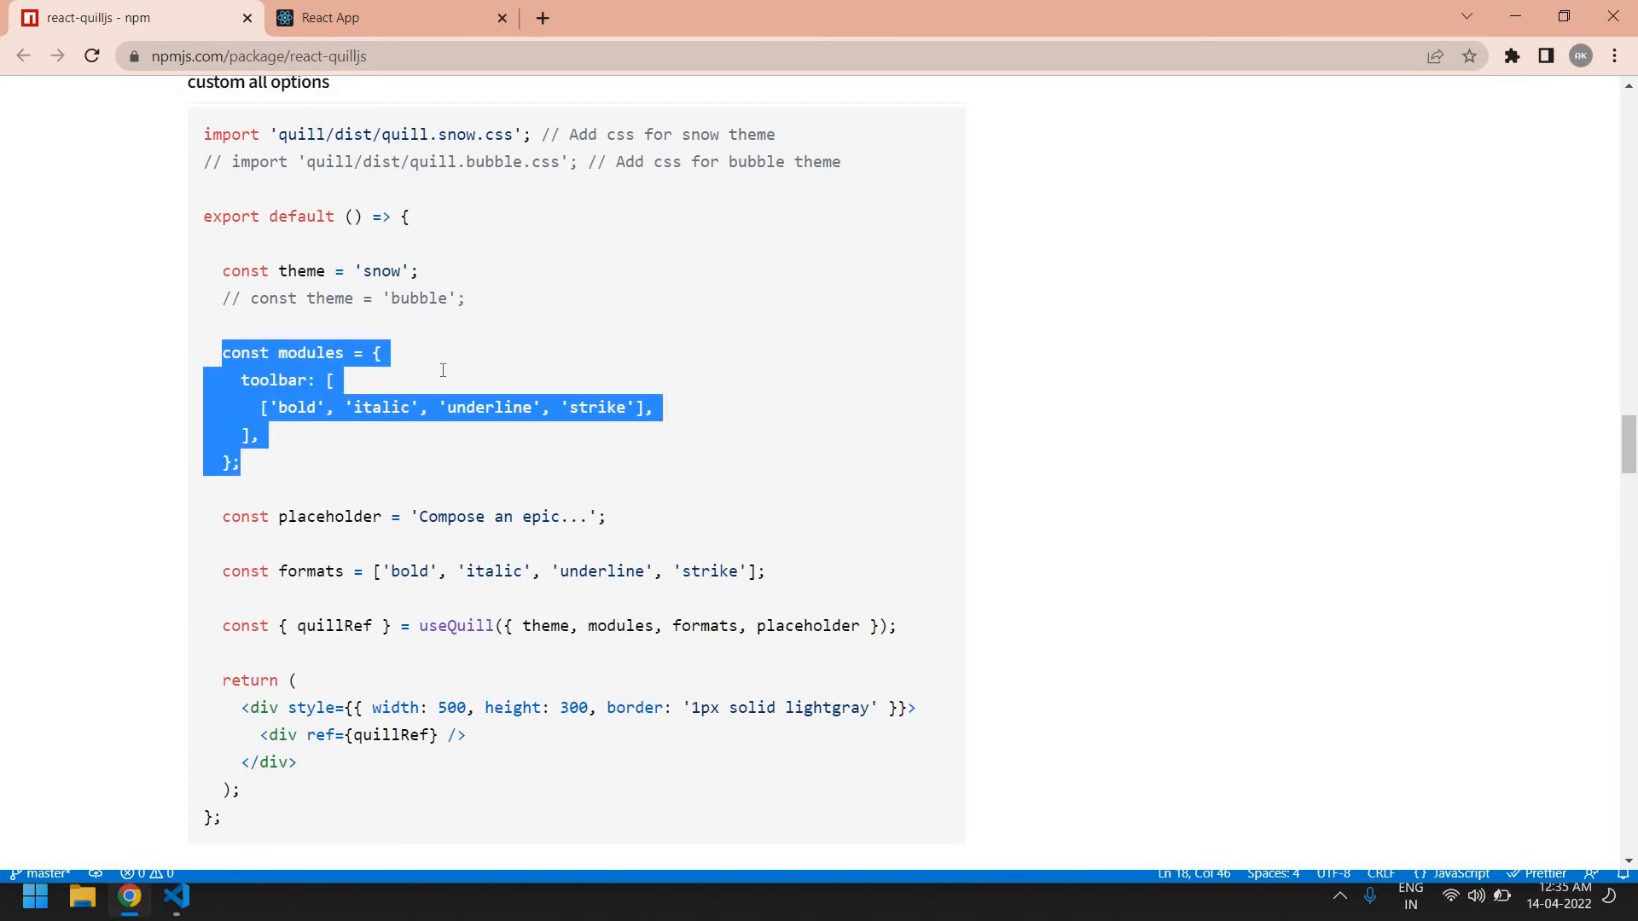
Add const modules toolbar block at the top of HtmlEditor and call useQuill({modules})
left_click(174, 897)
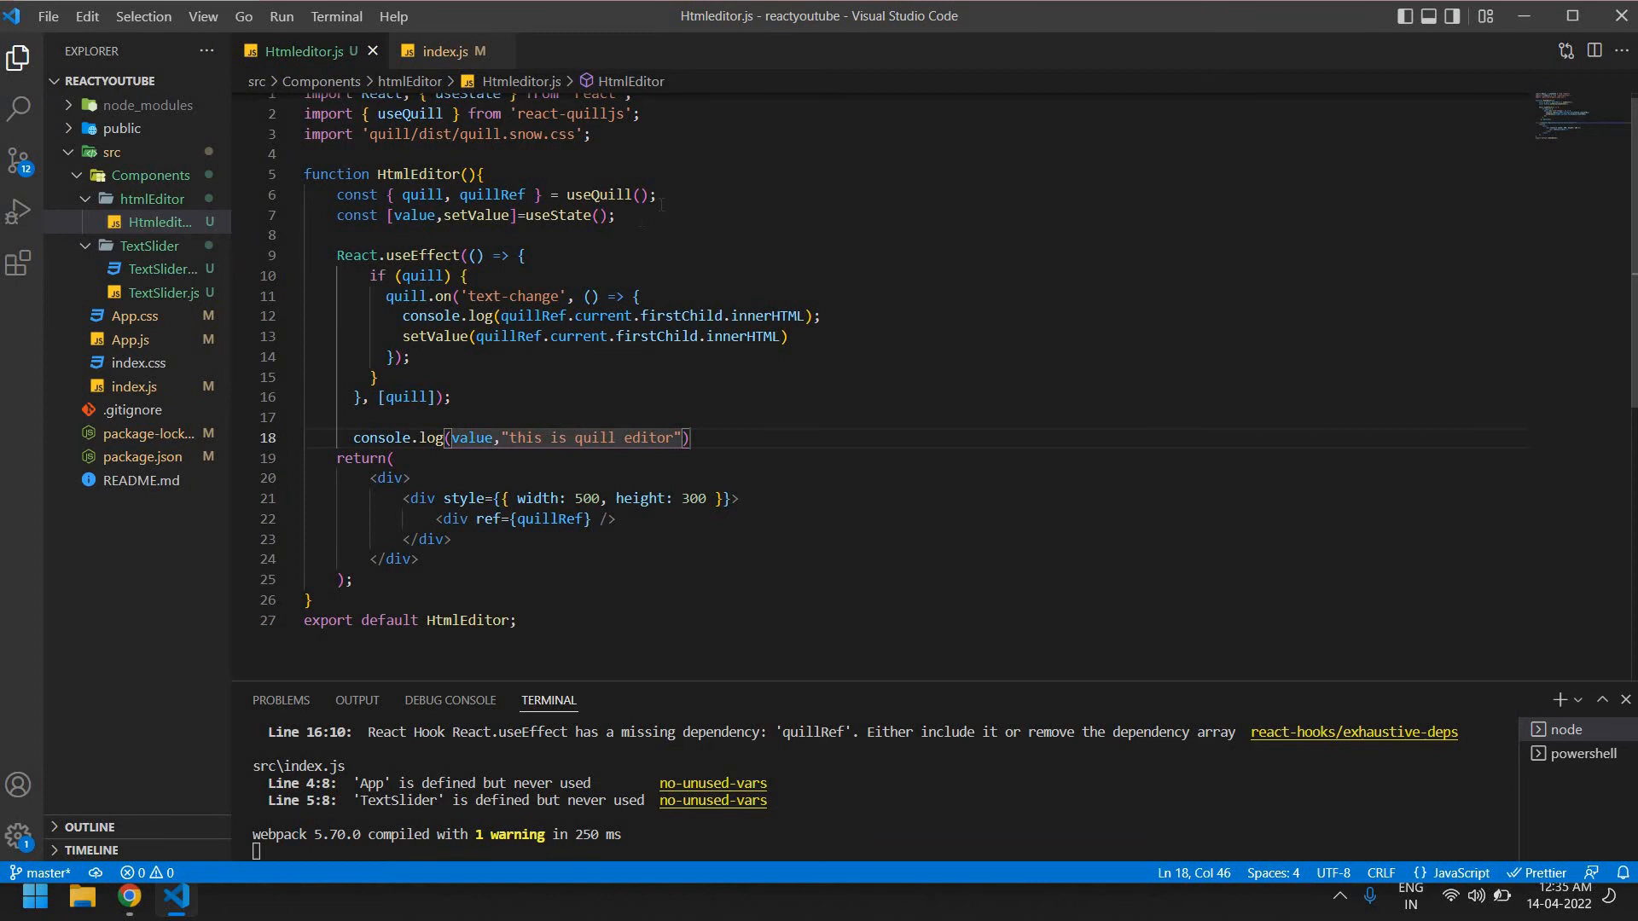
key("Enter")
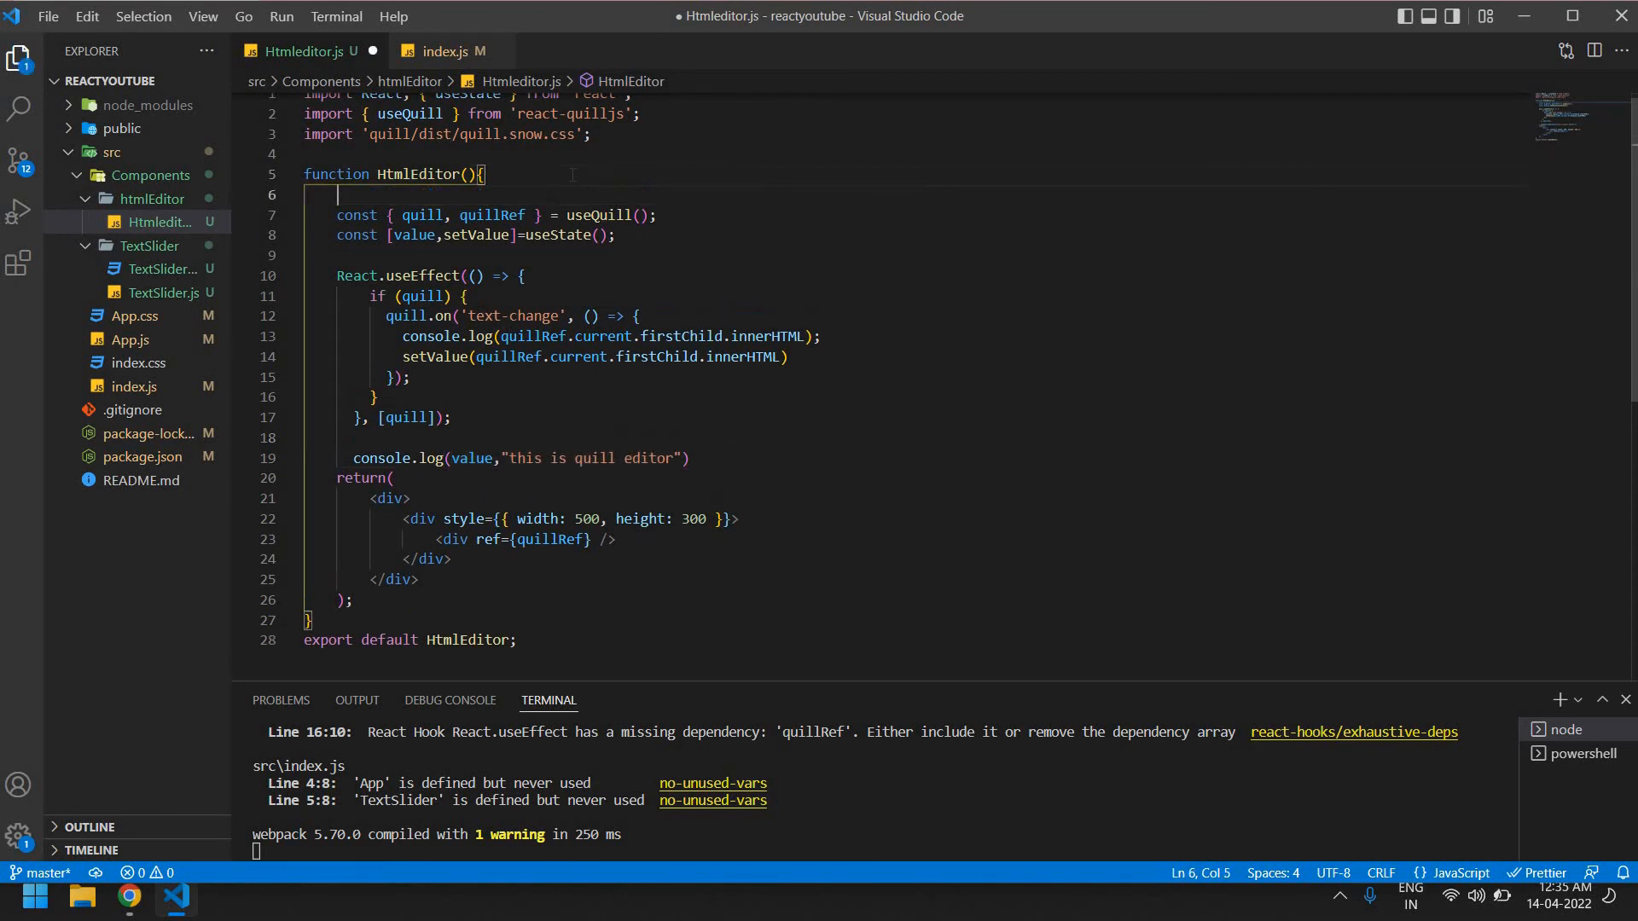
type("const modules = {")
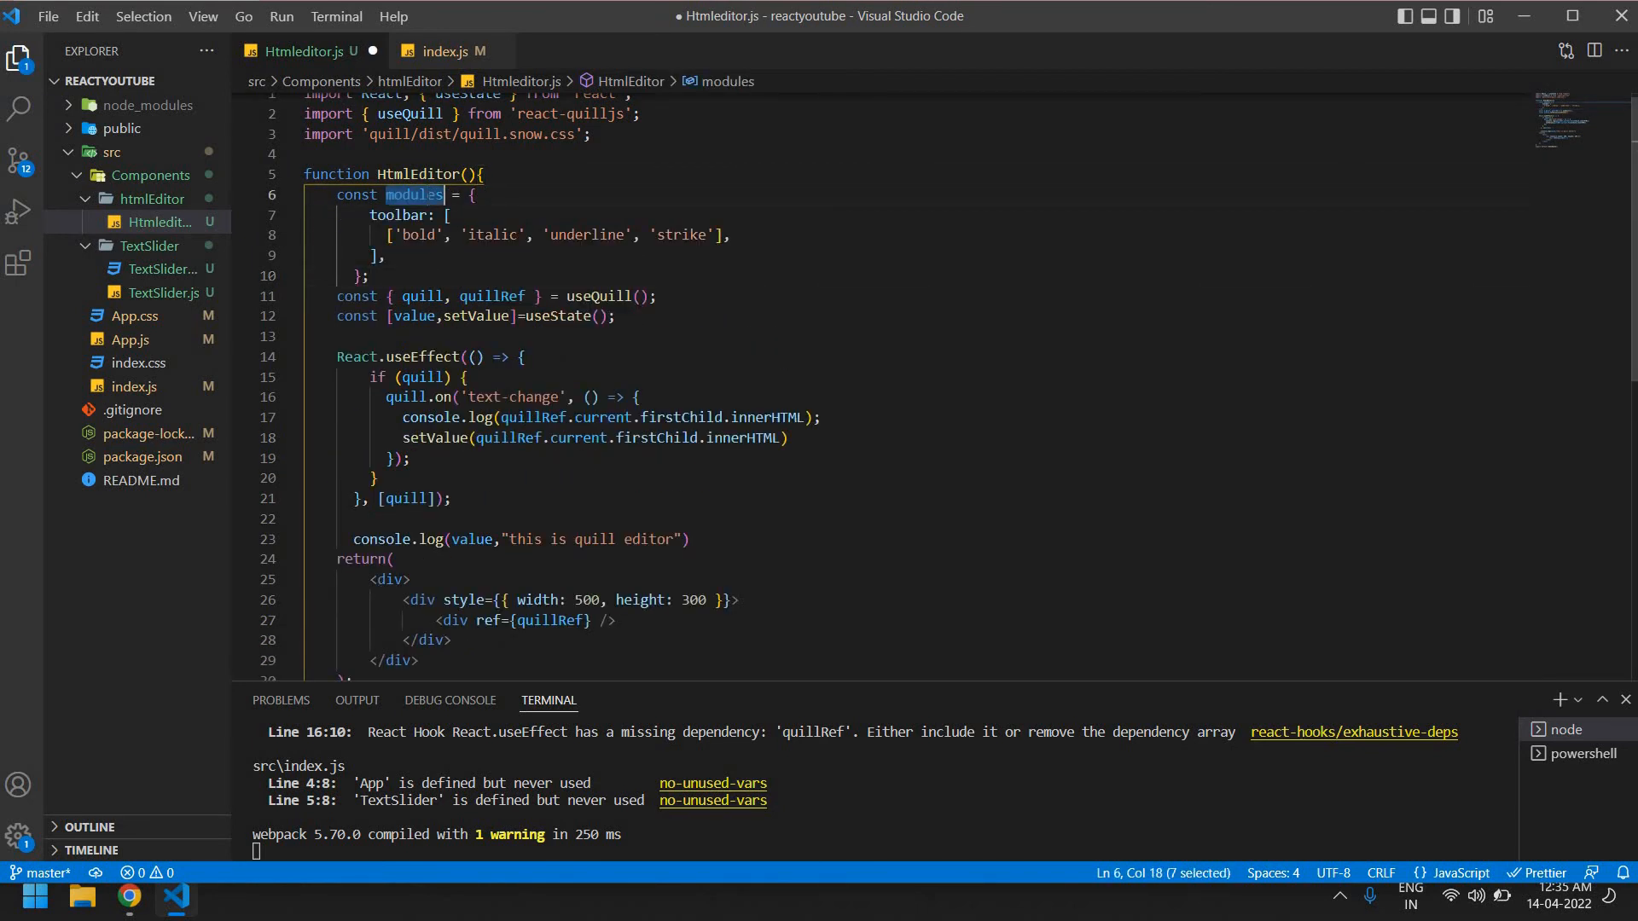
left_click(642, 296)
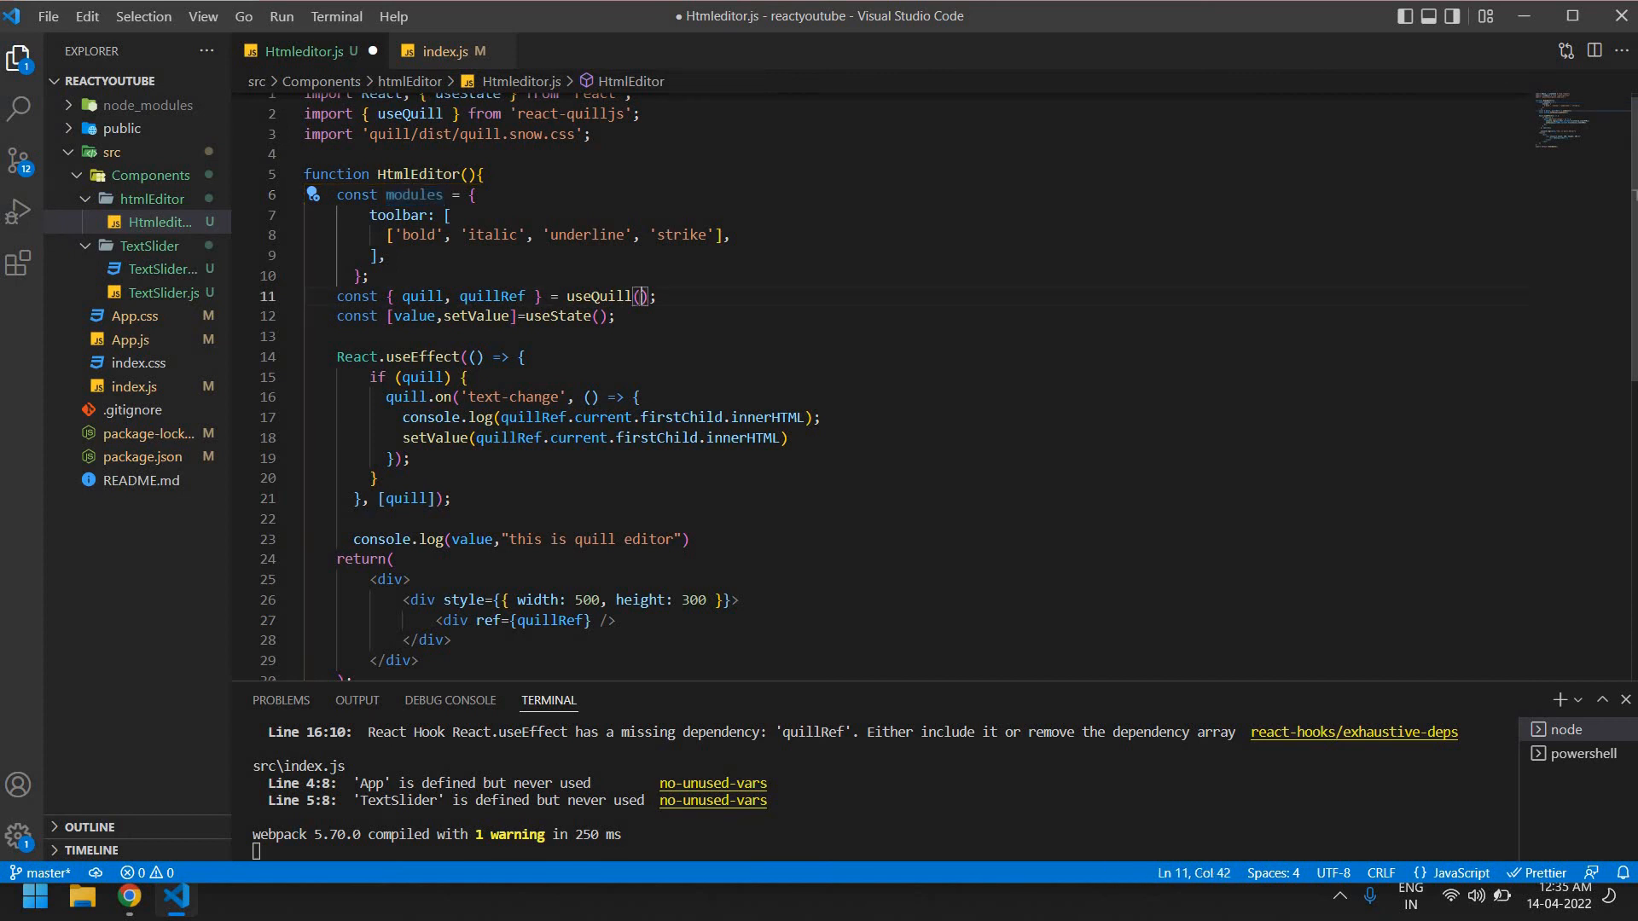
type("modules}")
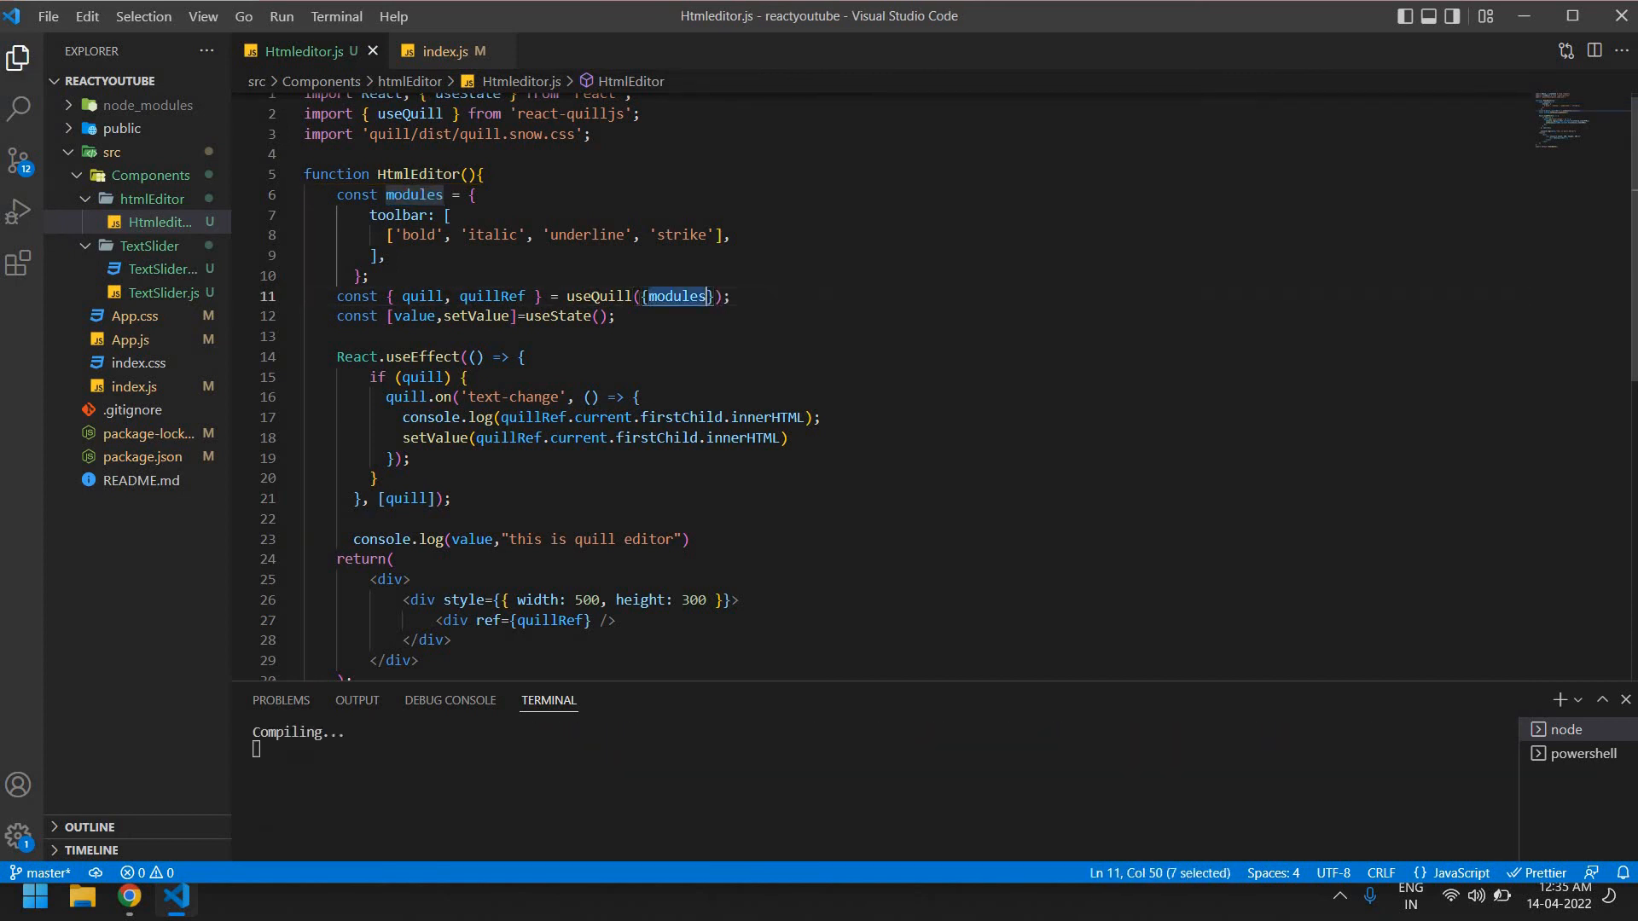
left_click(129, 897)
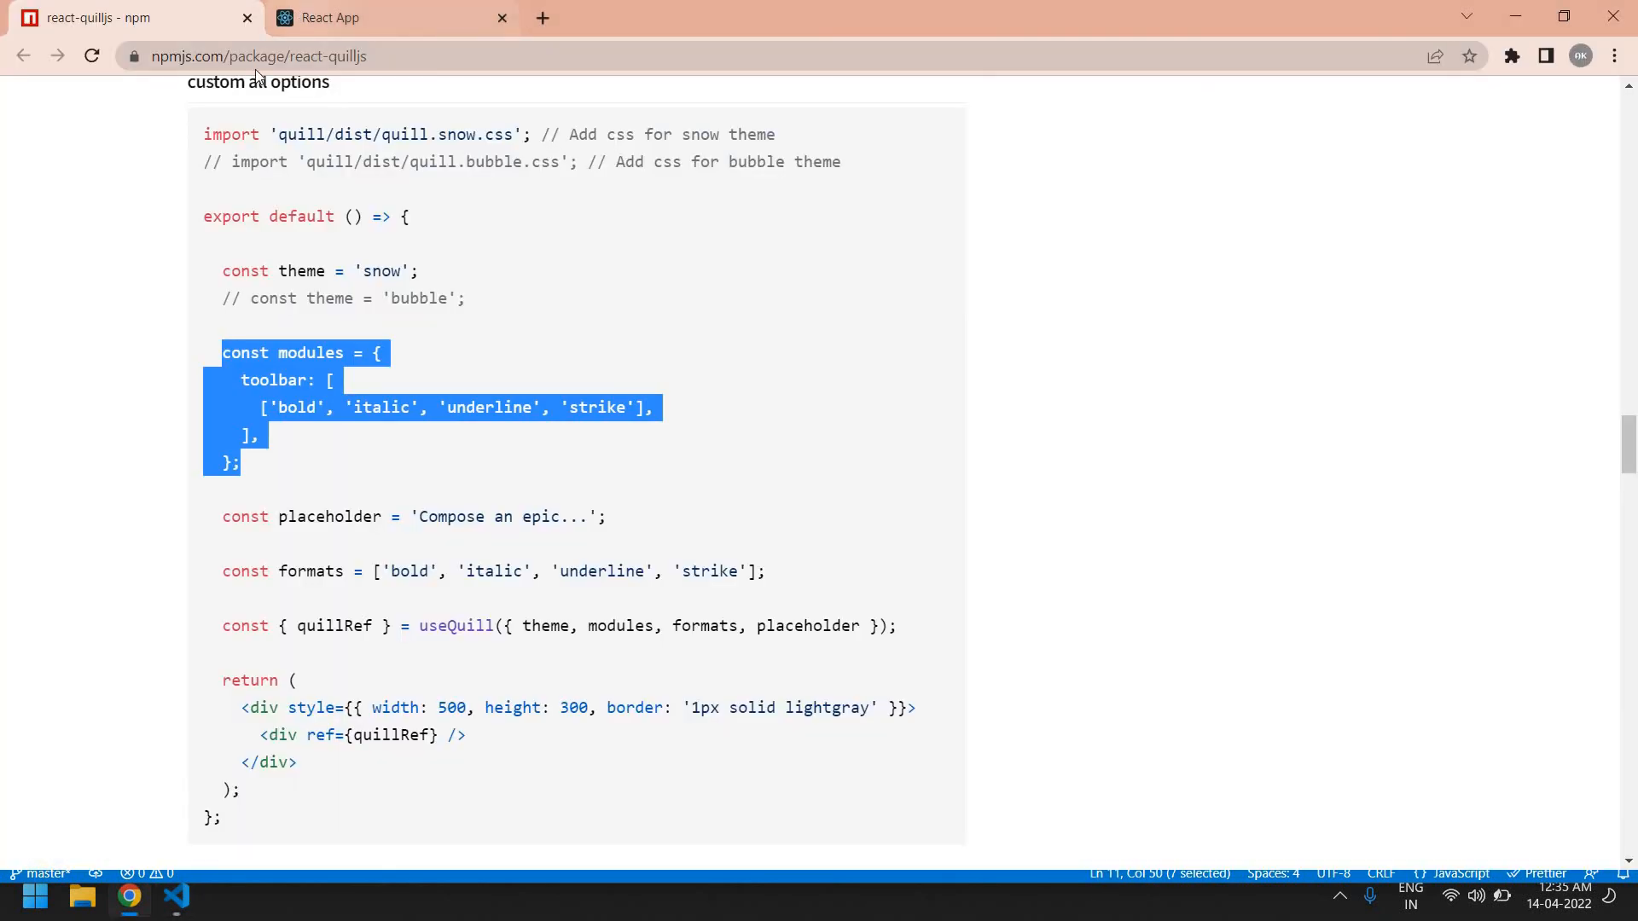
Reload the React App so the toolbar shows only bold, italic, underline and strike
left_click(391, 18)
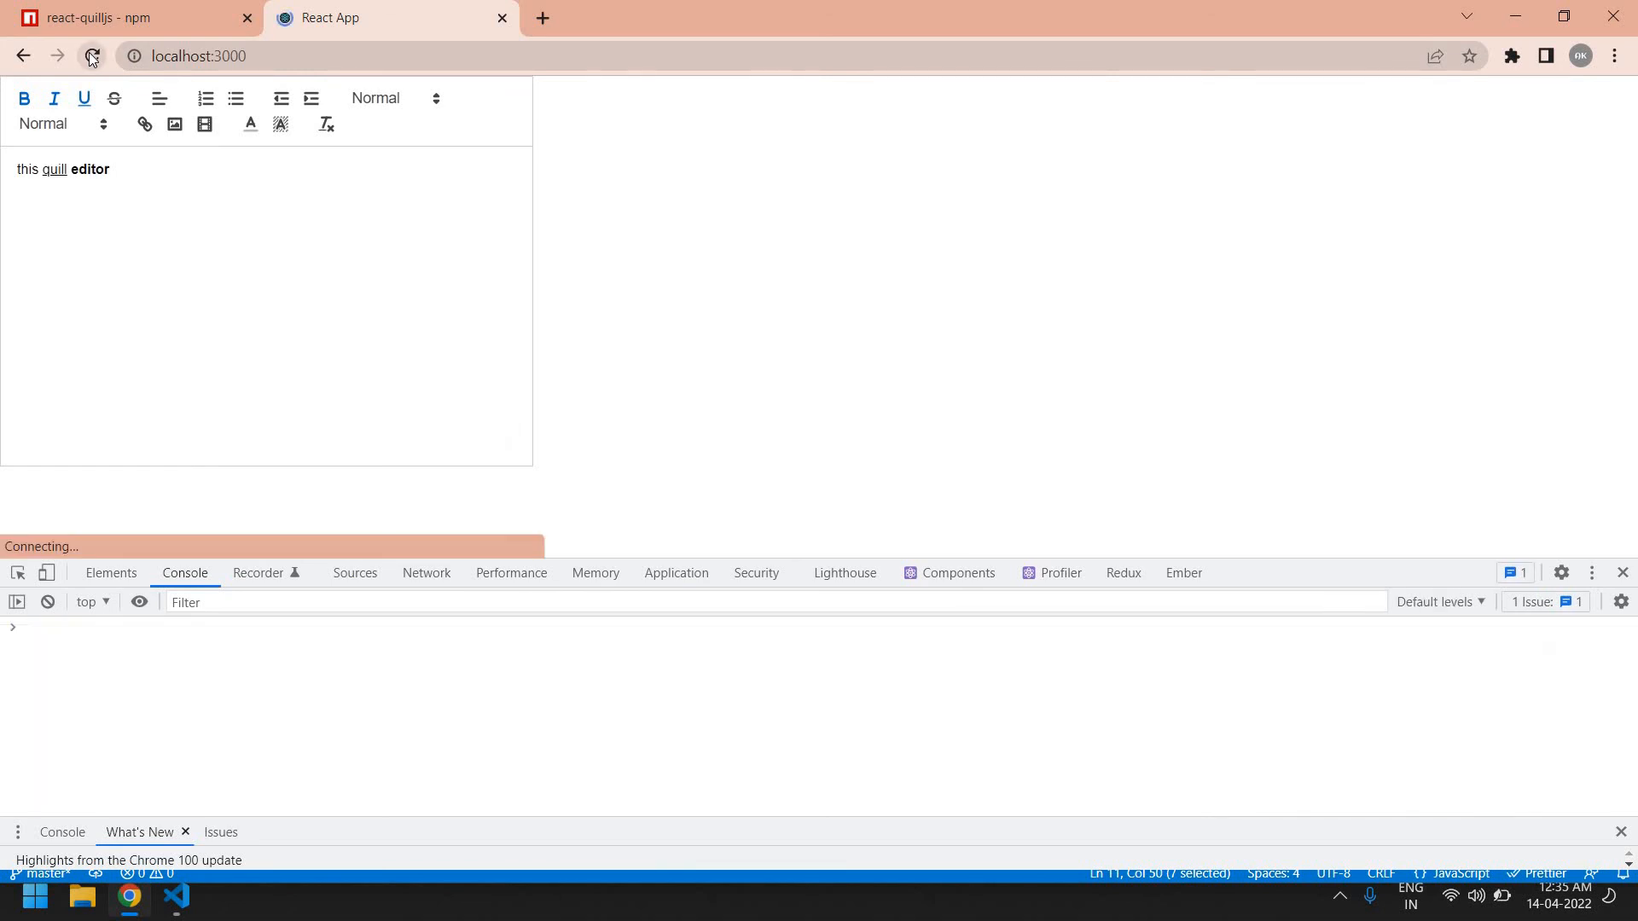
left_click(89, 55)
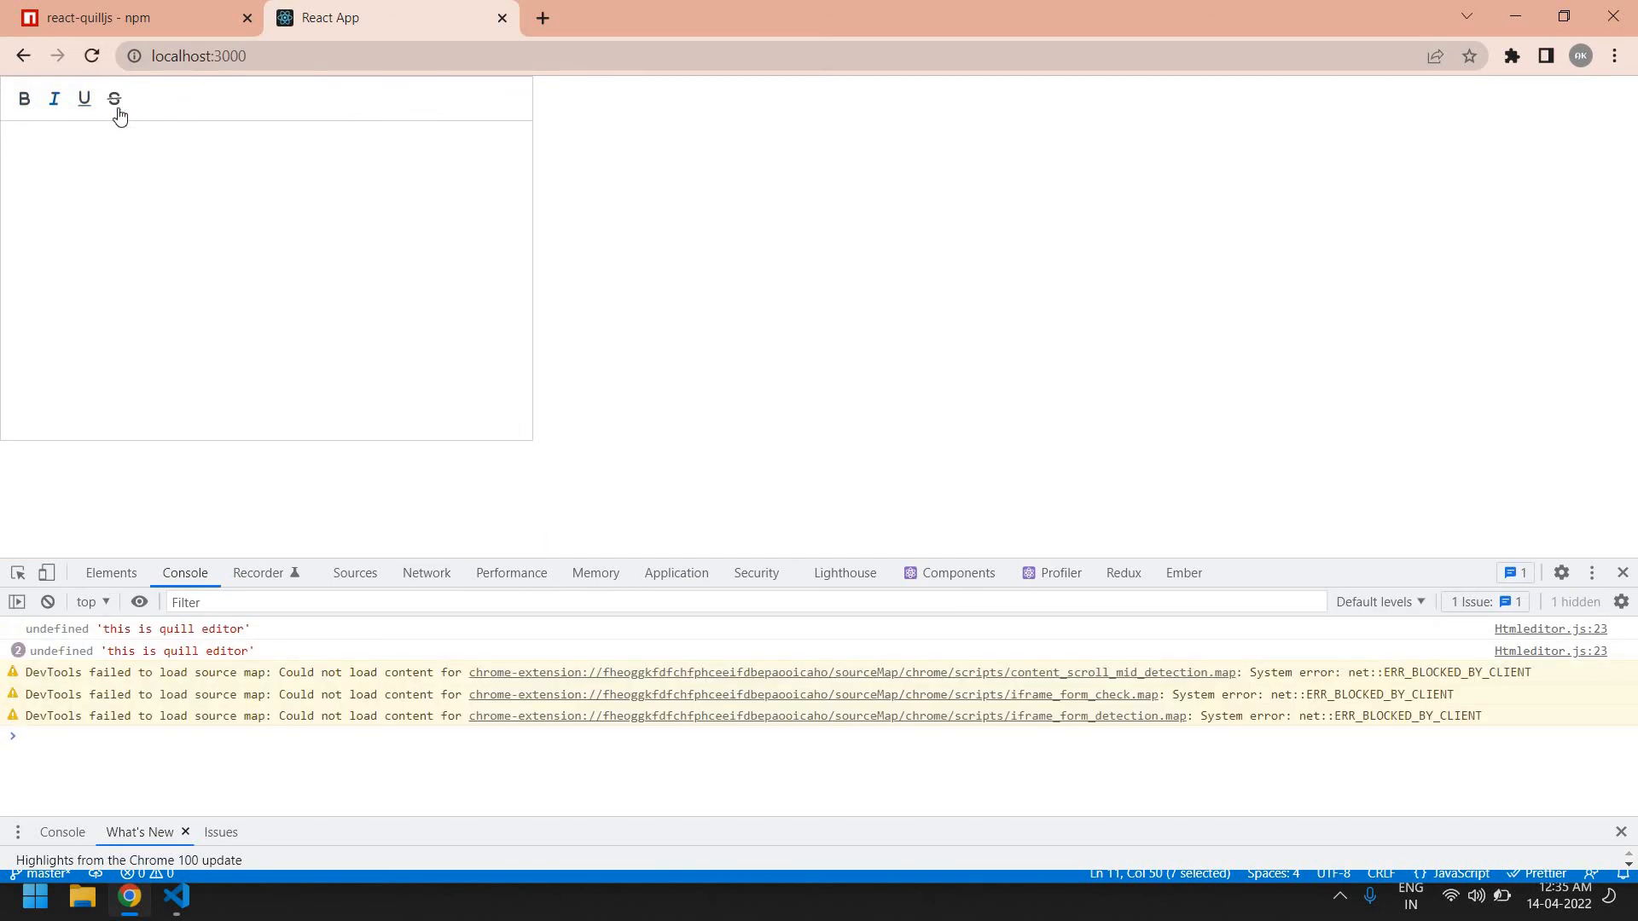
mouse_move(149, 96)
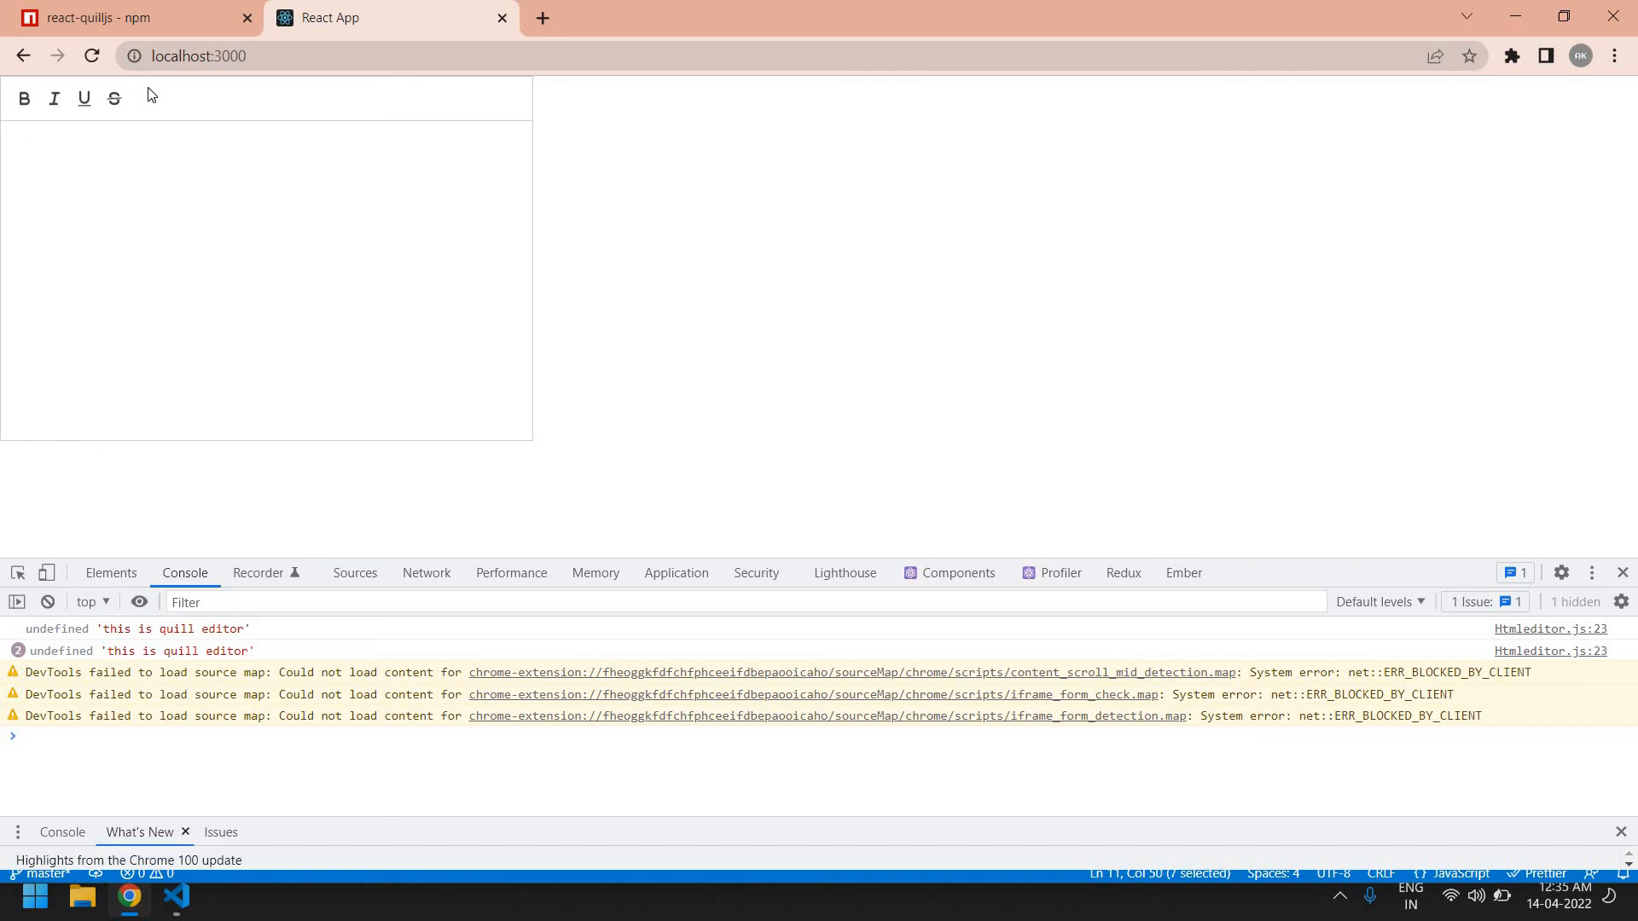
mouse_move(47, 98)
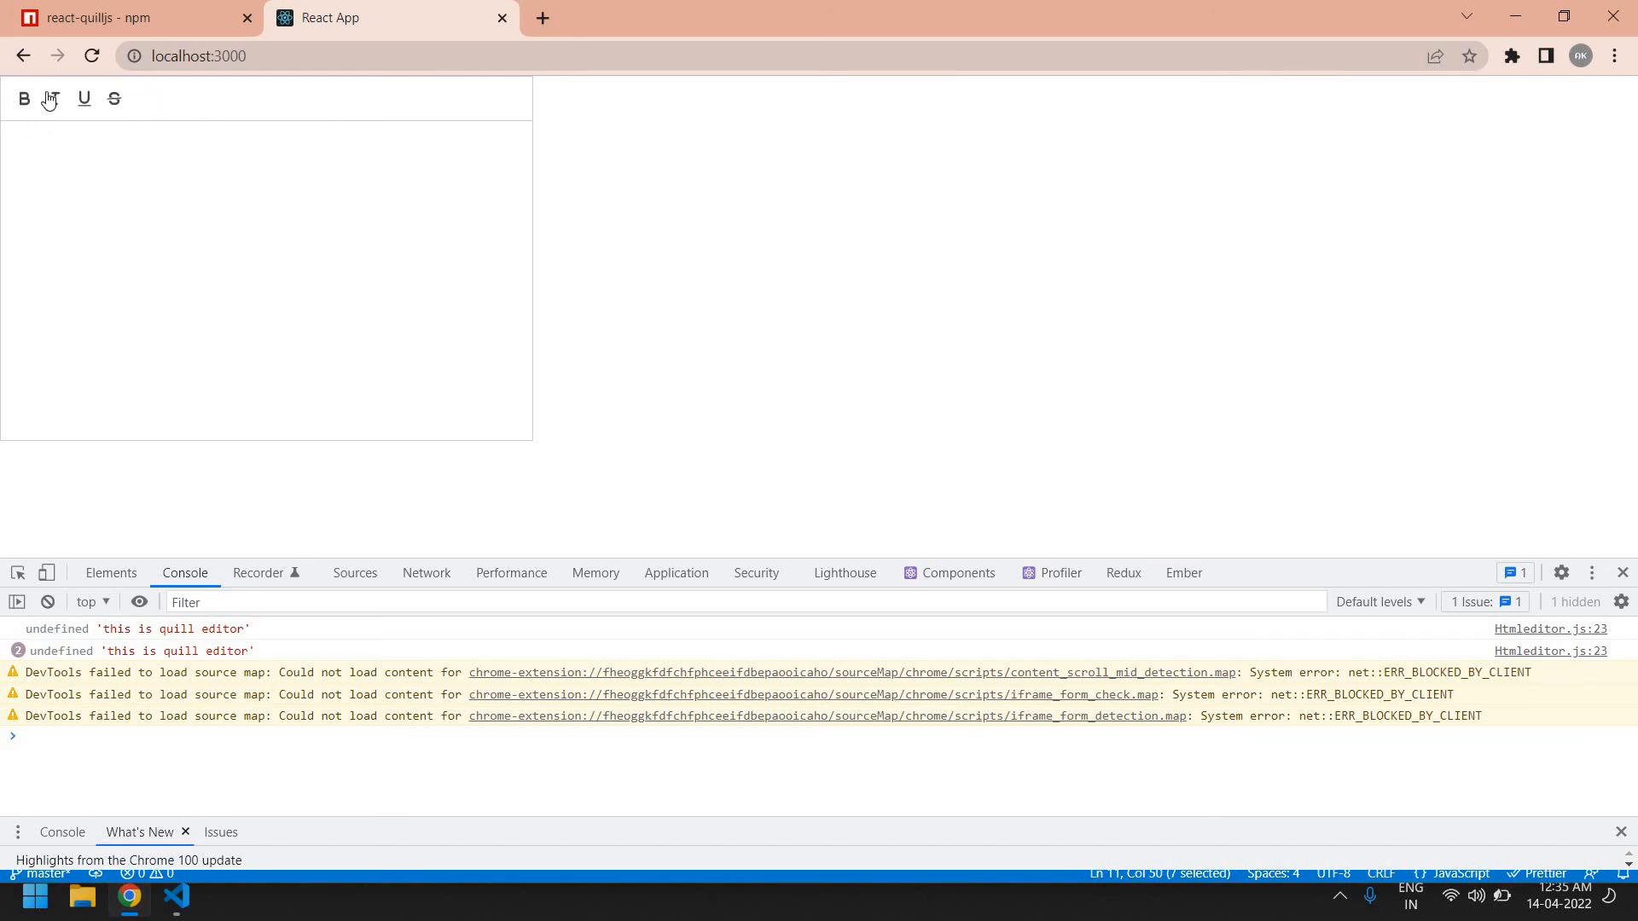
left_click(173, 896)
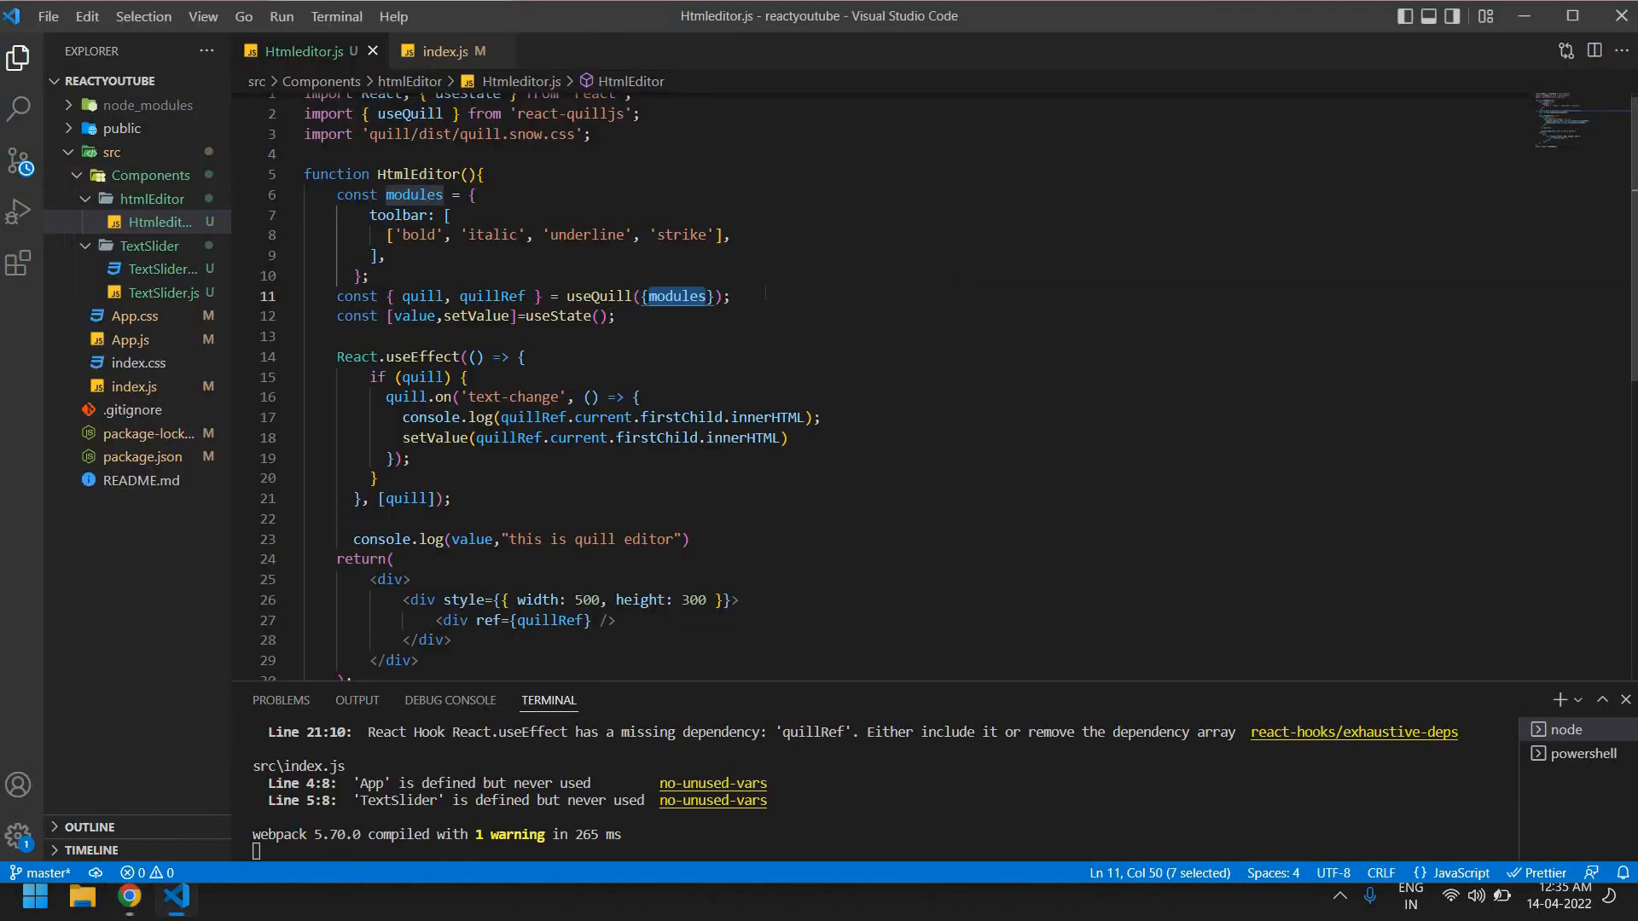
Delete the 'strike' entry from the toolbar array in Htmleditor.js
left_click(731, 296)
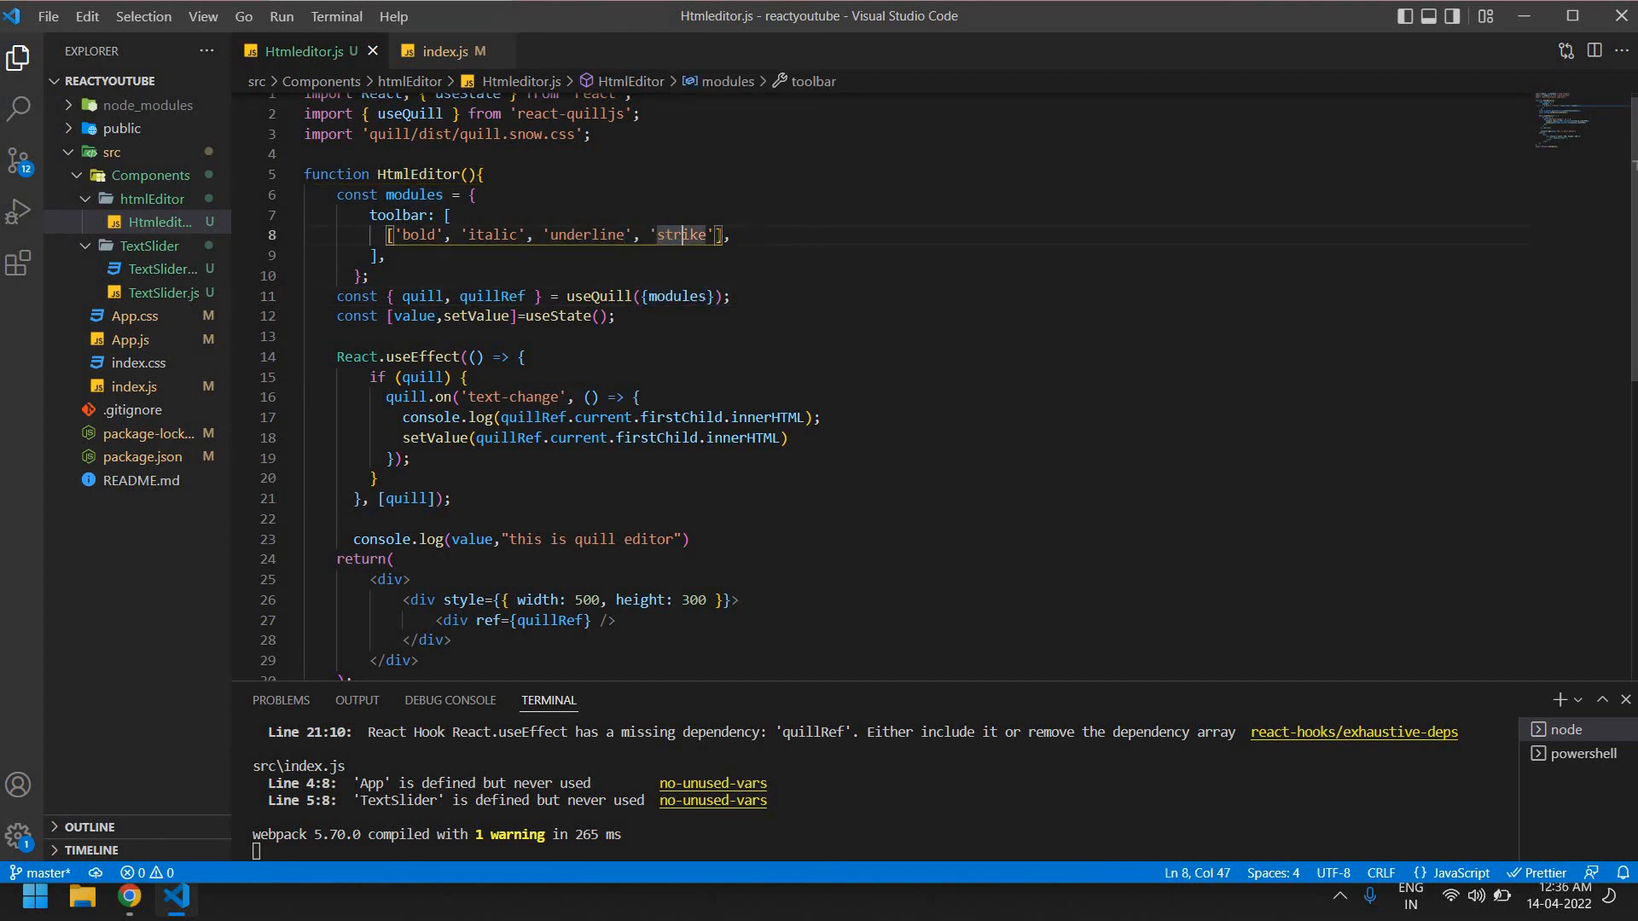
key("Backspace")
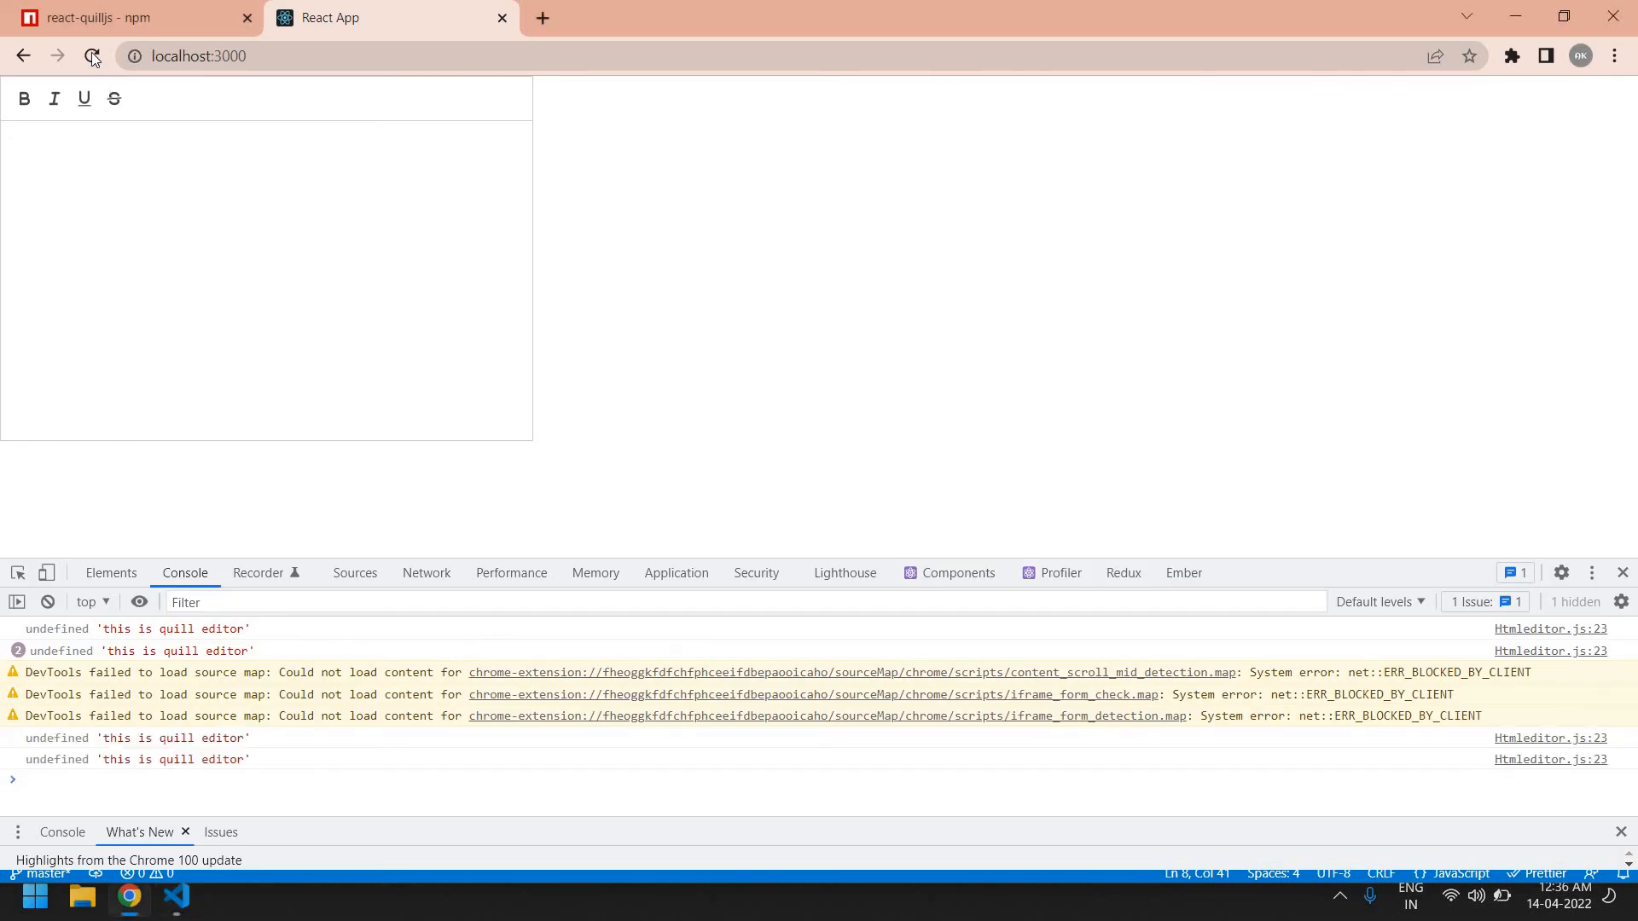
Reload localhost:3000, type 'am,bd' and 'ahkldgfaNF' in the editor, and bold the last word
left_click(92, 56)
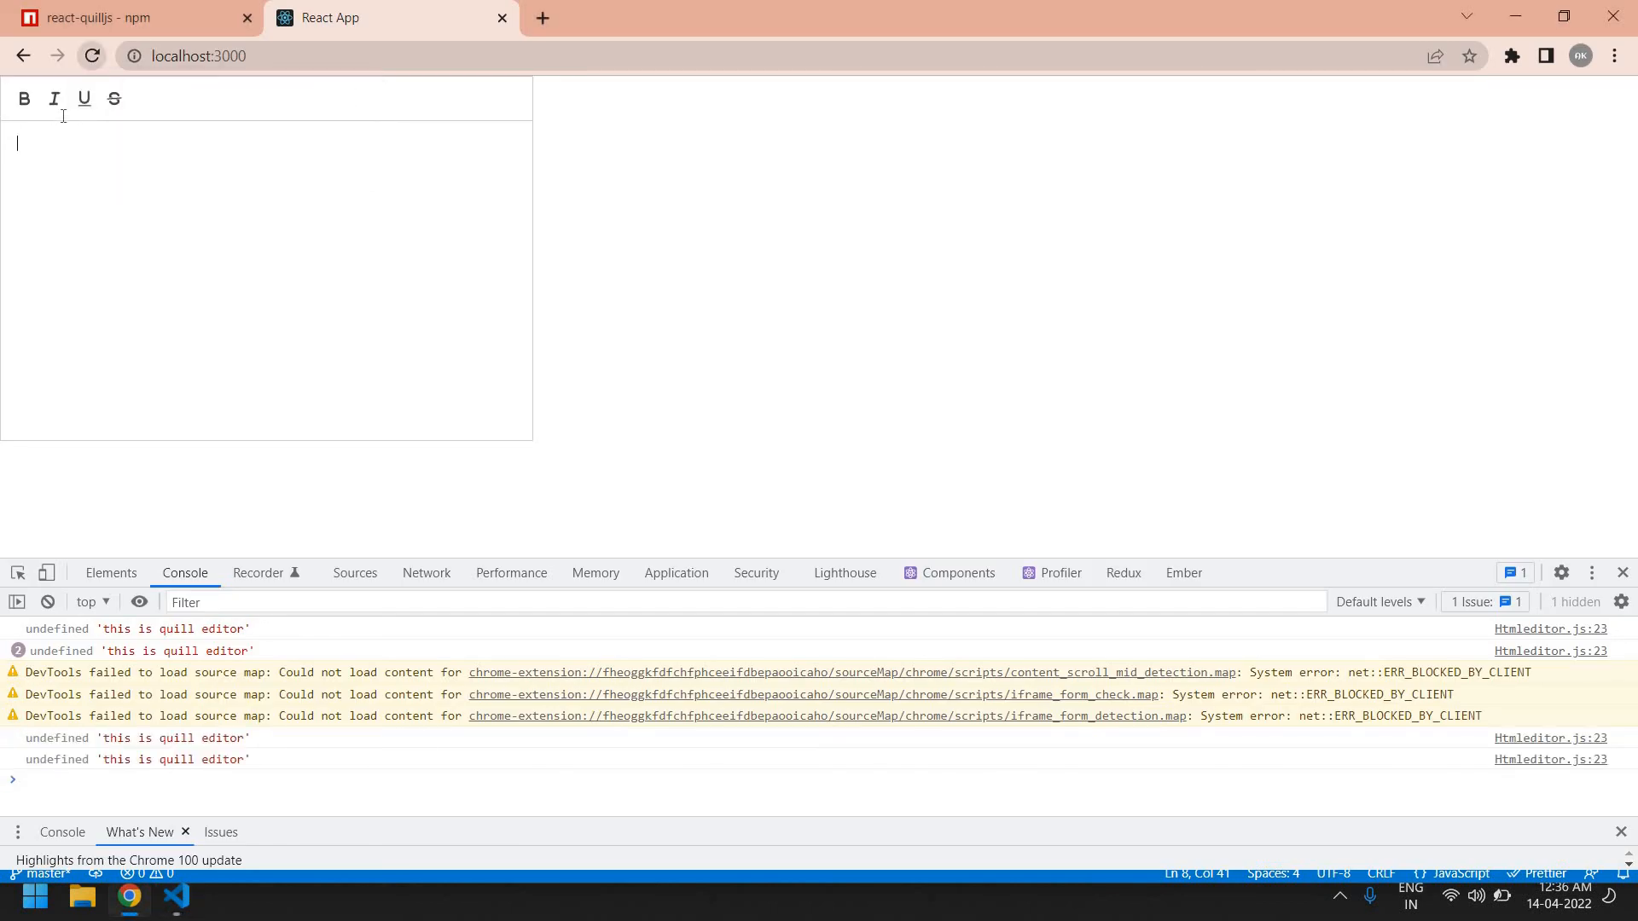
left_click(91, 55)
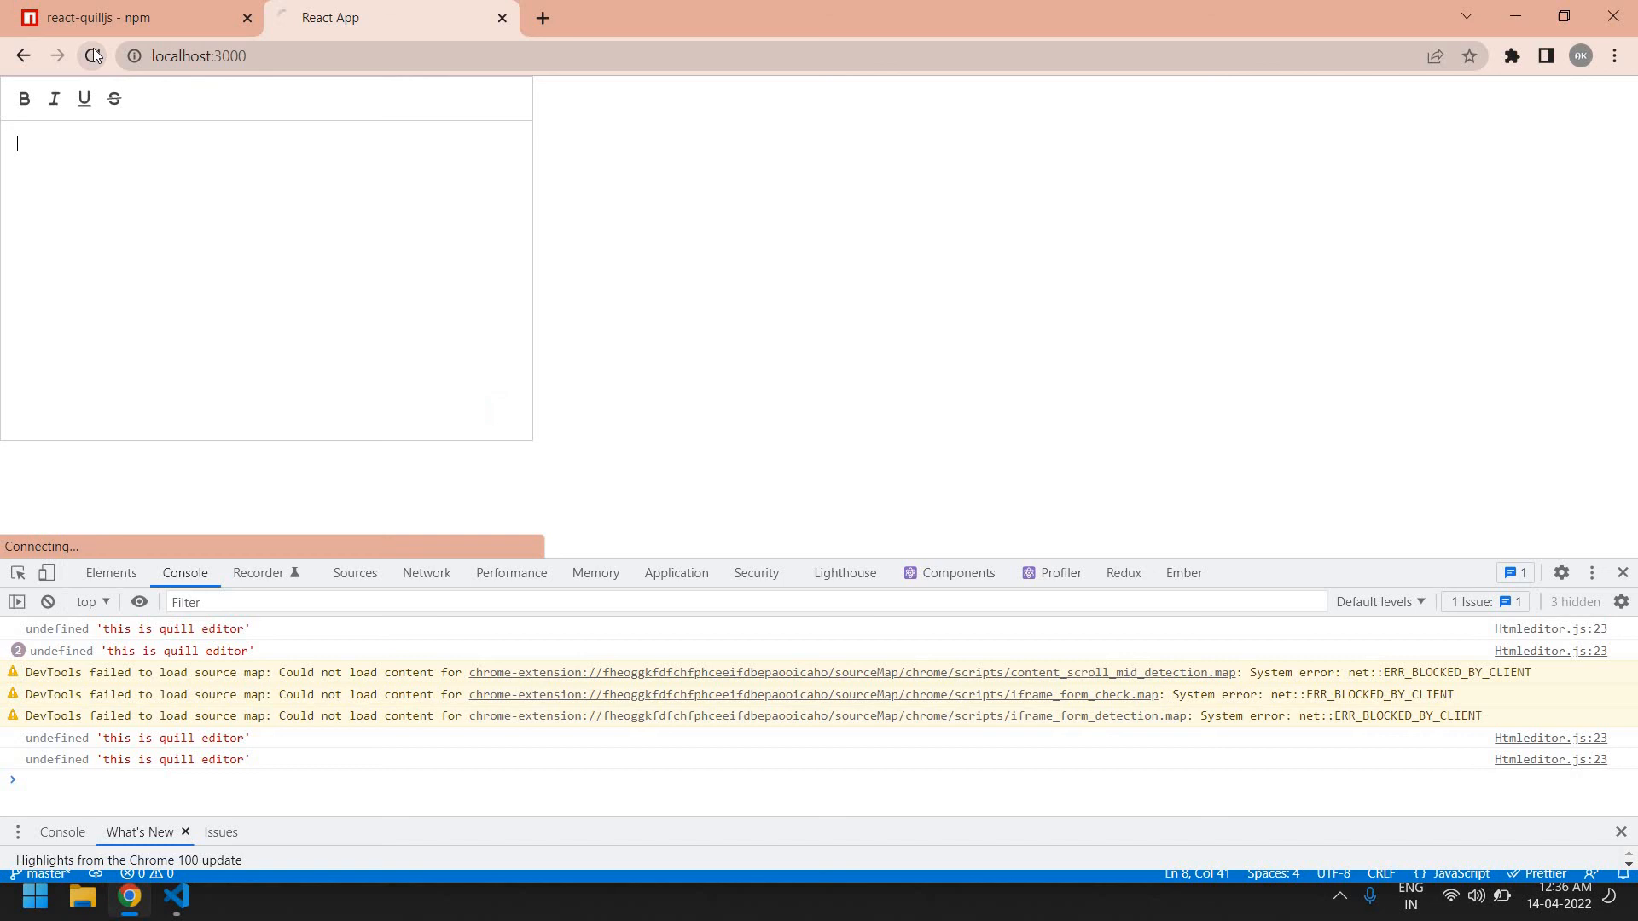
left_click(92, 56)
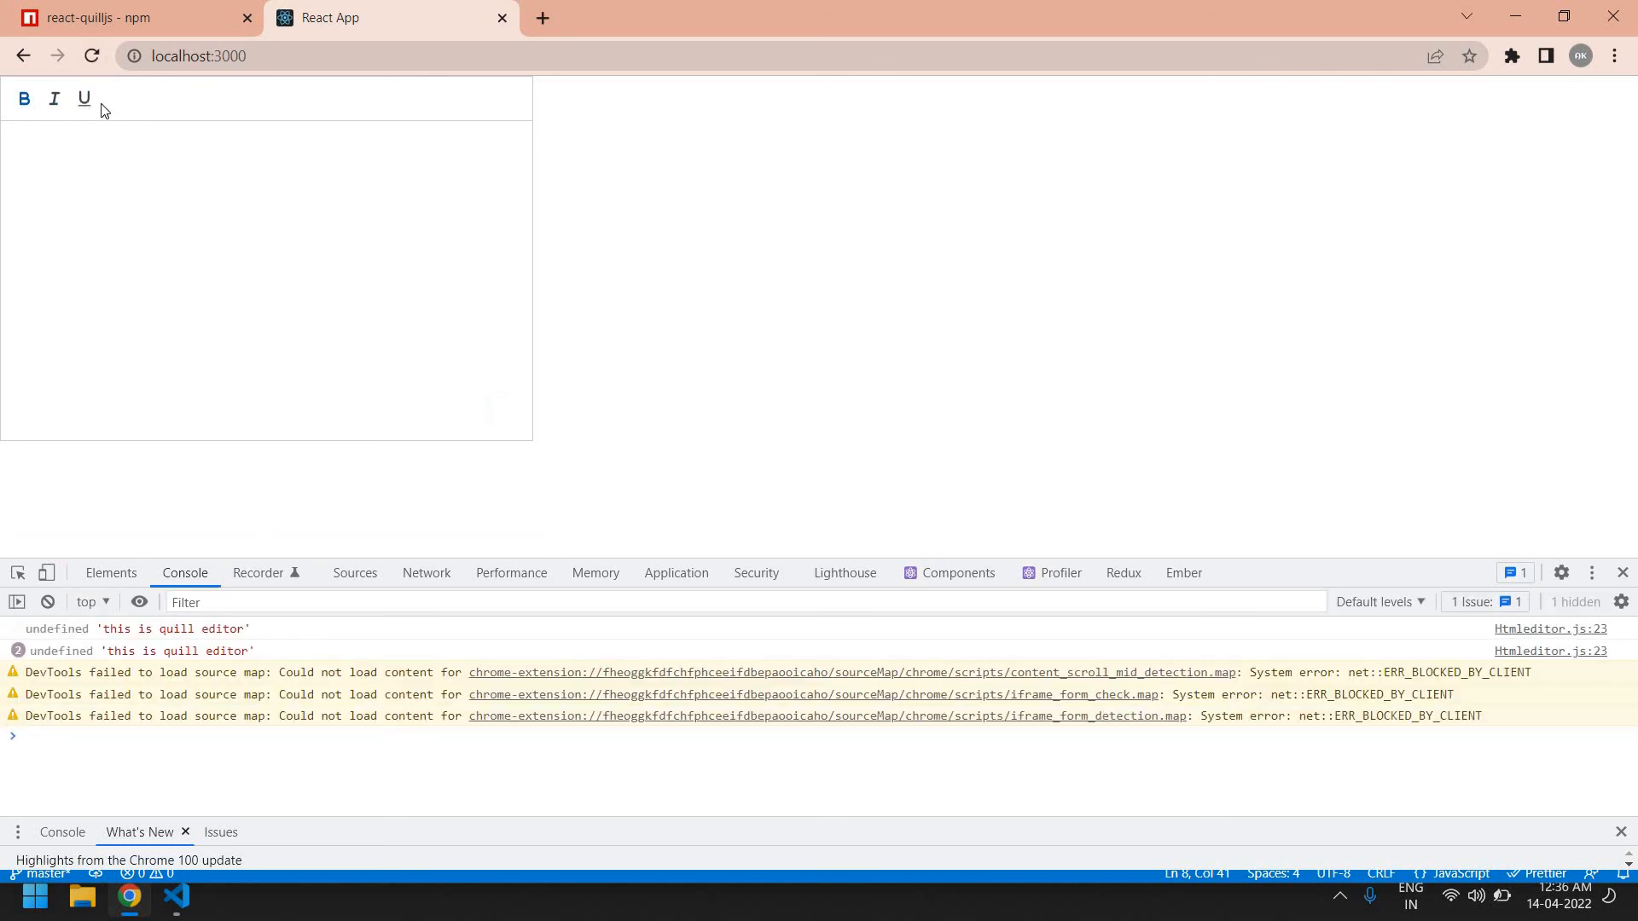
type("am,bd")
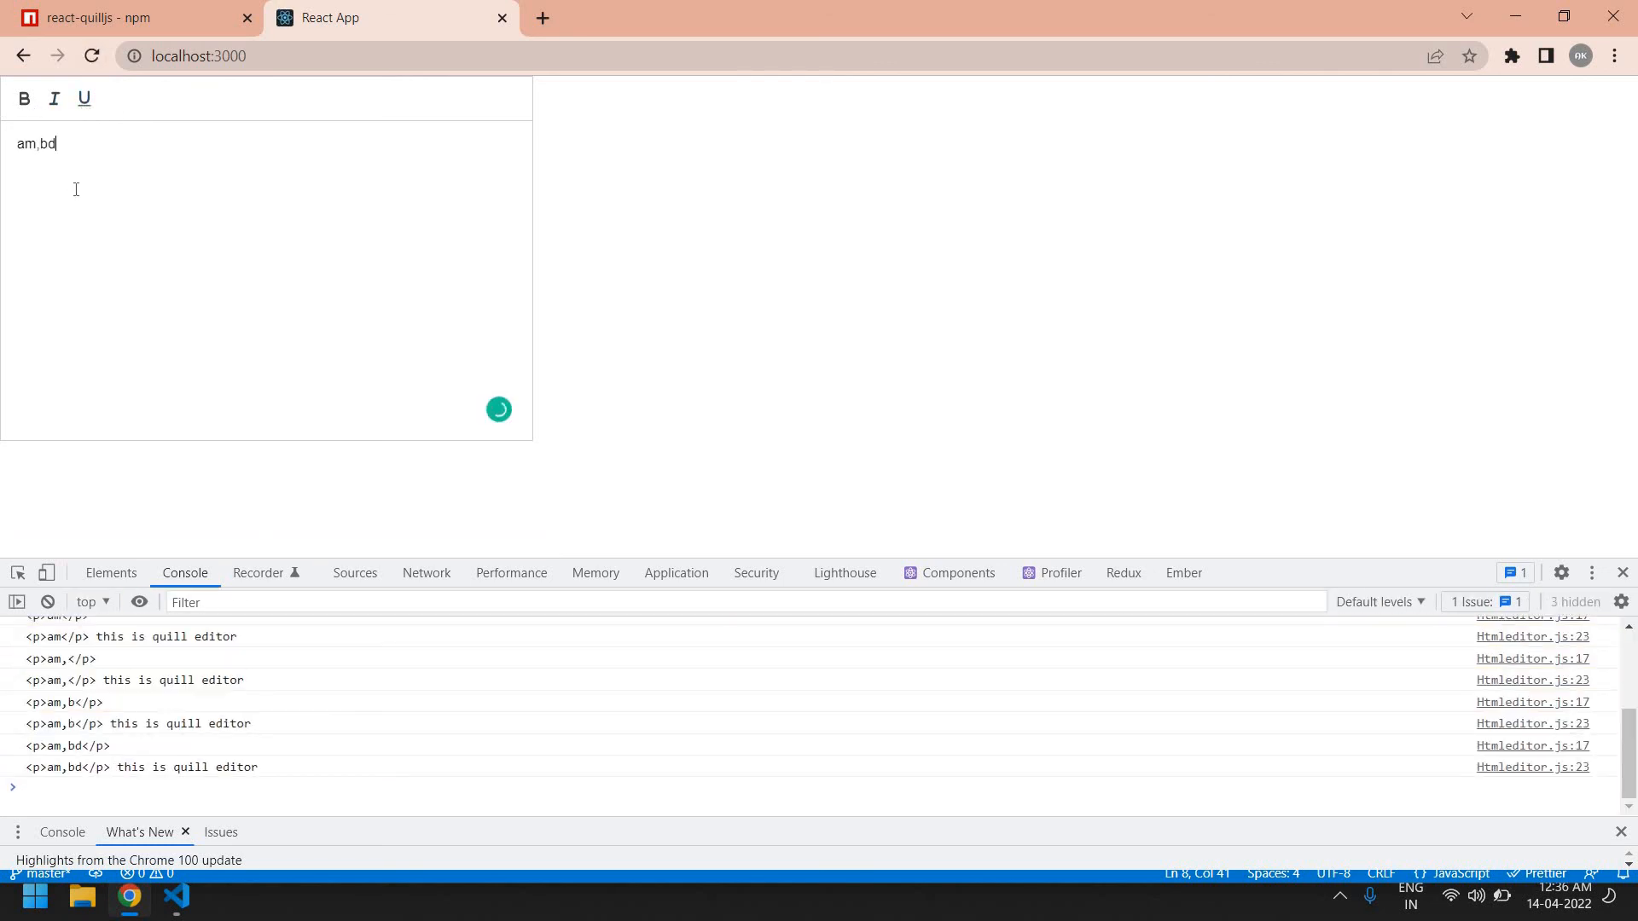
type("ahkldgfaNF")
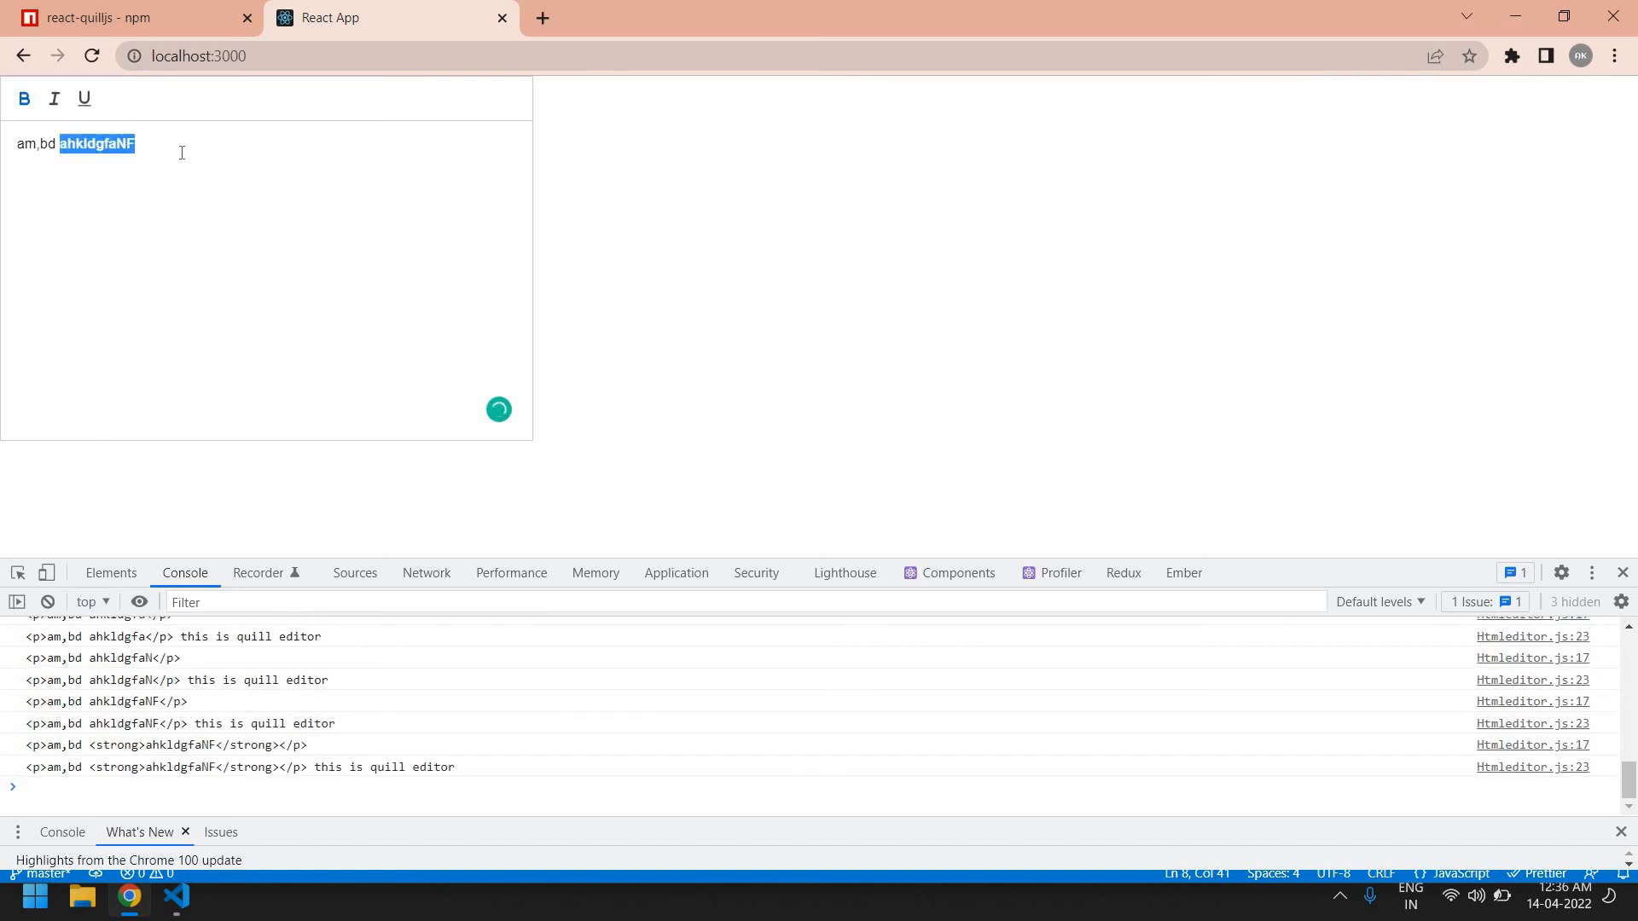
left_click(23, 98)
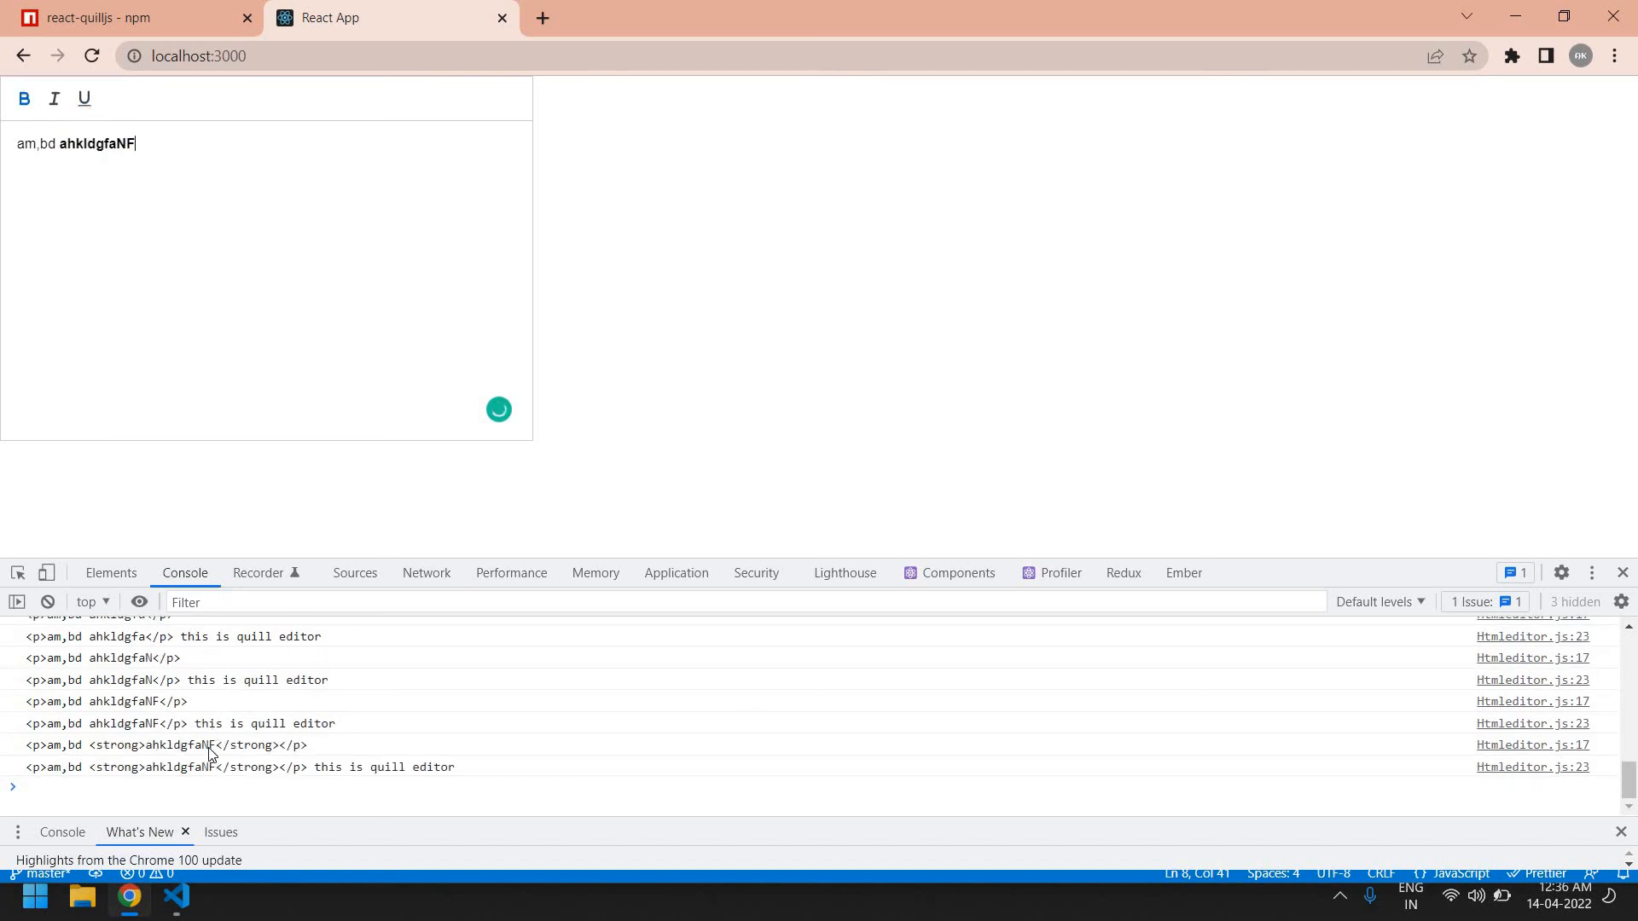
mouse_move(832, 395)
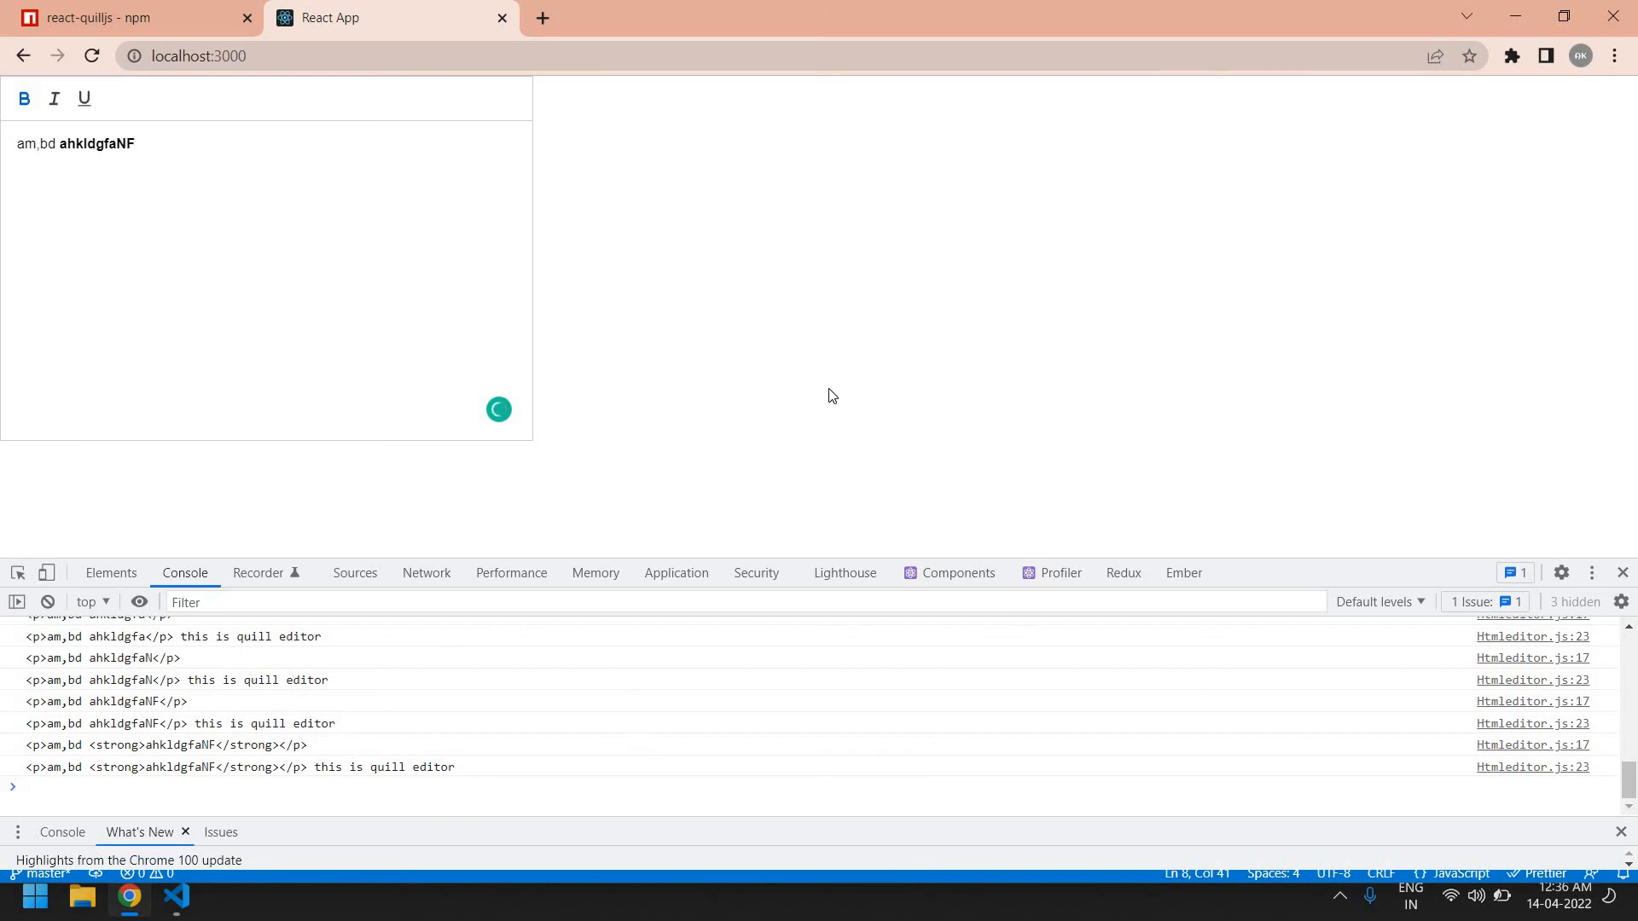